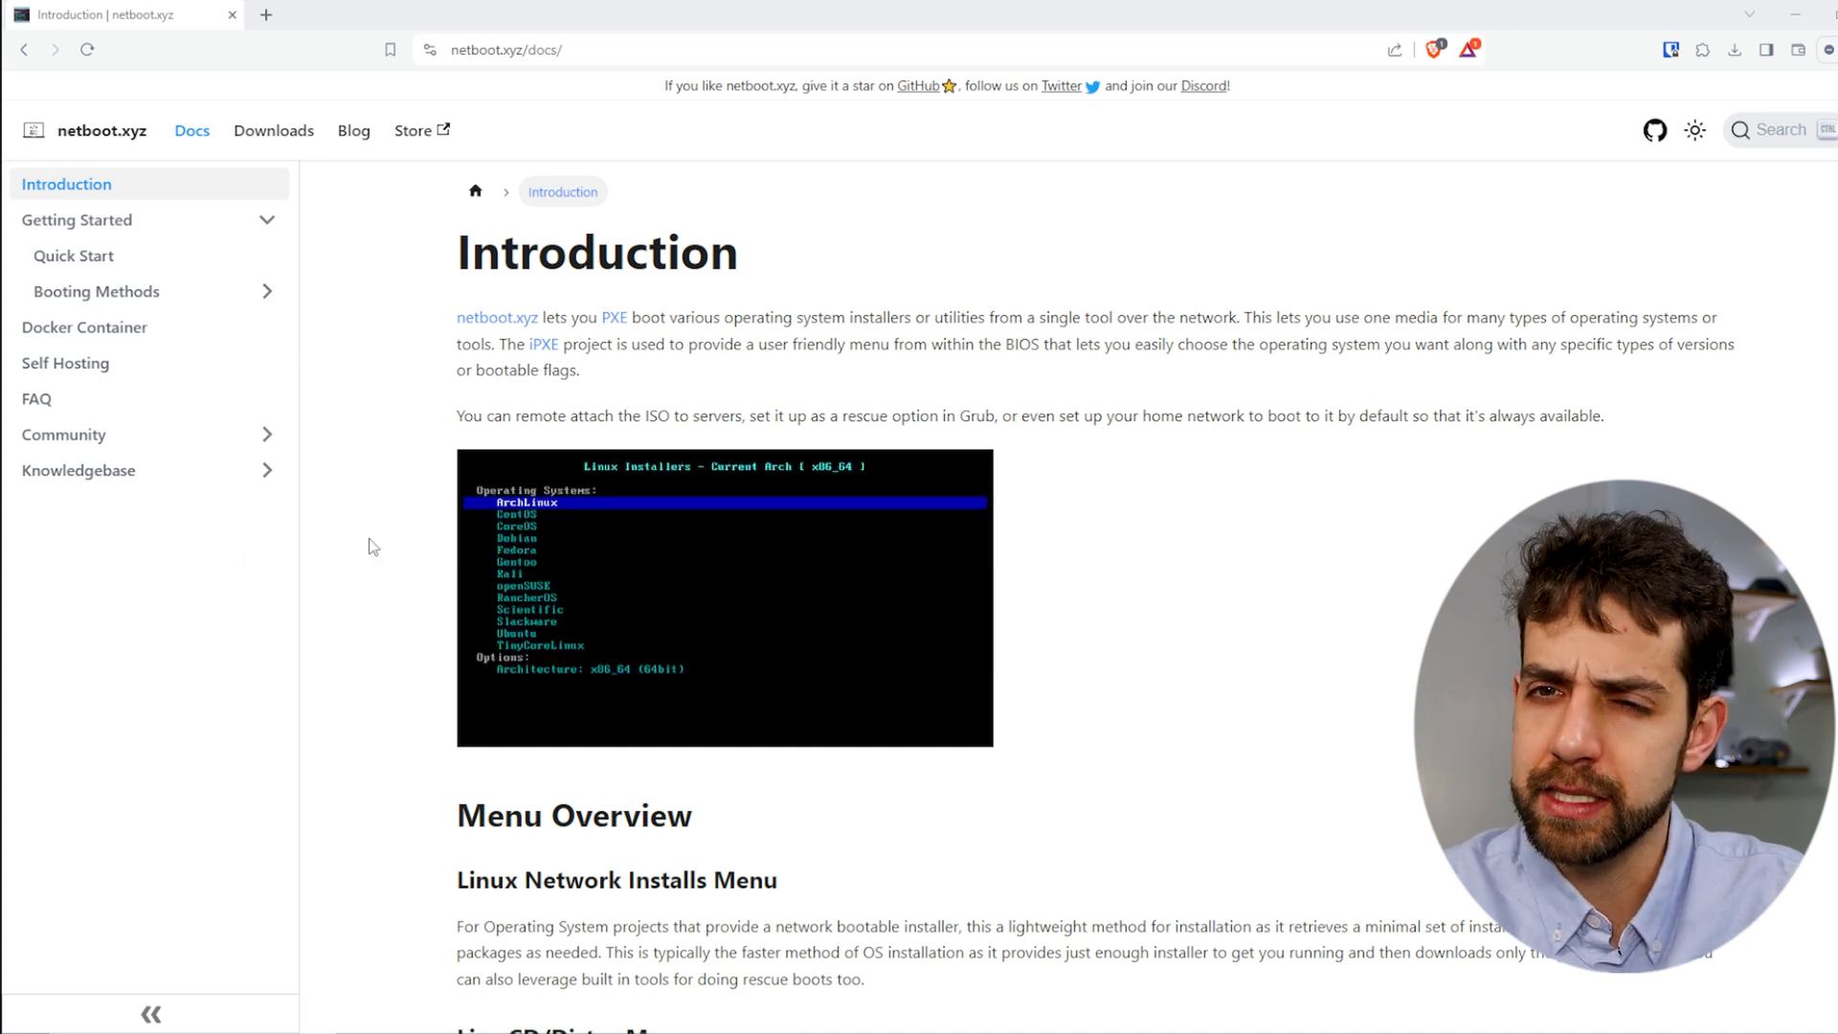
Scroll the netboot.xyz site, then open its Downloads page.
scroll("down", 3)
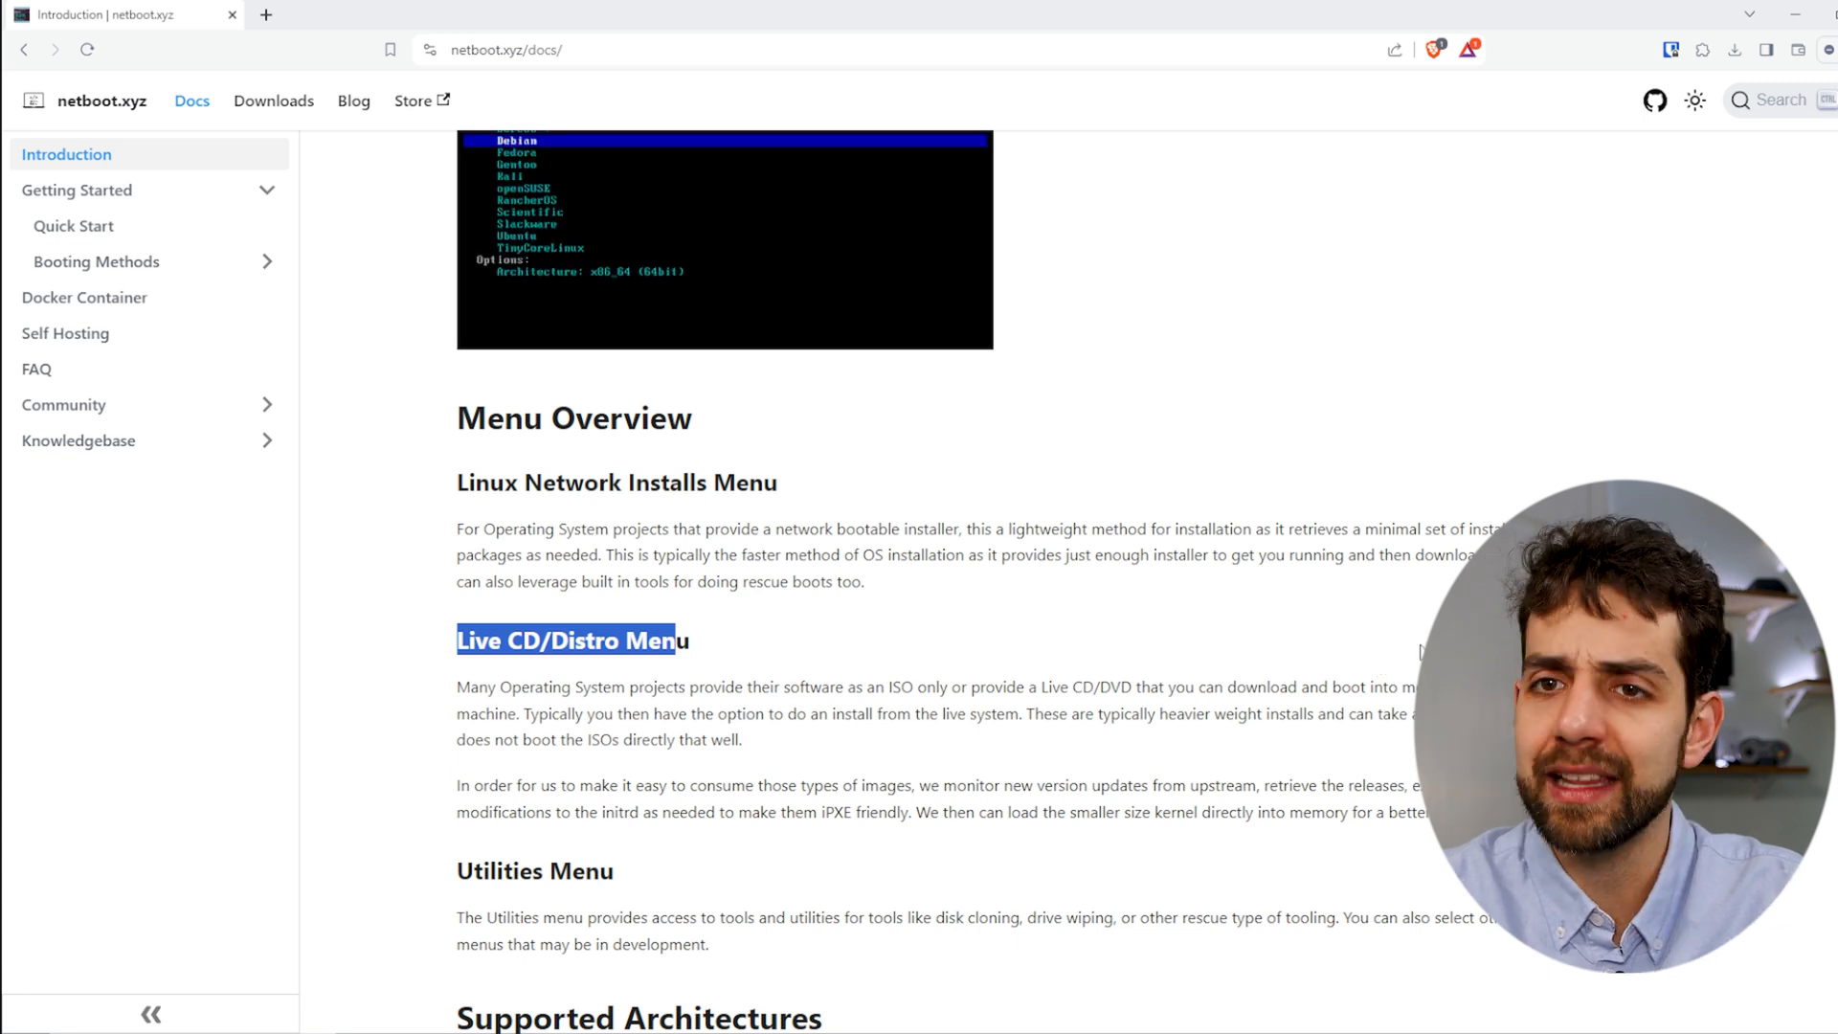
scroll("down", 3)
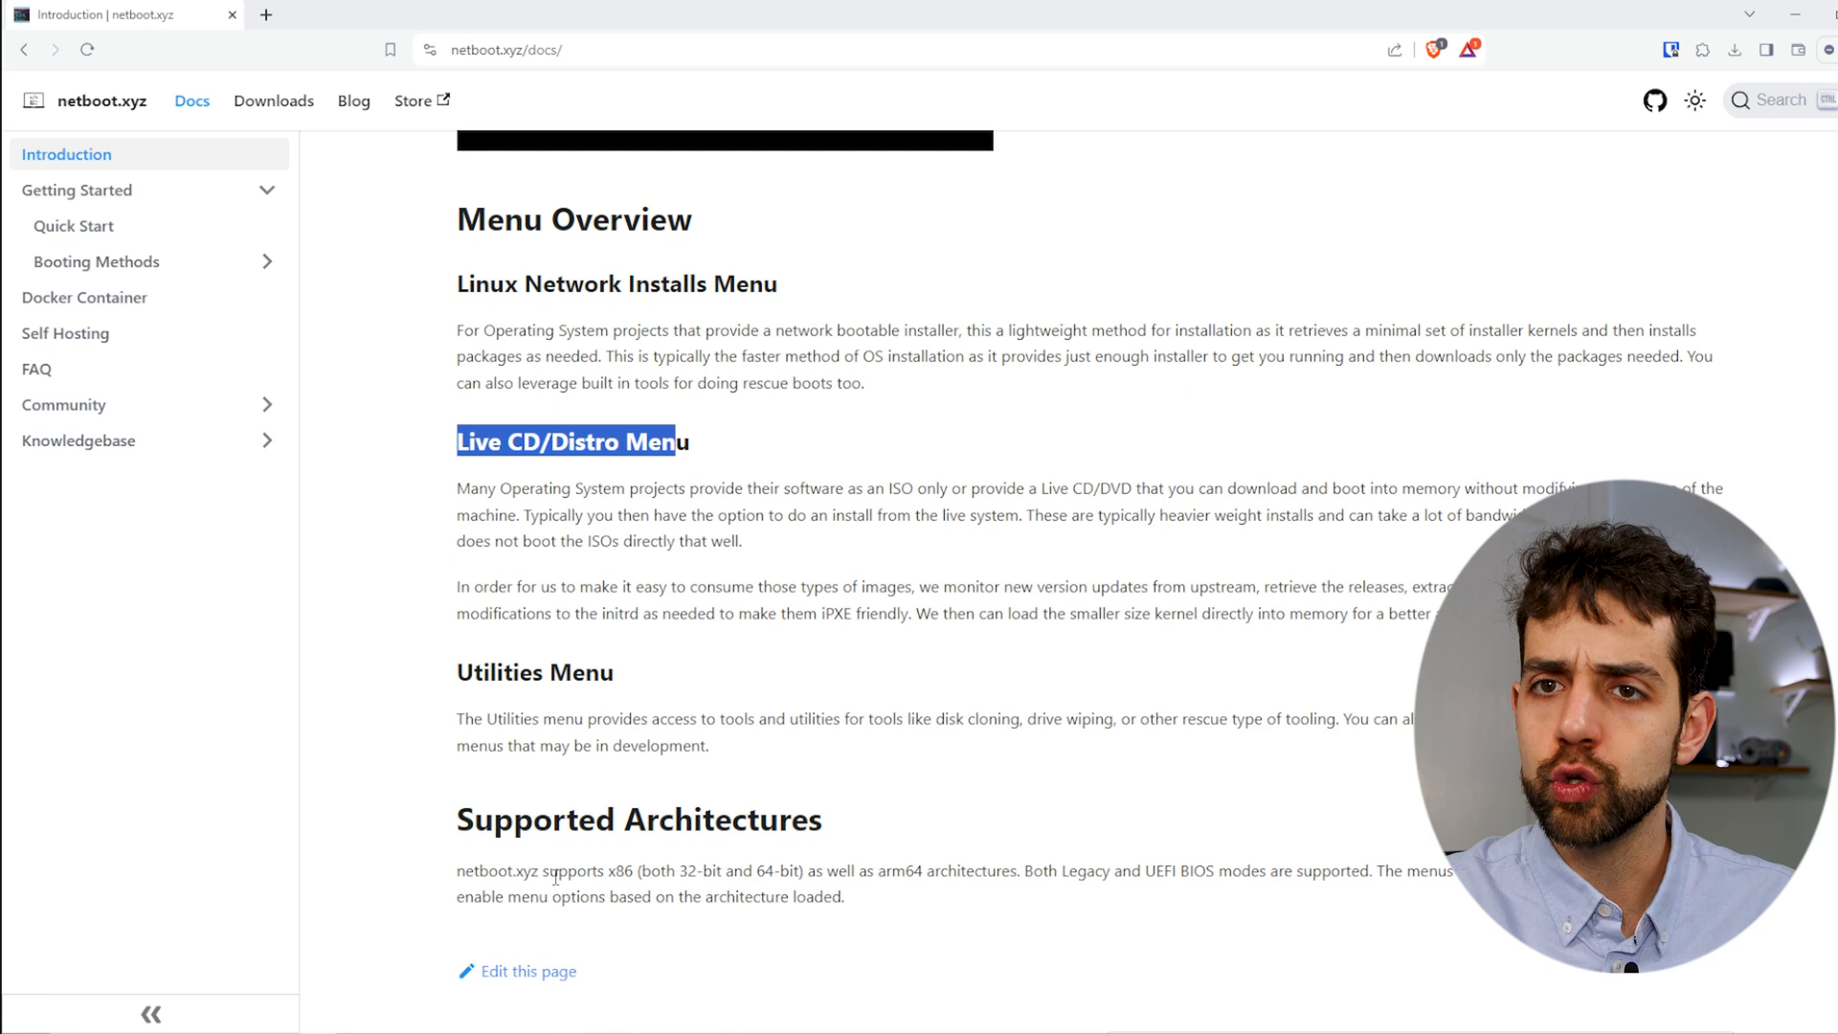
scroll("down", 3)
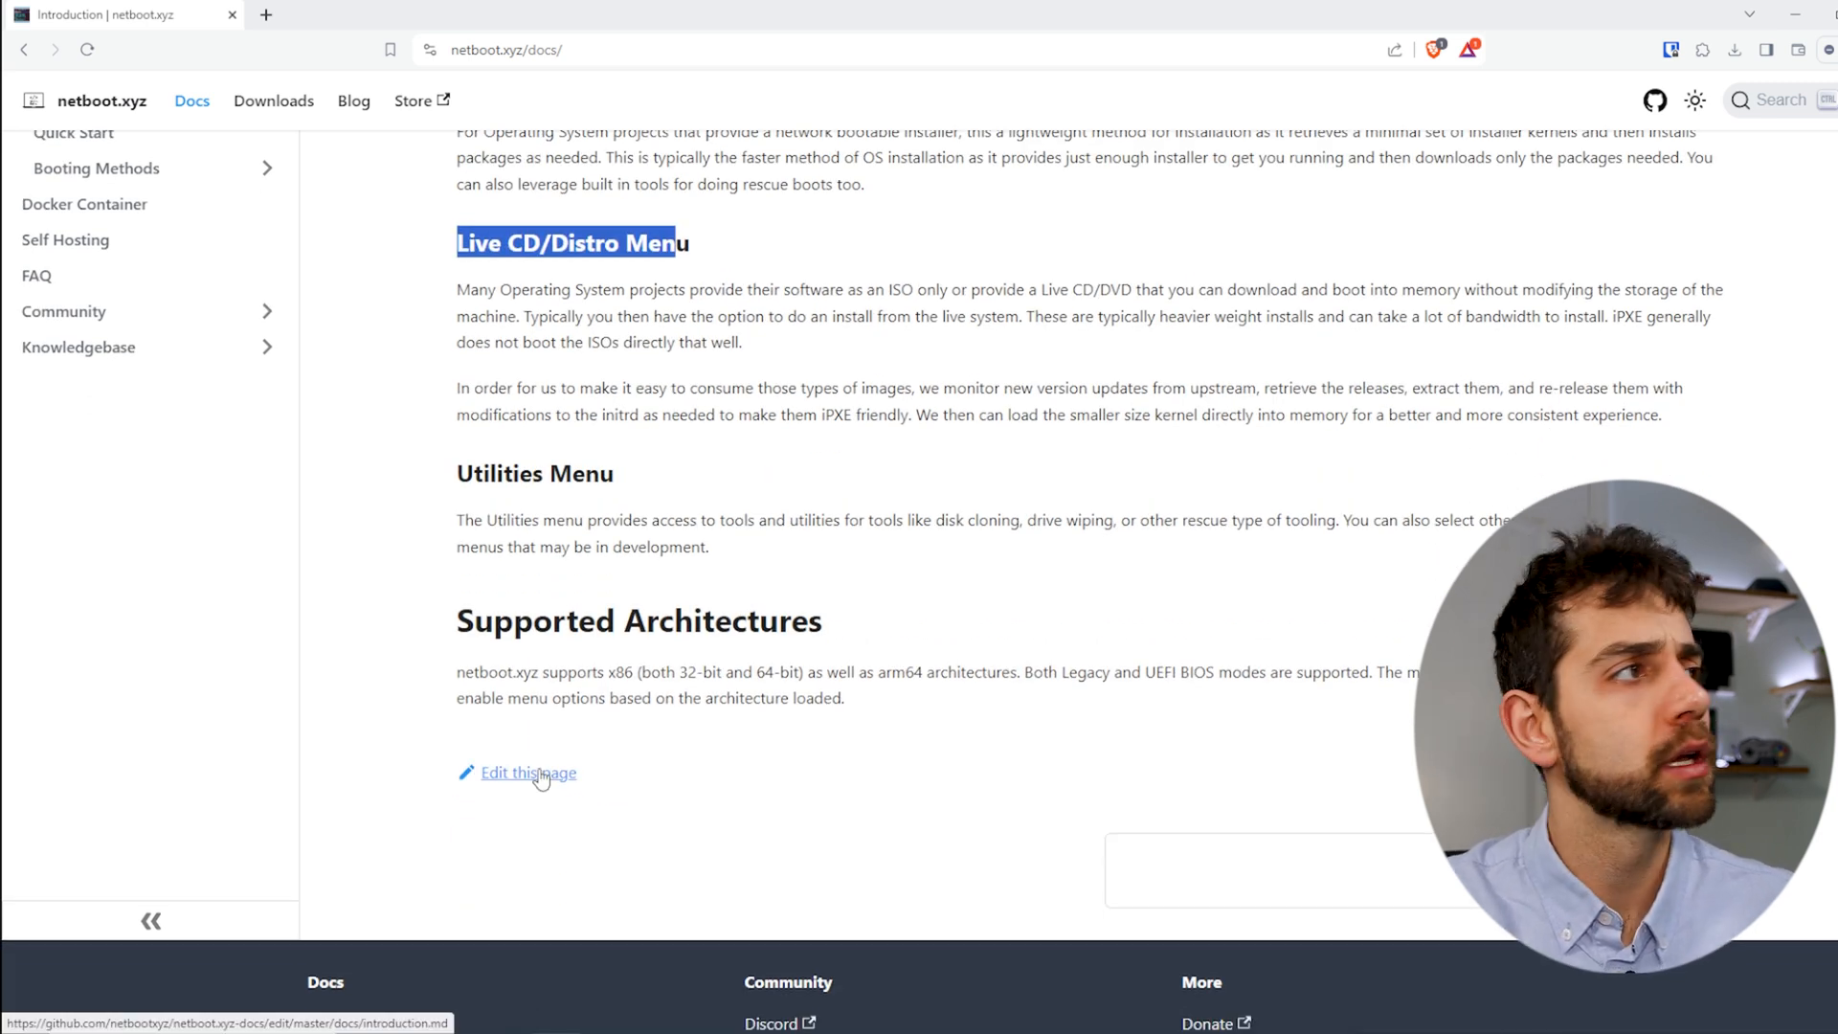
mouse_move(381, 375)
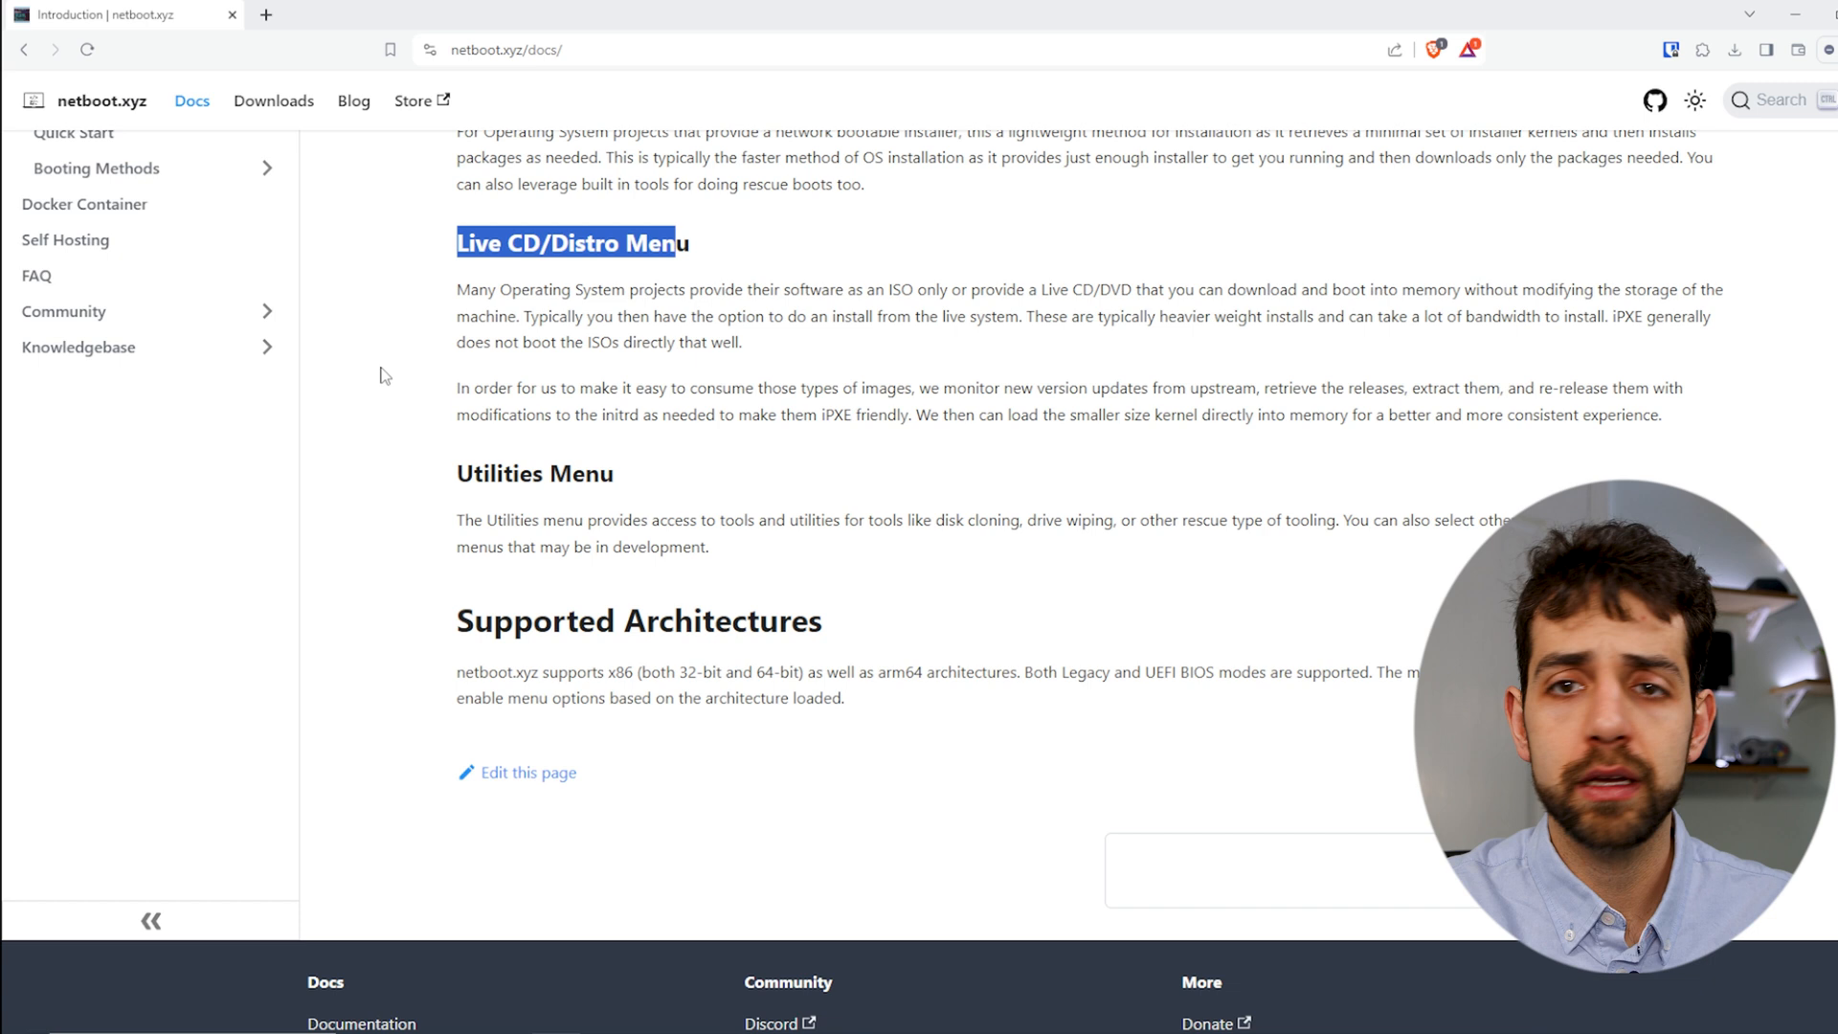
mouse_move(106, 419)
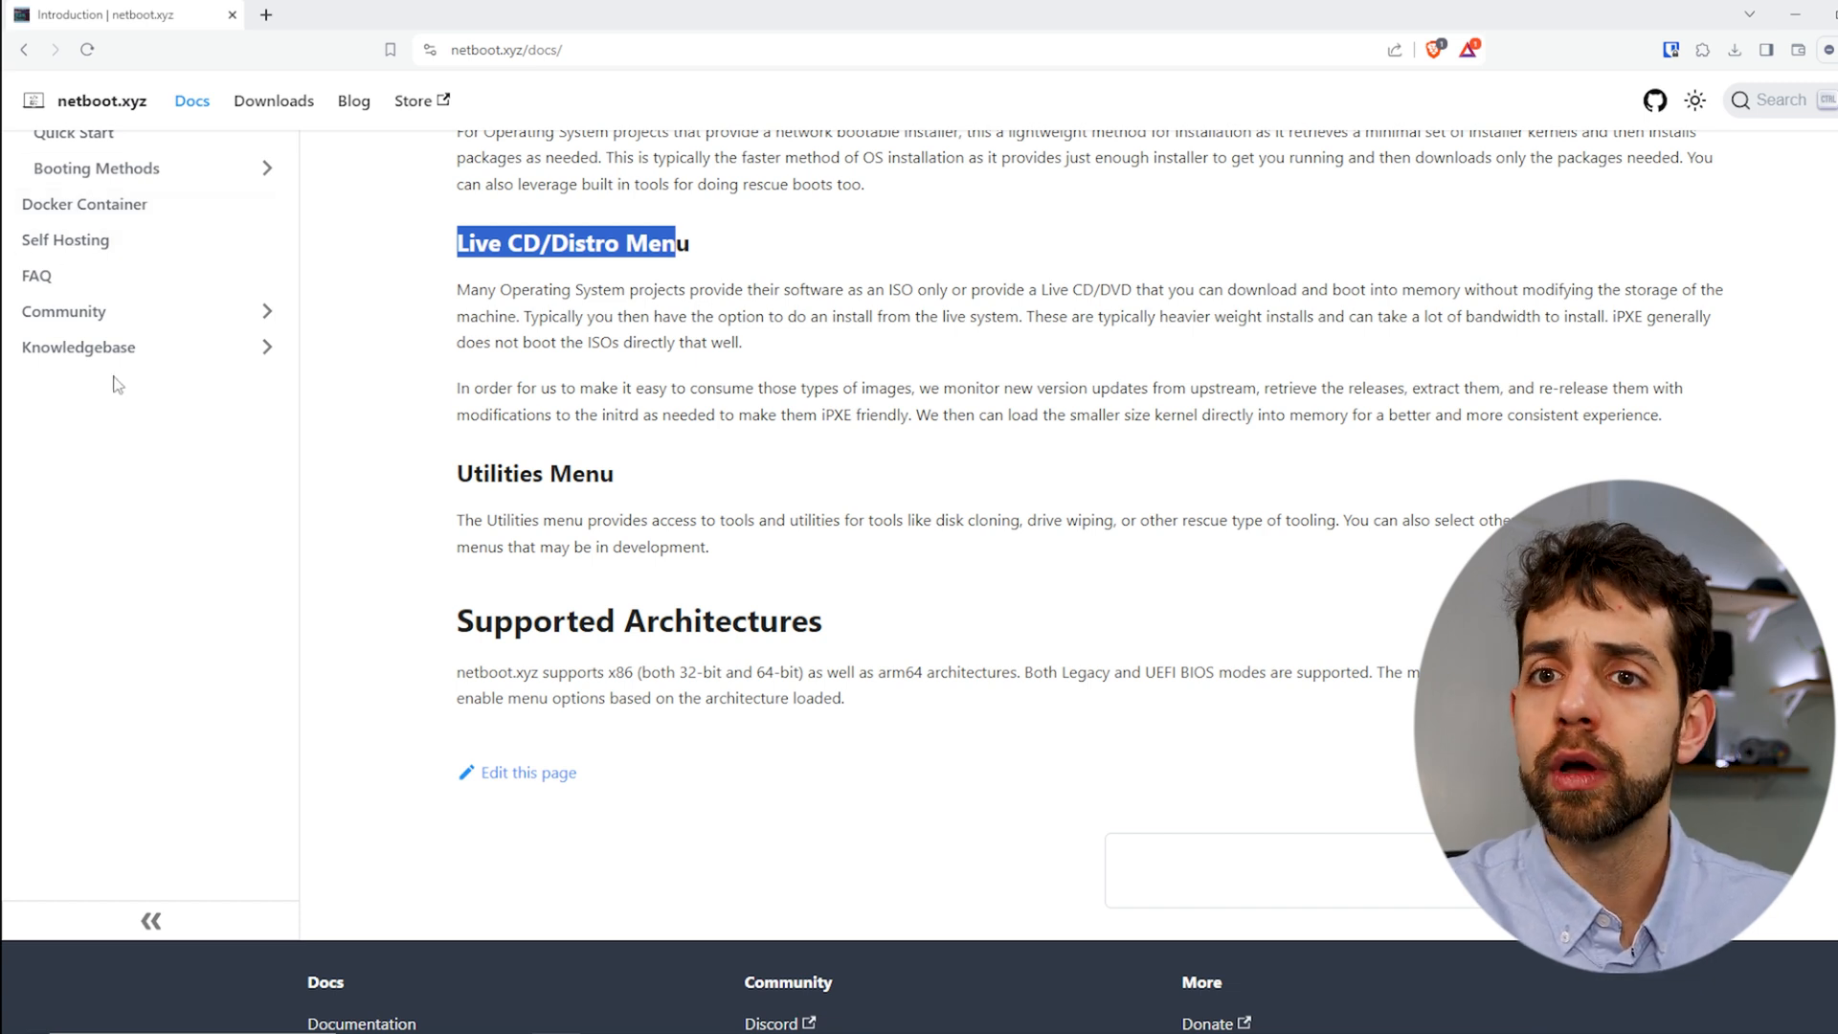
mouse_move(273, 101)
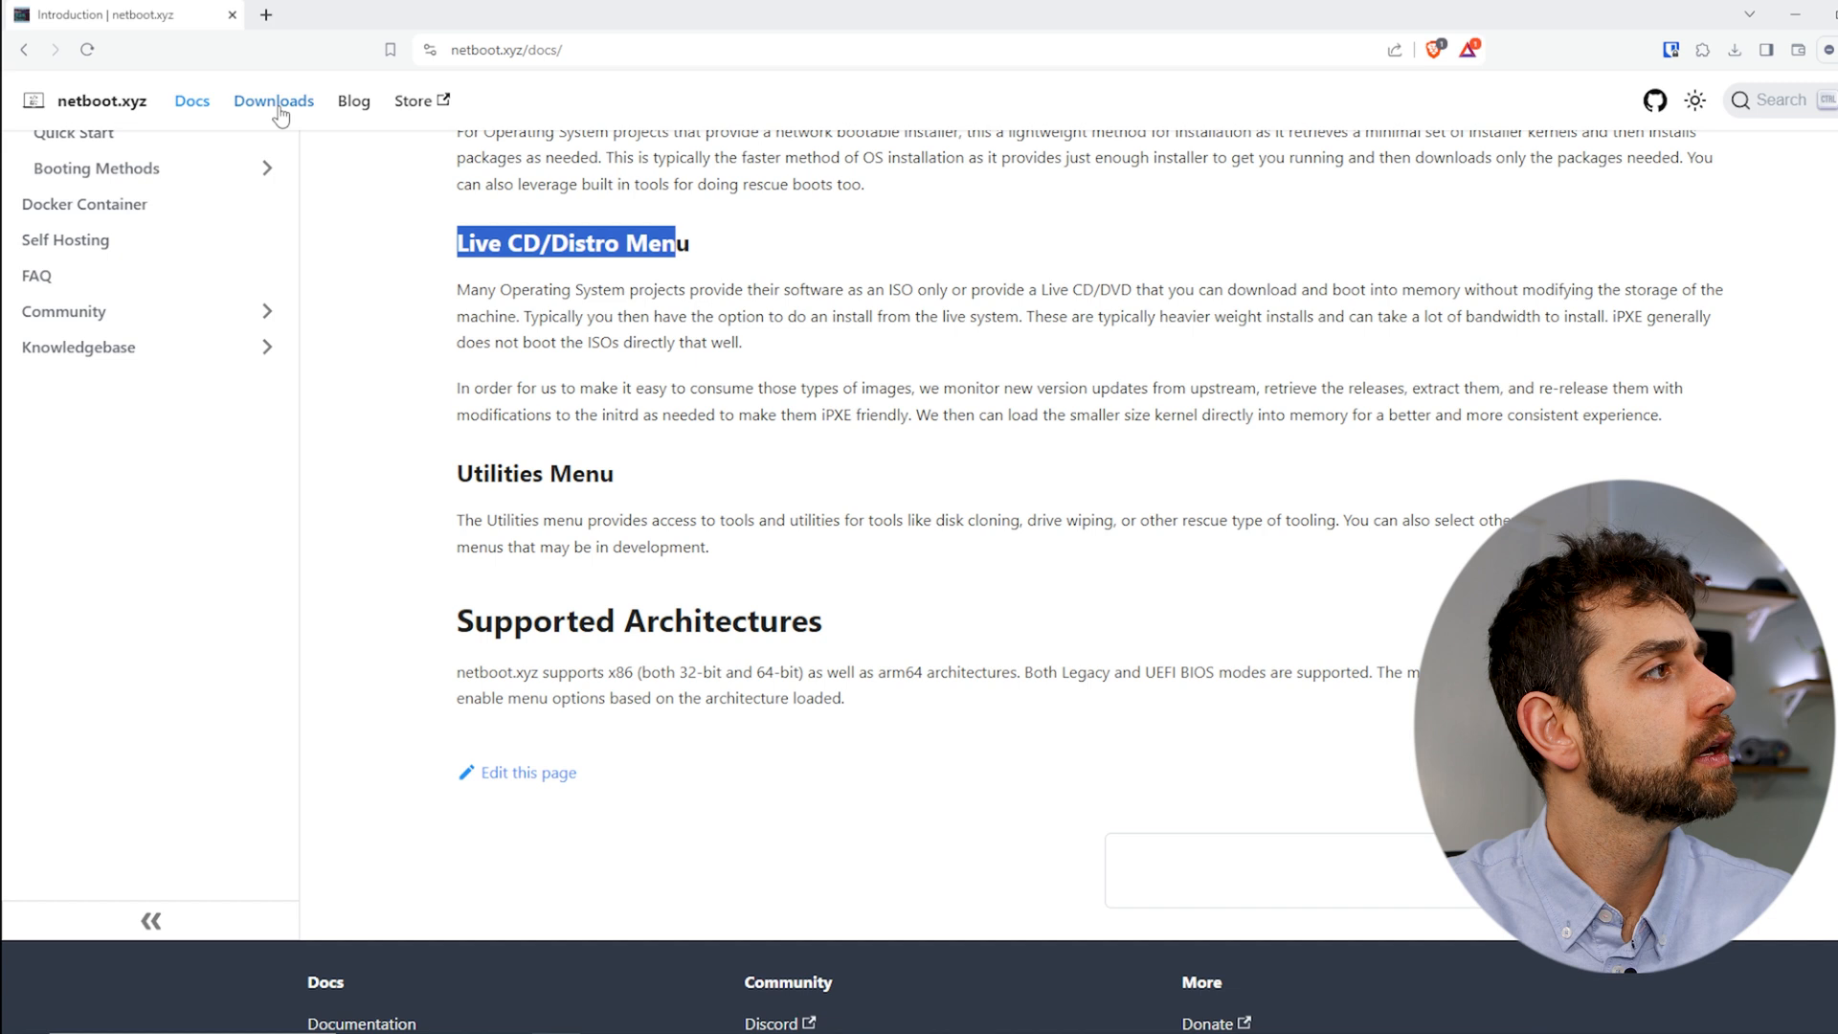
left_click(273, 99)
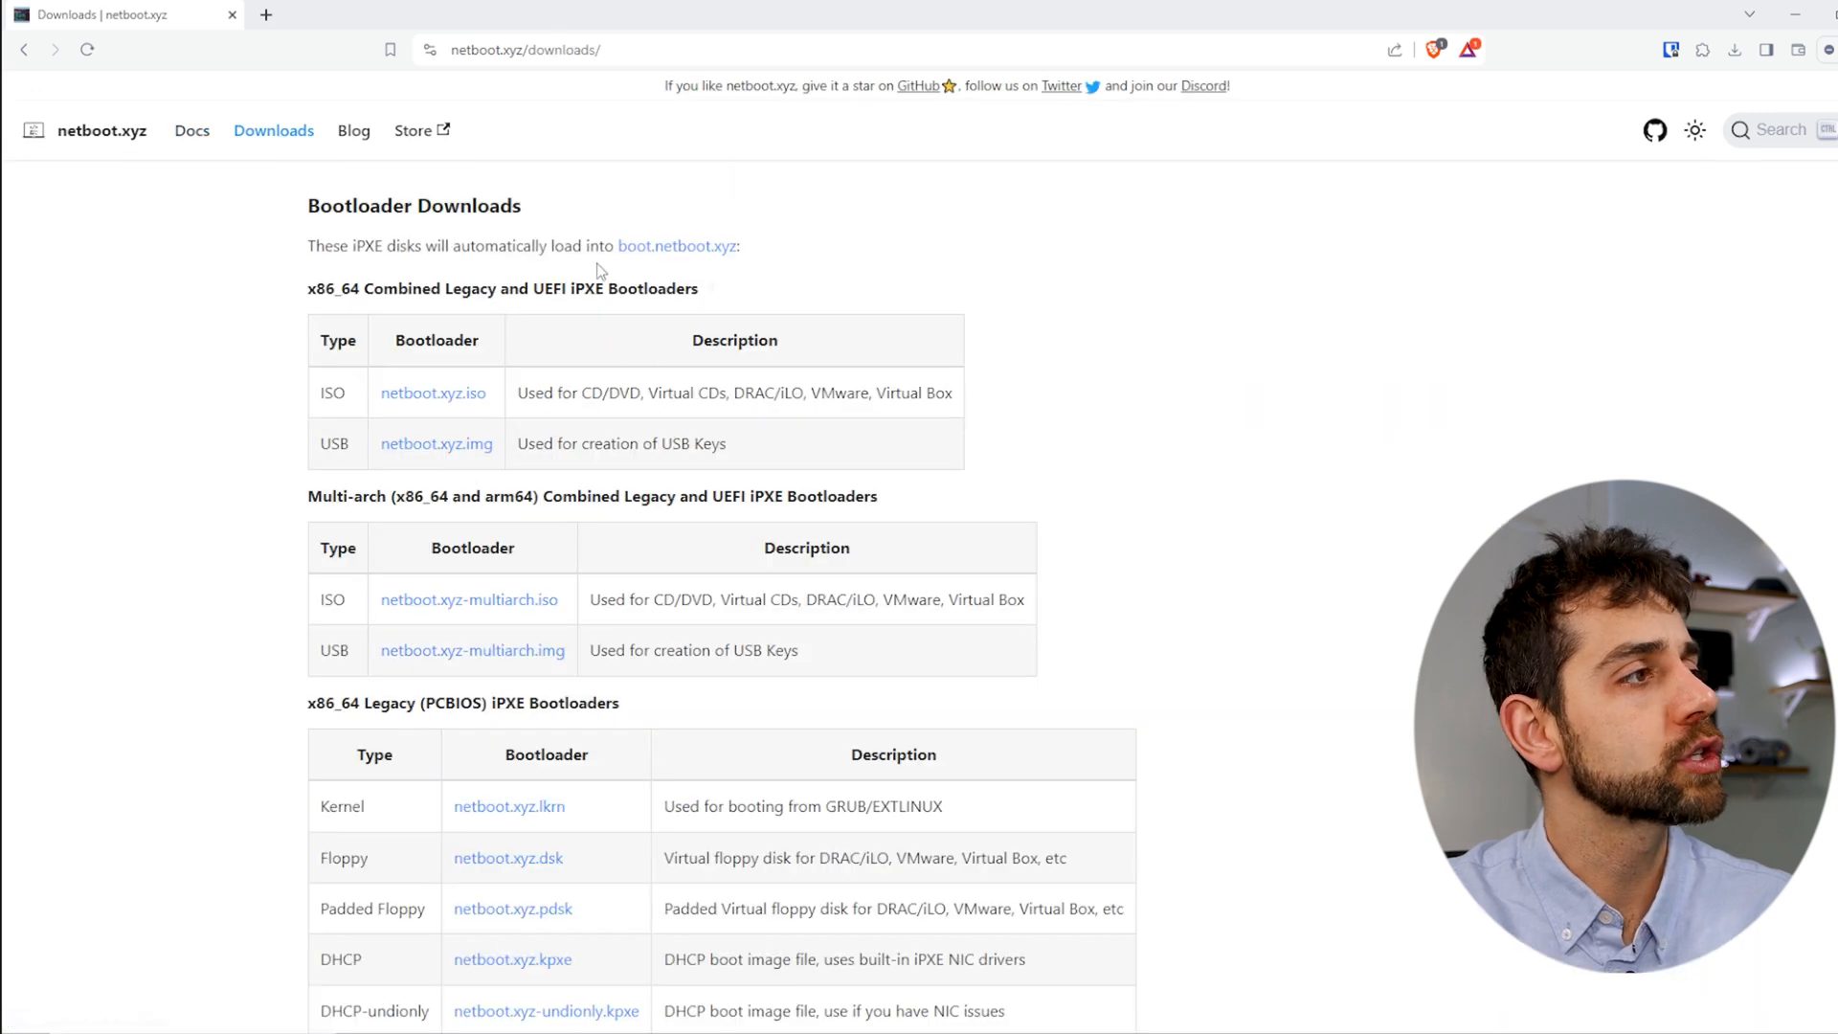
Review the bootloader tables, highlight the x86_64 UEFI heading, and return to the top.
scroll("down", 3)
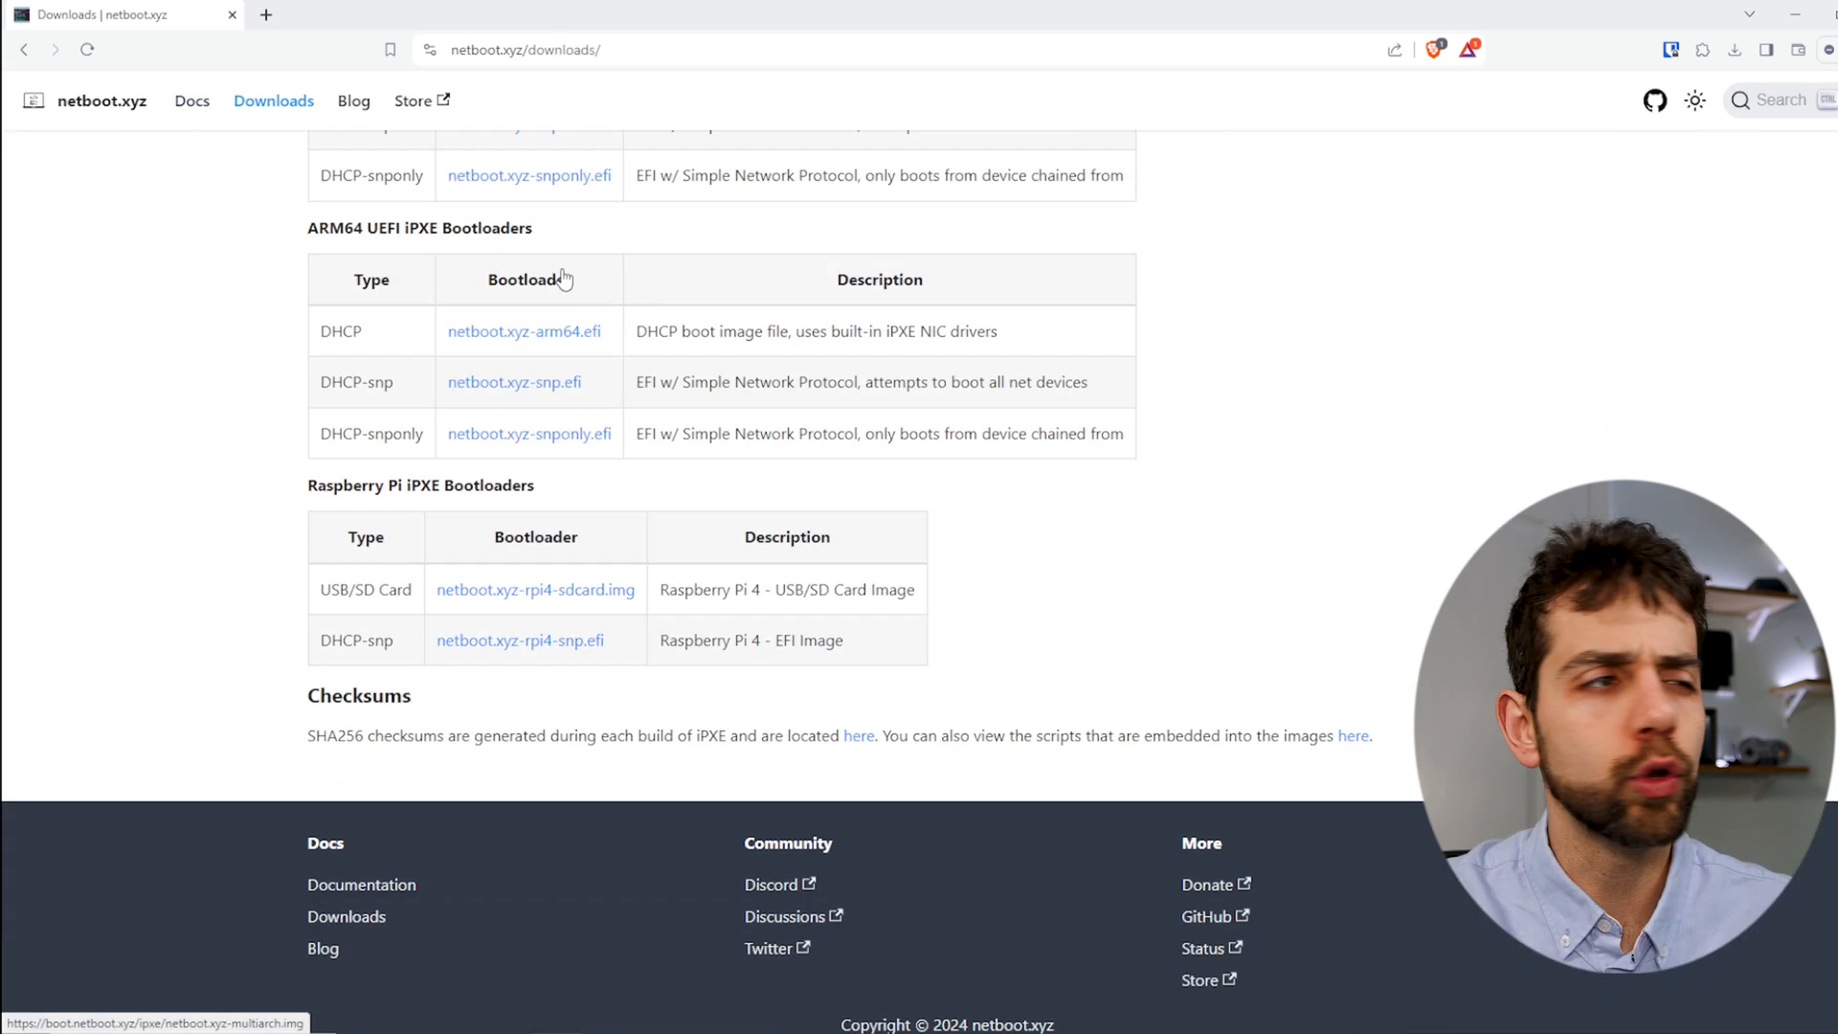
scroll("down", 3)
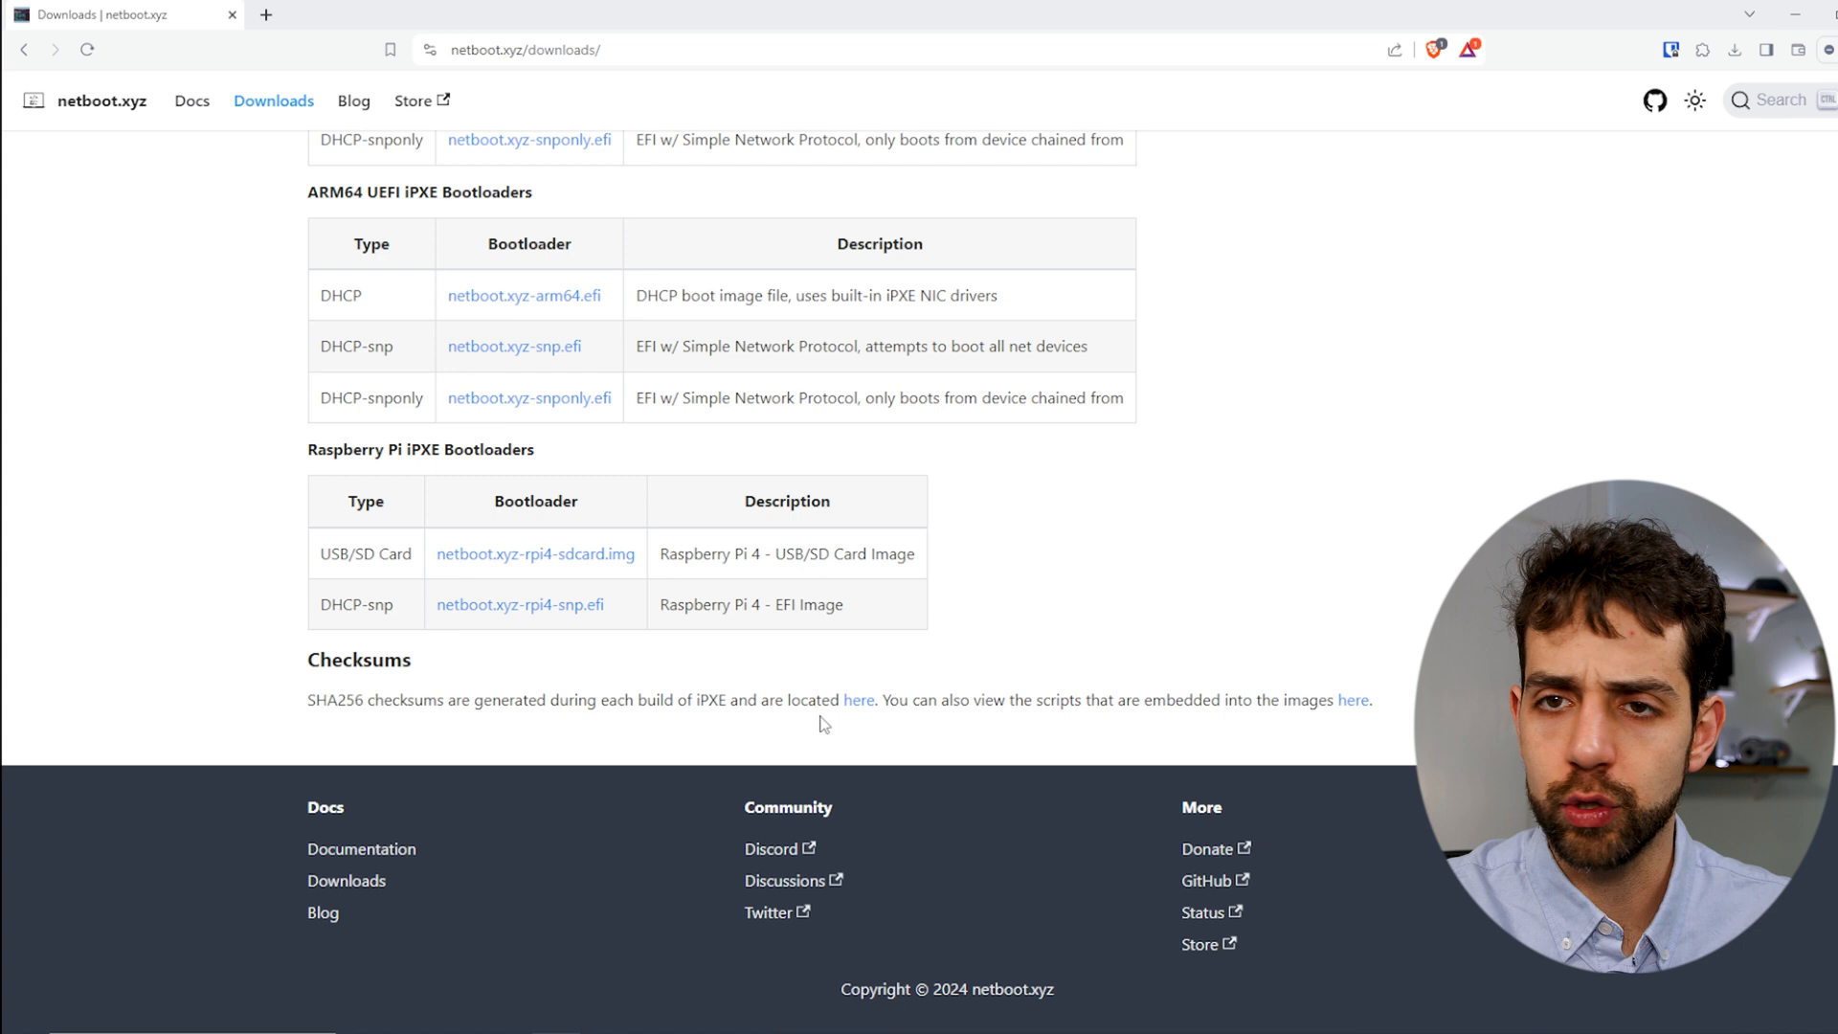
scroll("up", 3)
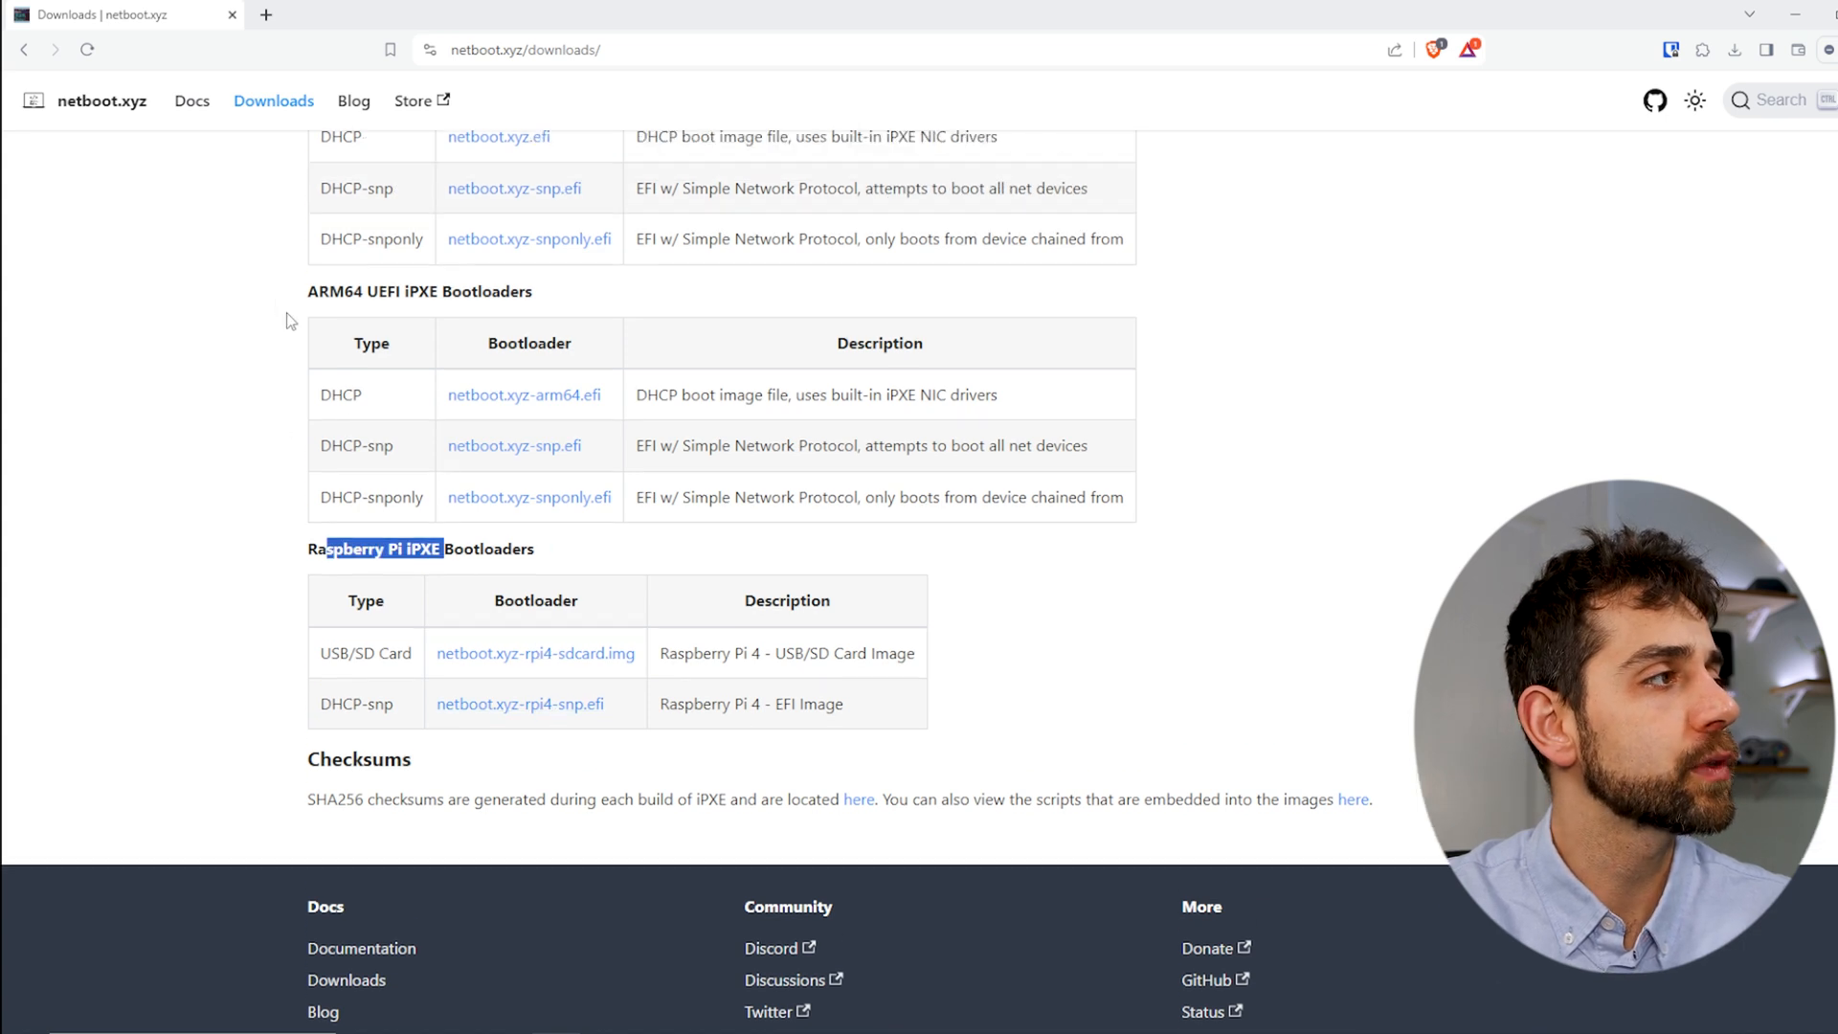
scroll("up", 3)
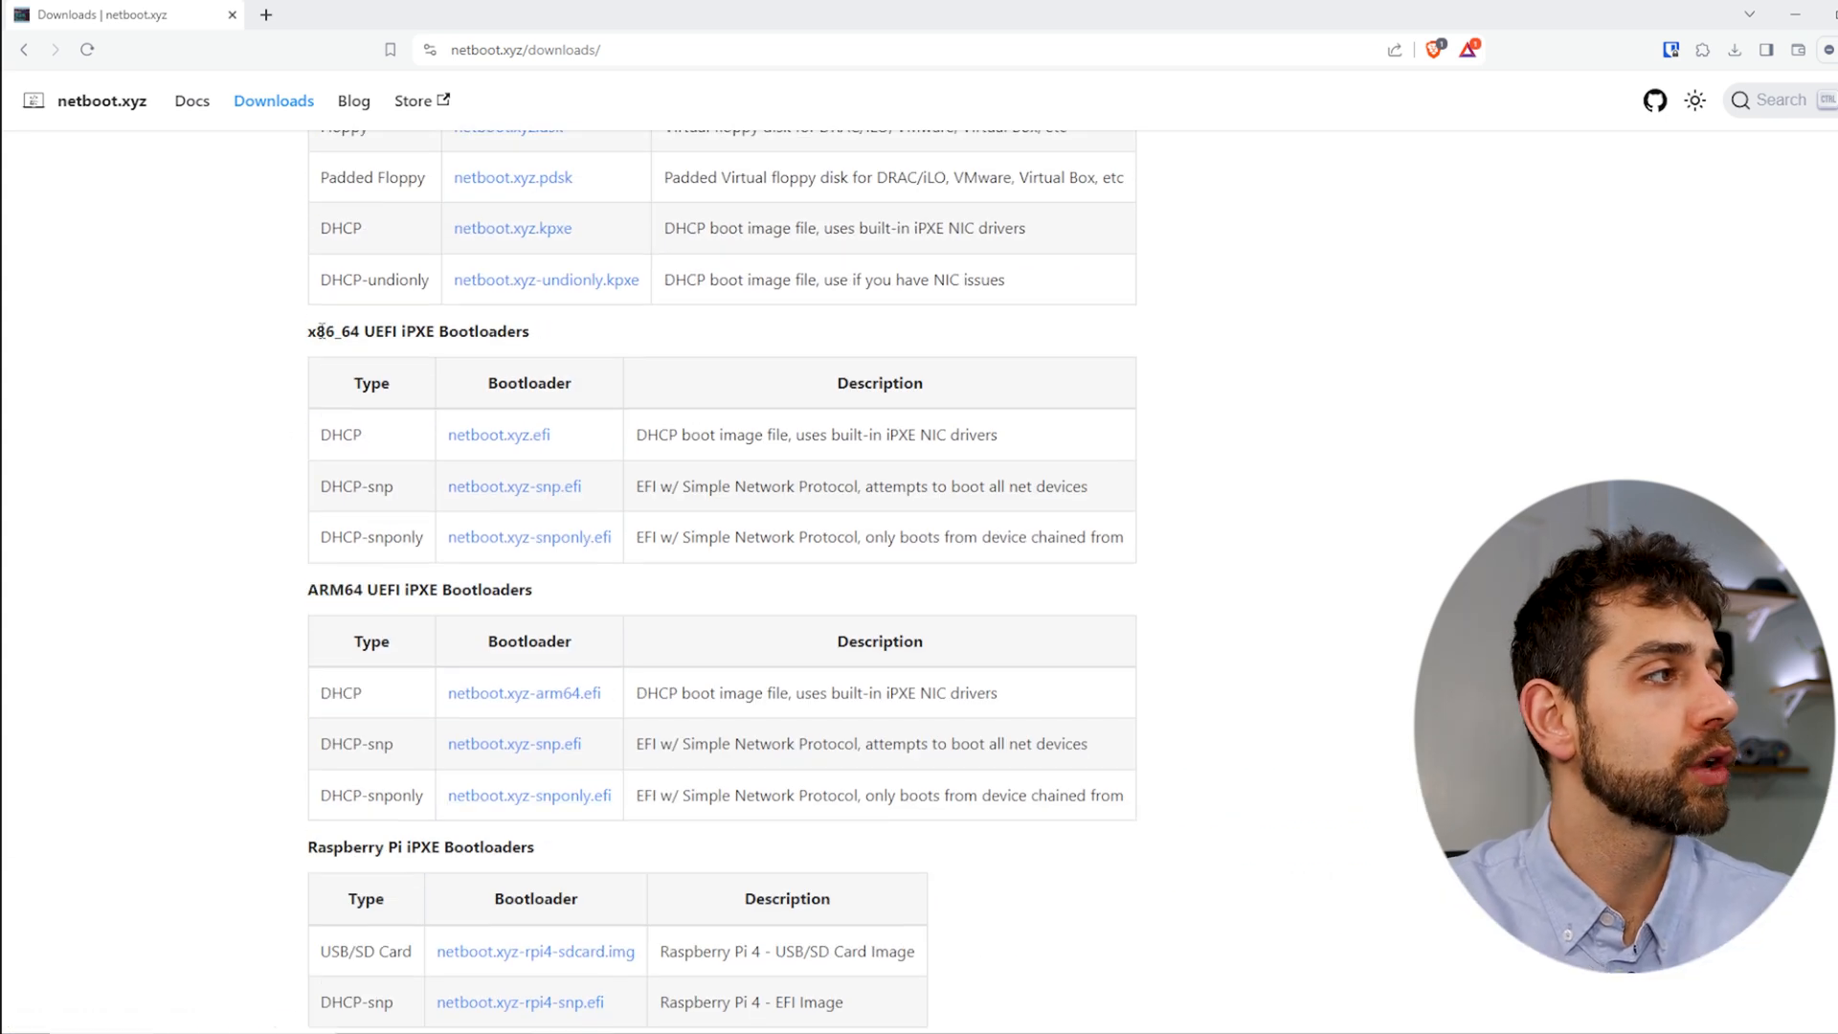
double_click(352, 330)
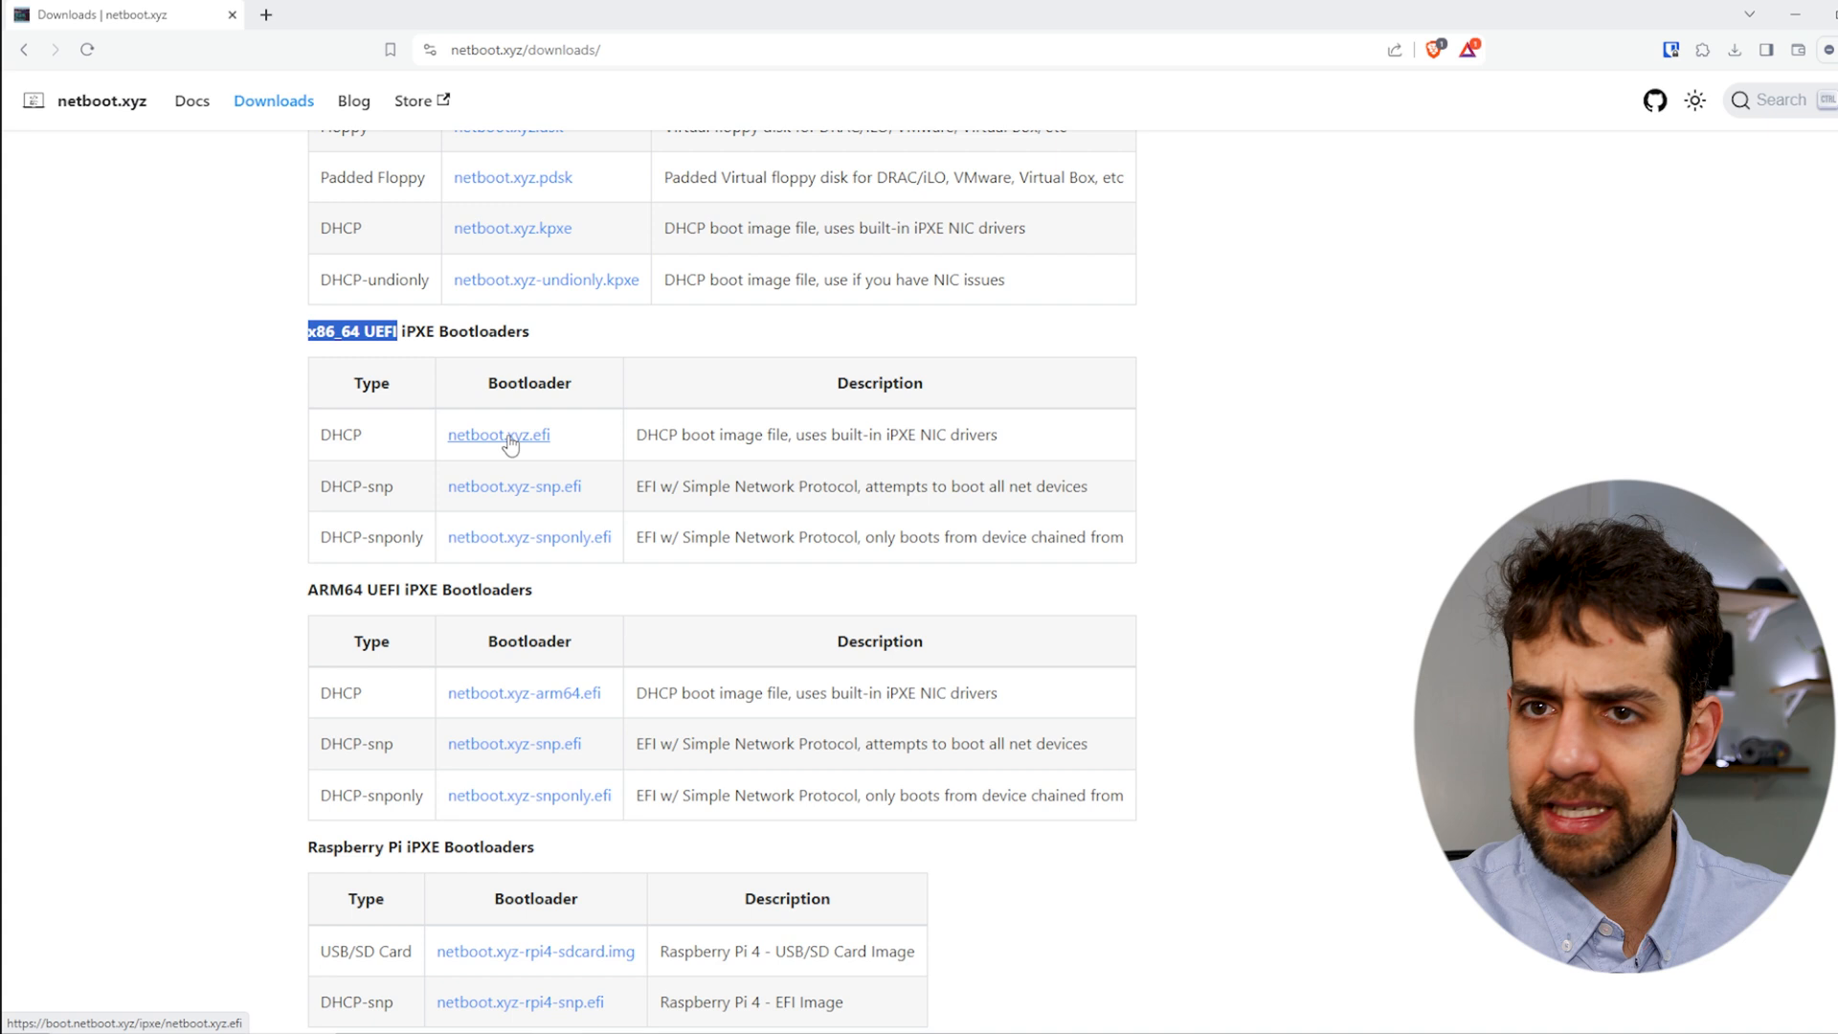
scroll("up", 3)
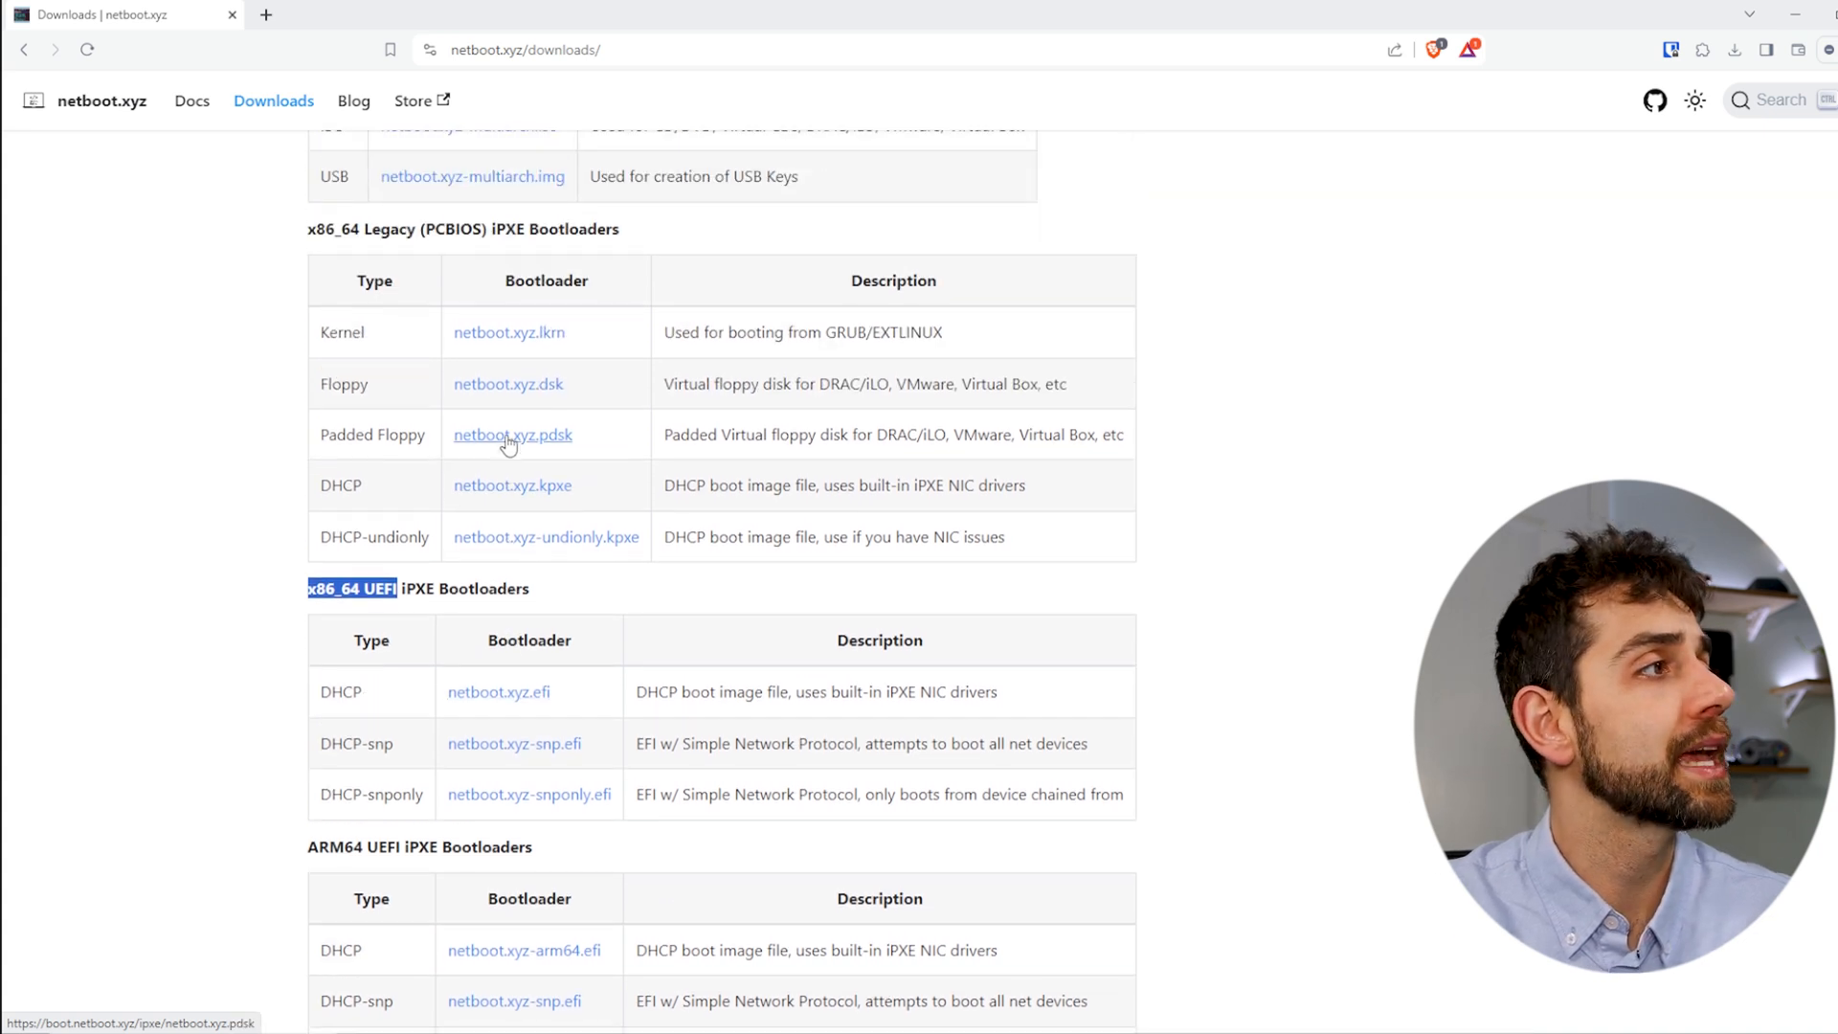
scroll("up", 3)
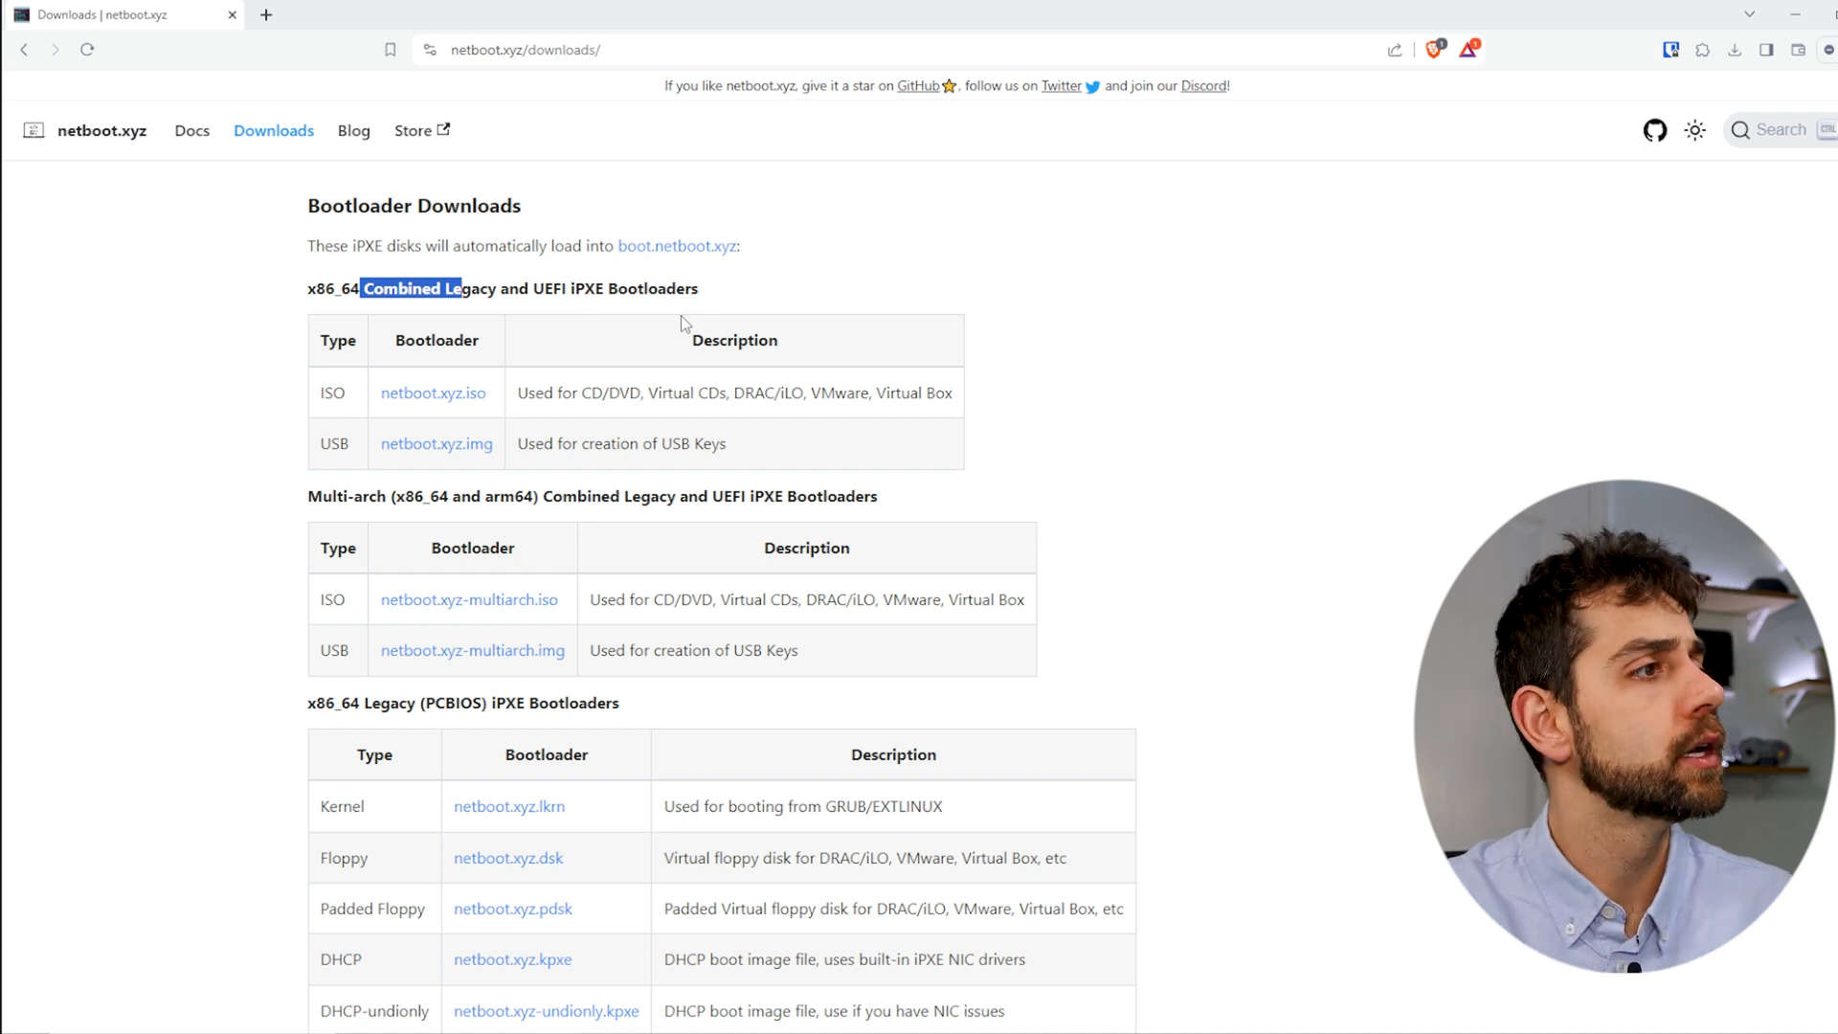
mouse_move(453, 419)
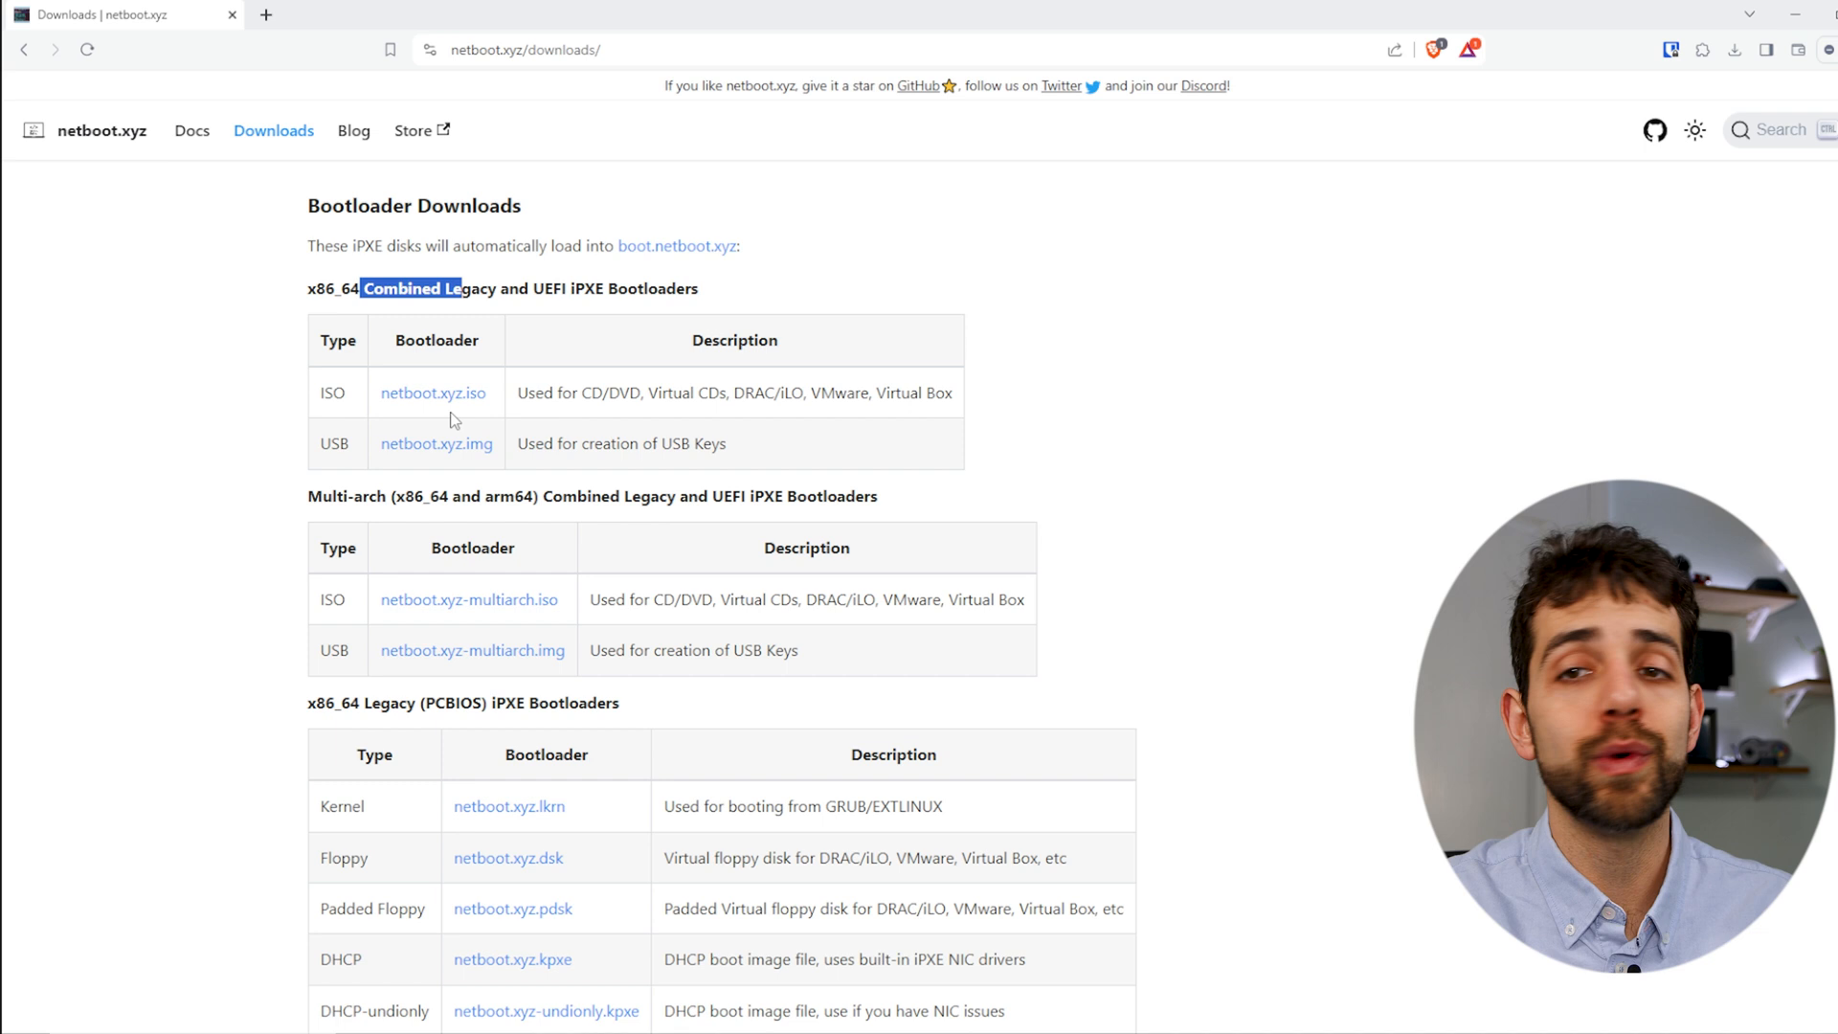
mouse_move(437, 443)
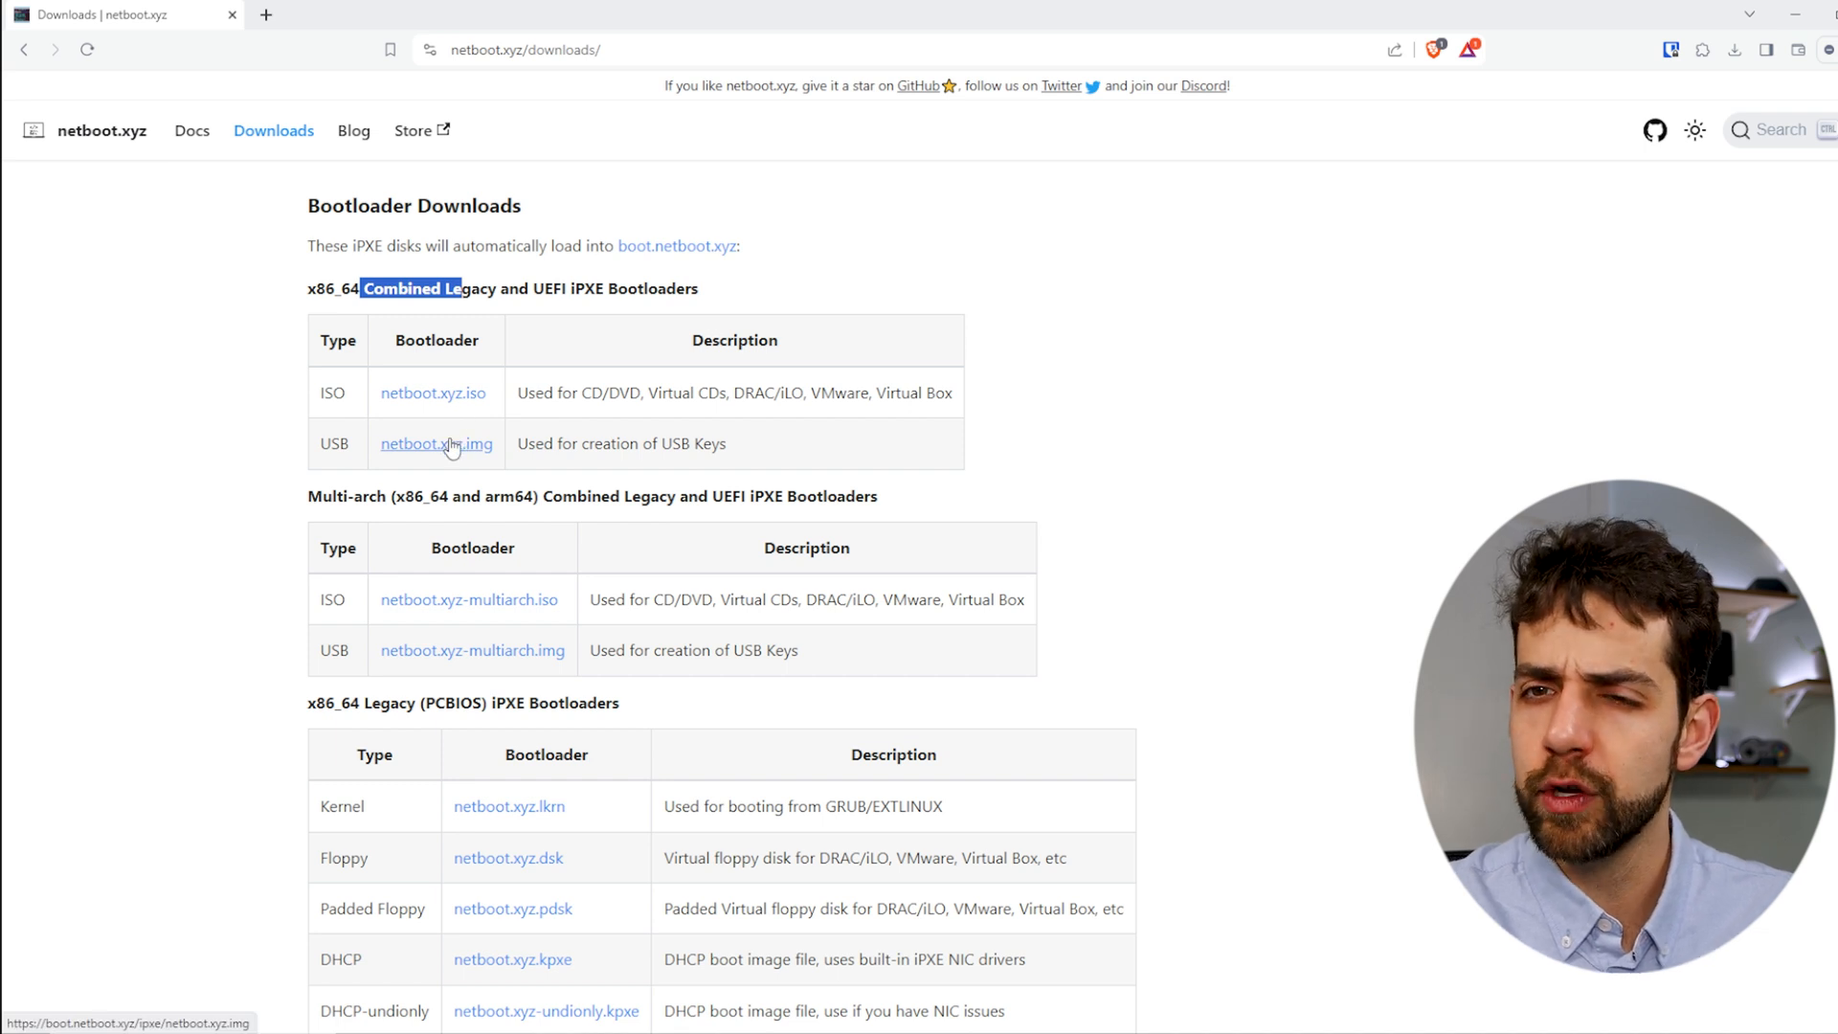
mouse_move(484, 398)
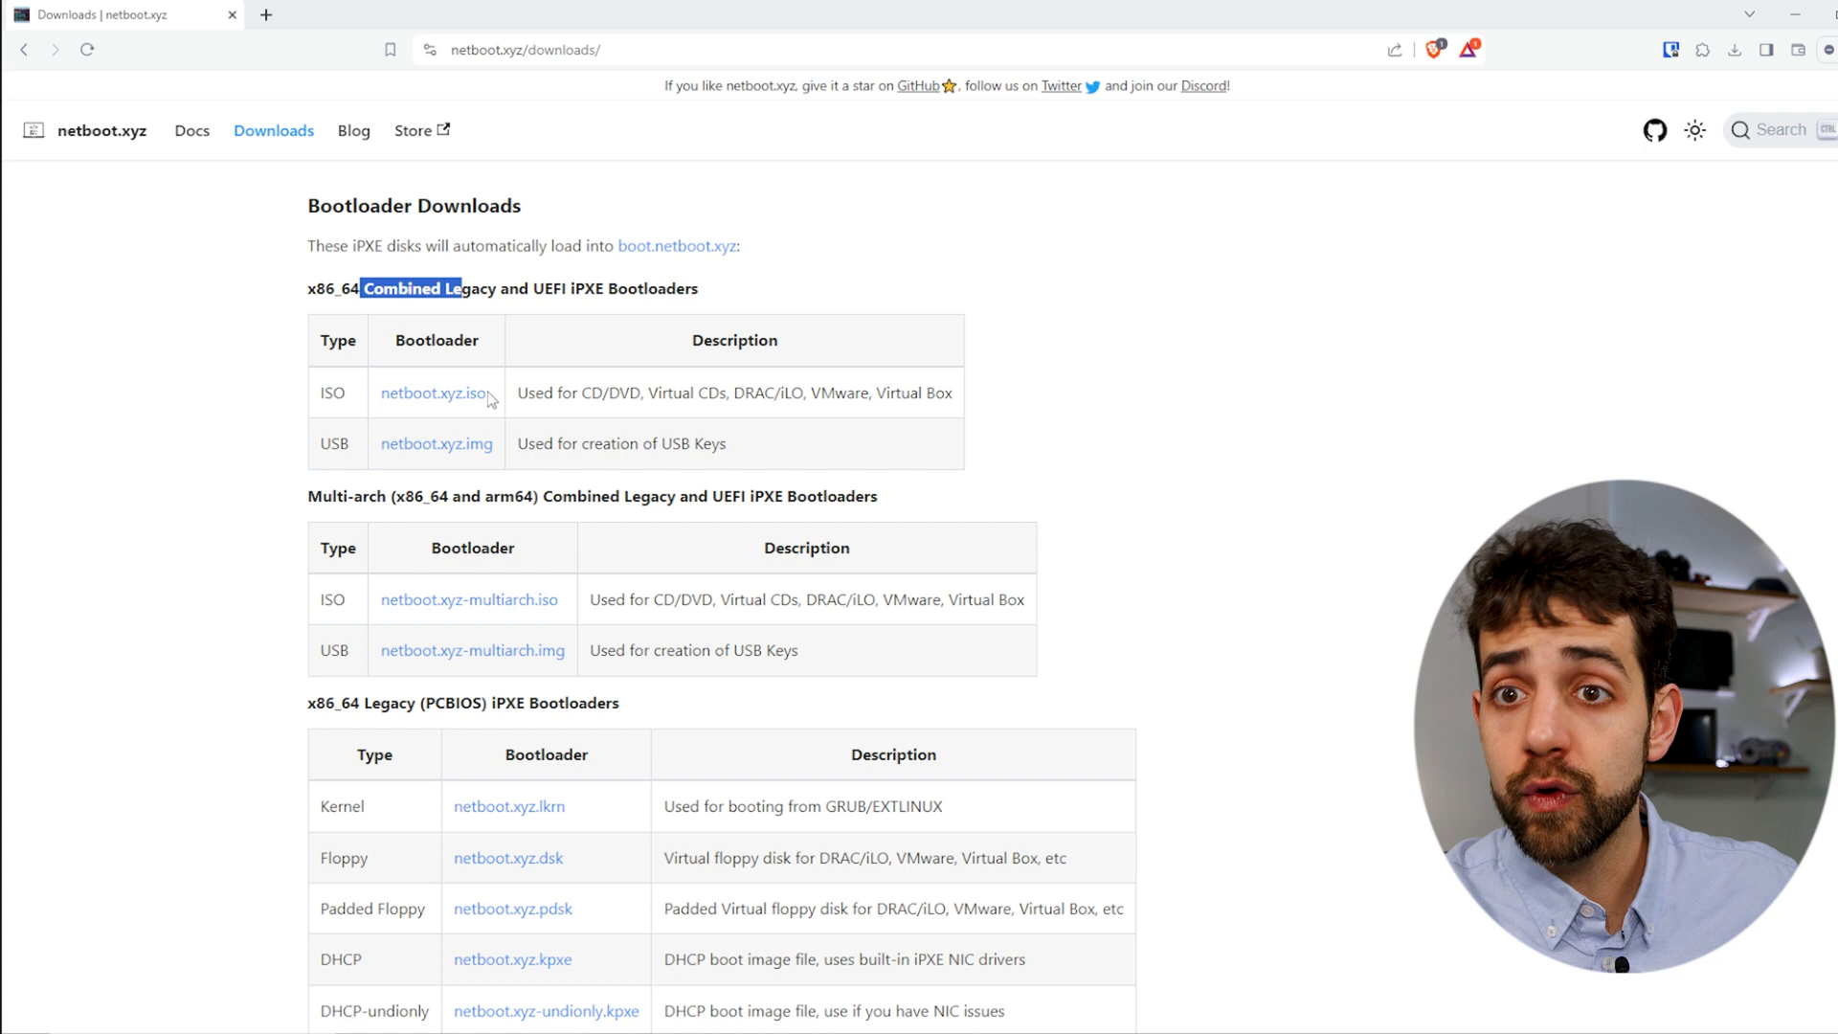
mouse_move(320, 458)
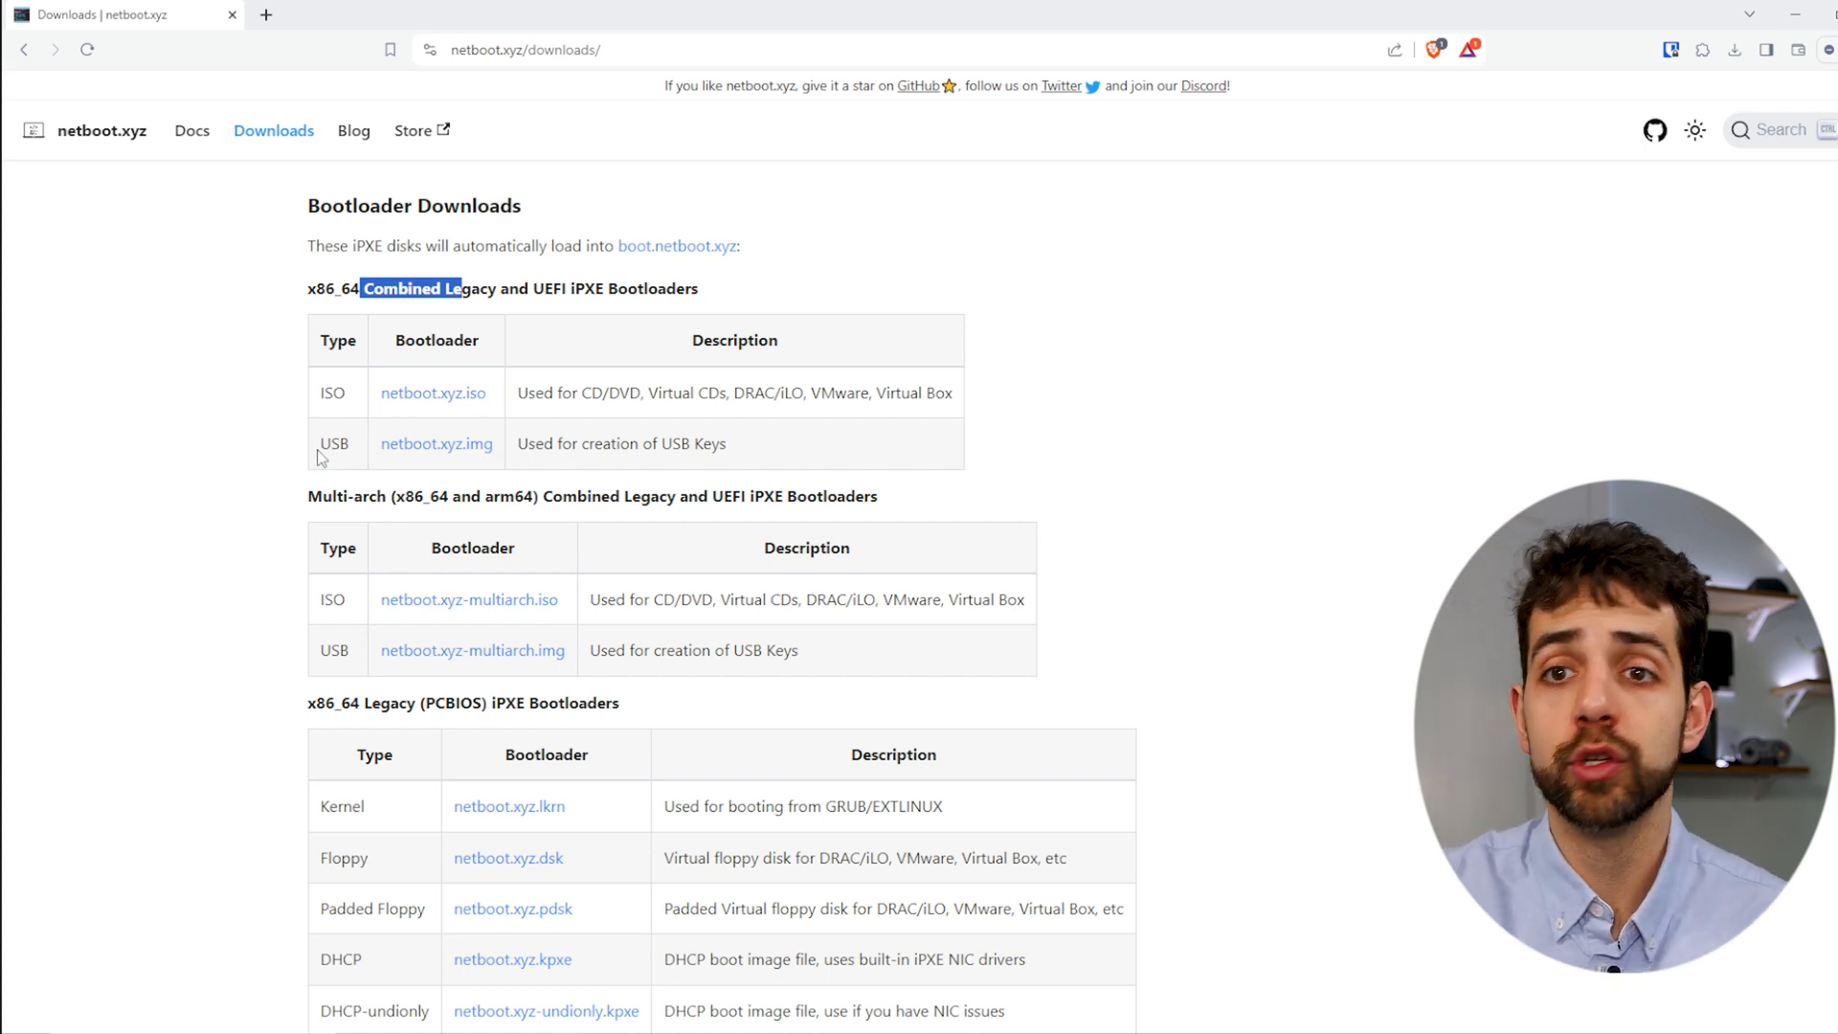
mouse_move(433, 393)
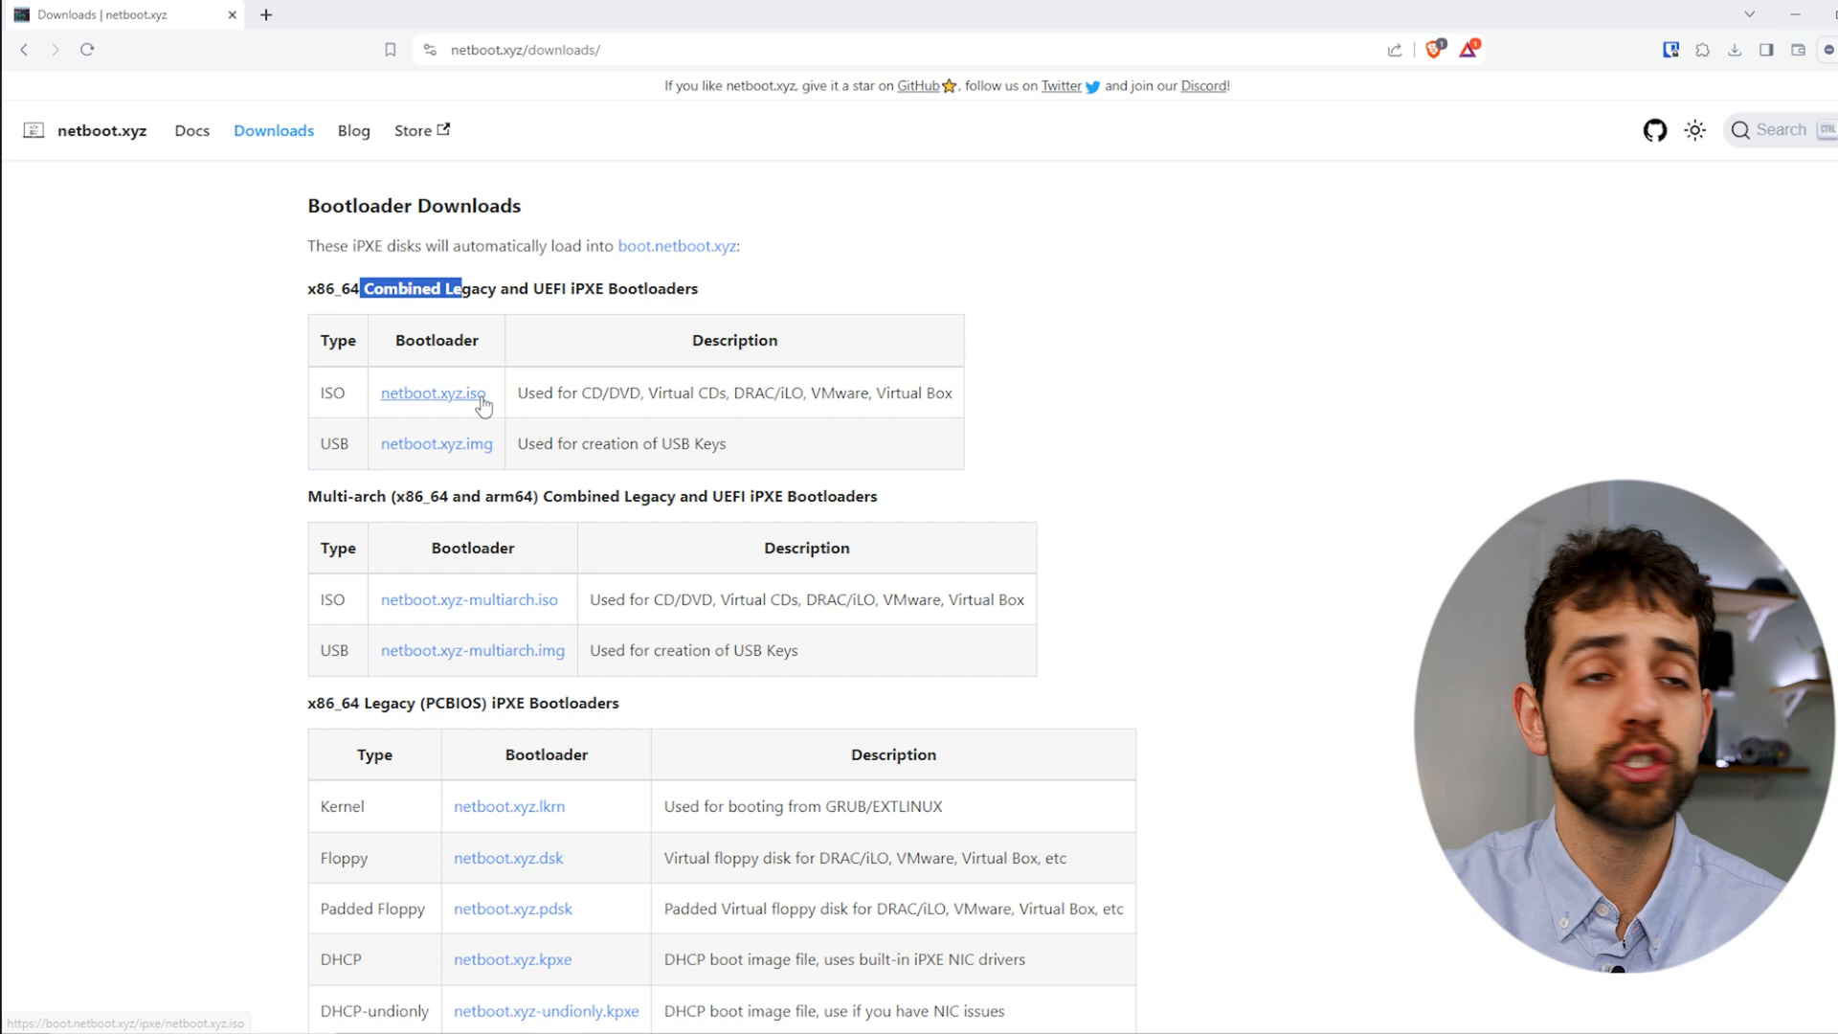
mouse_move(435, 444)
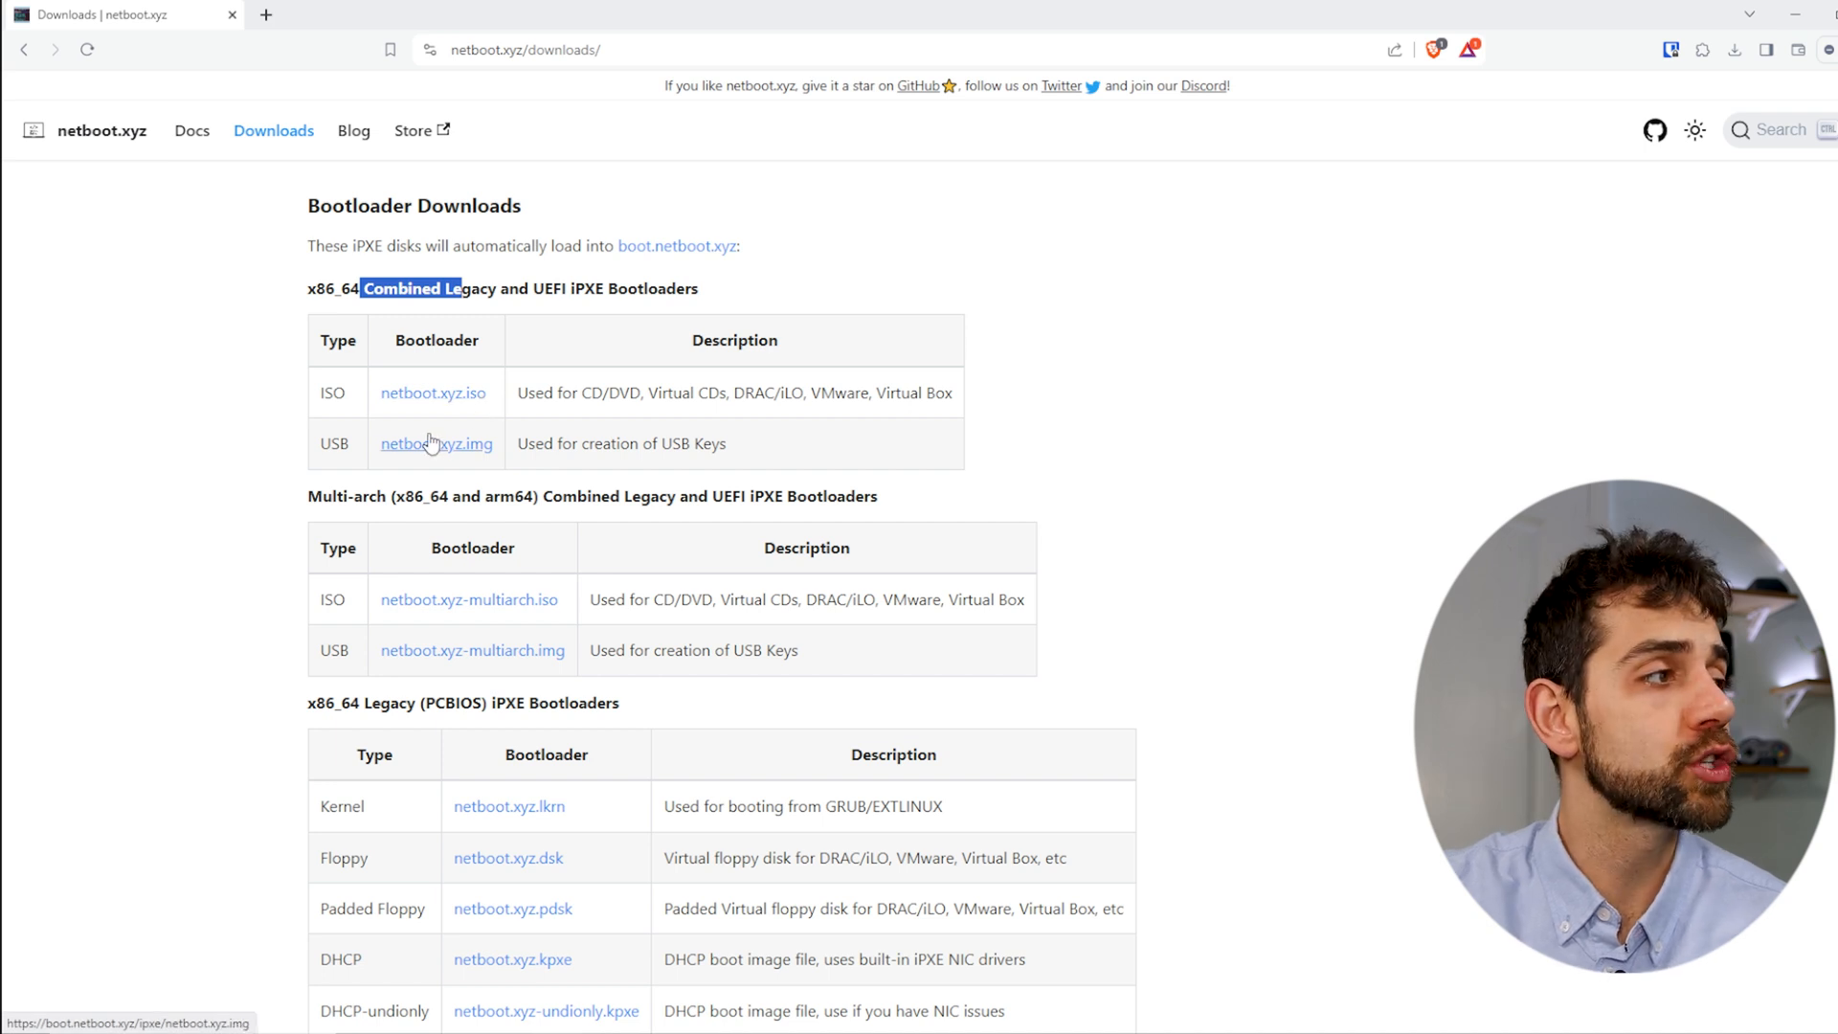
mouse_move(442, 444)
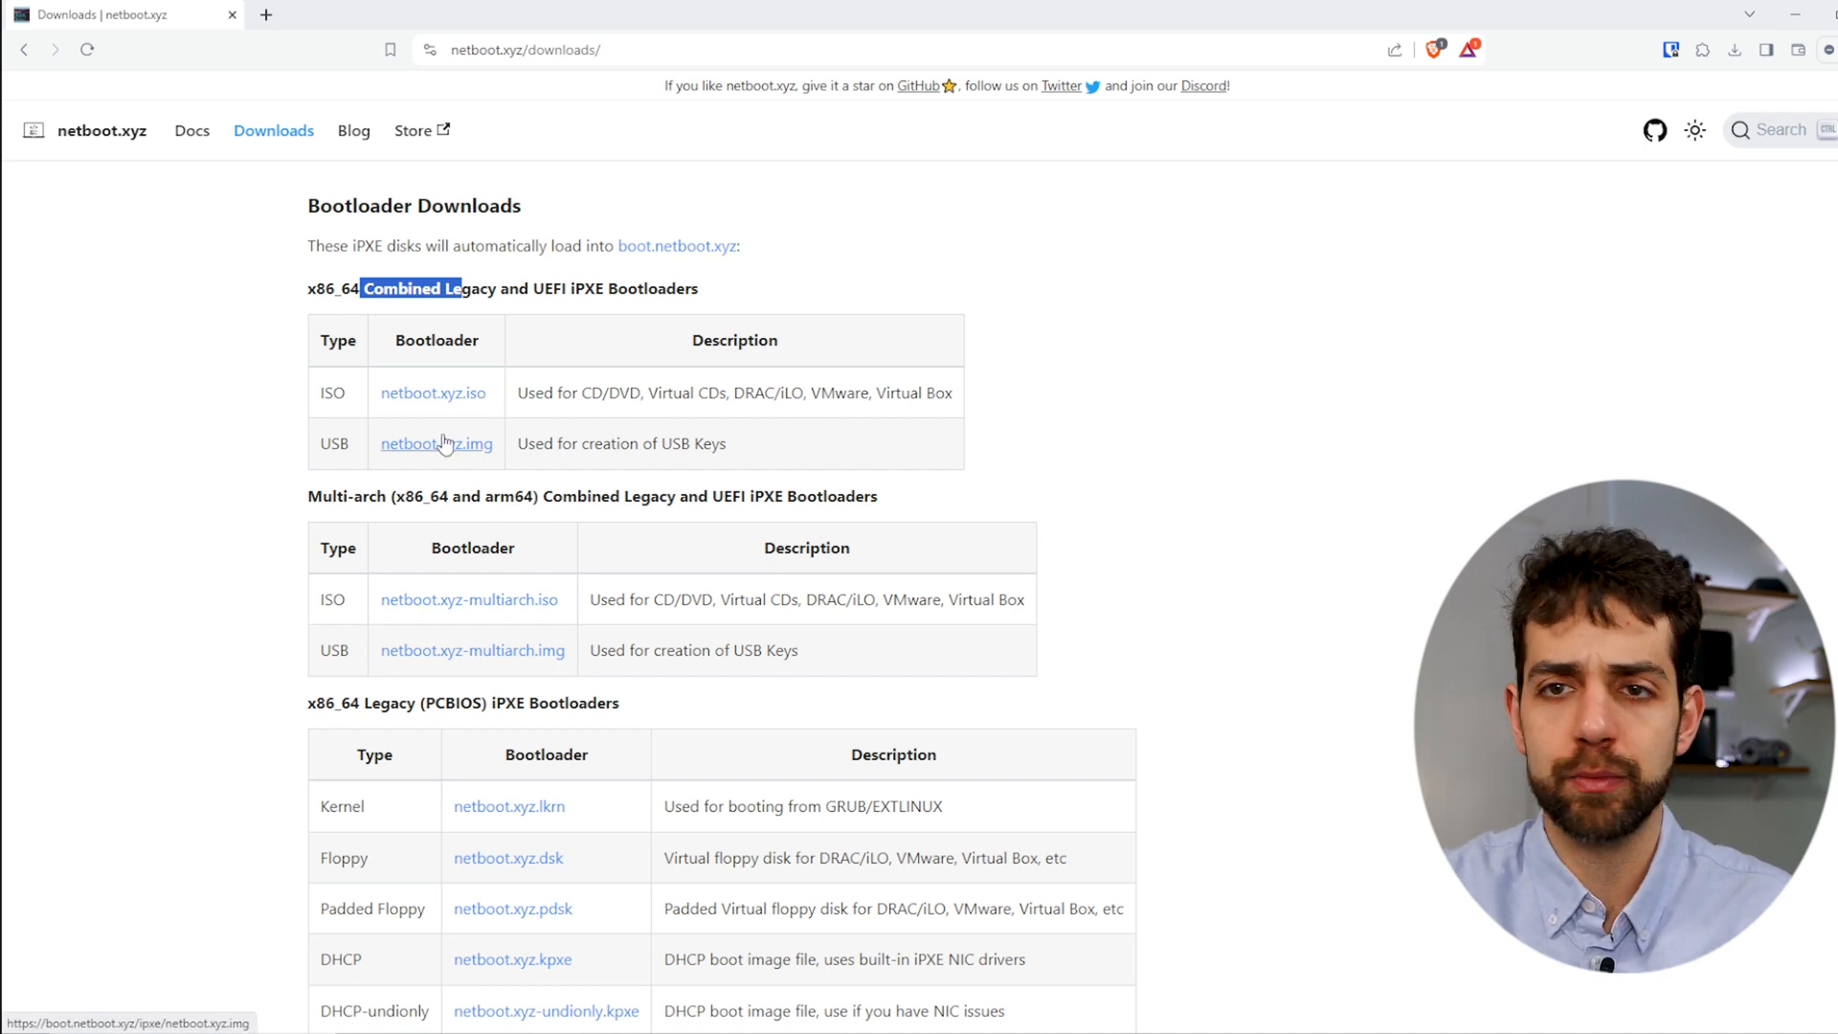
mouse_move(433, 392)
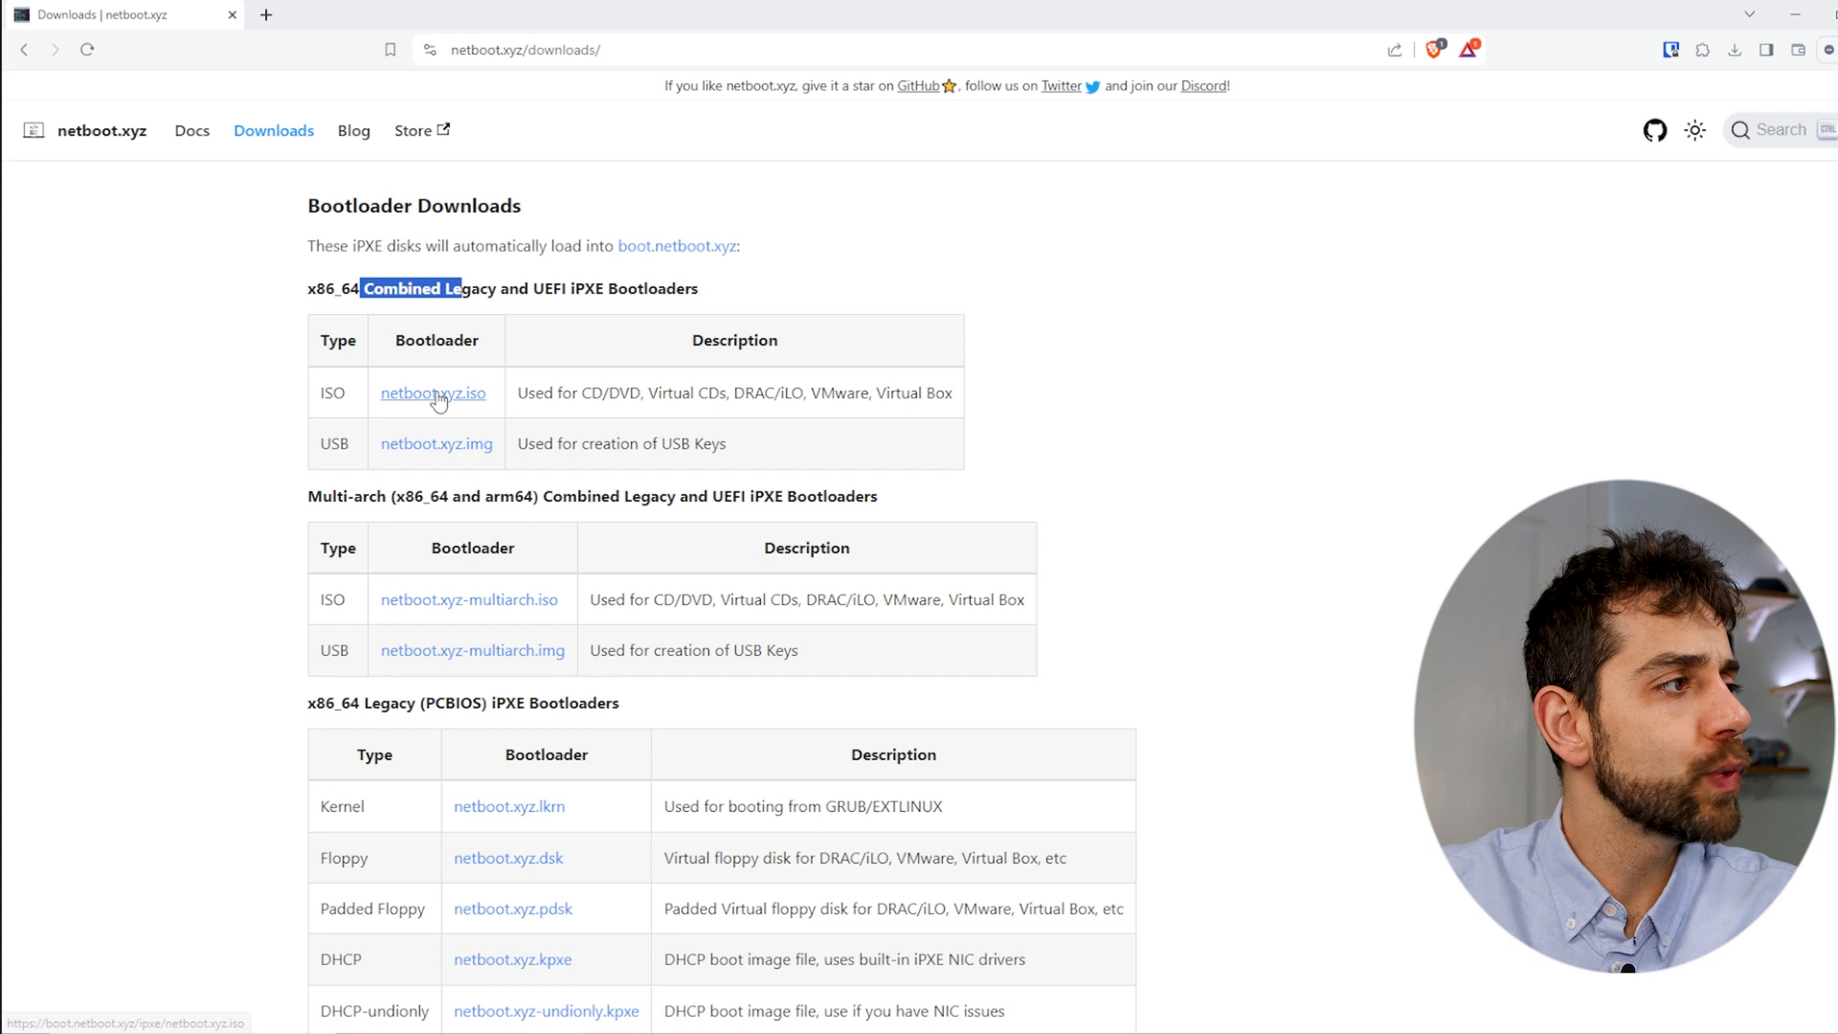
mouse_move(474, 397)
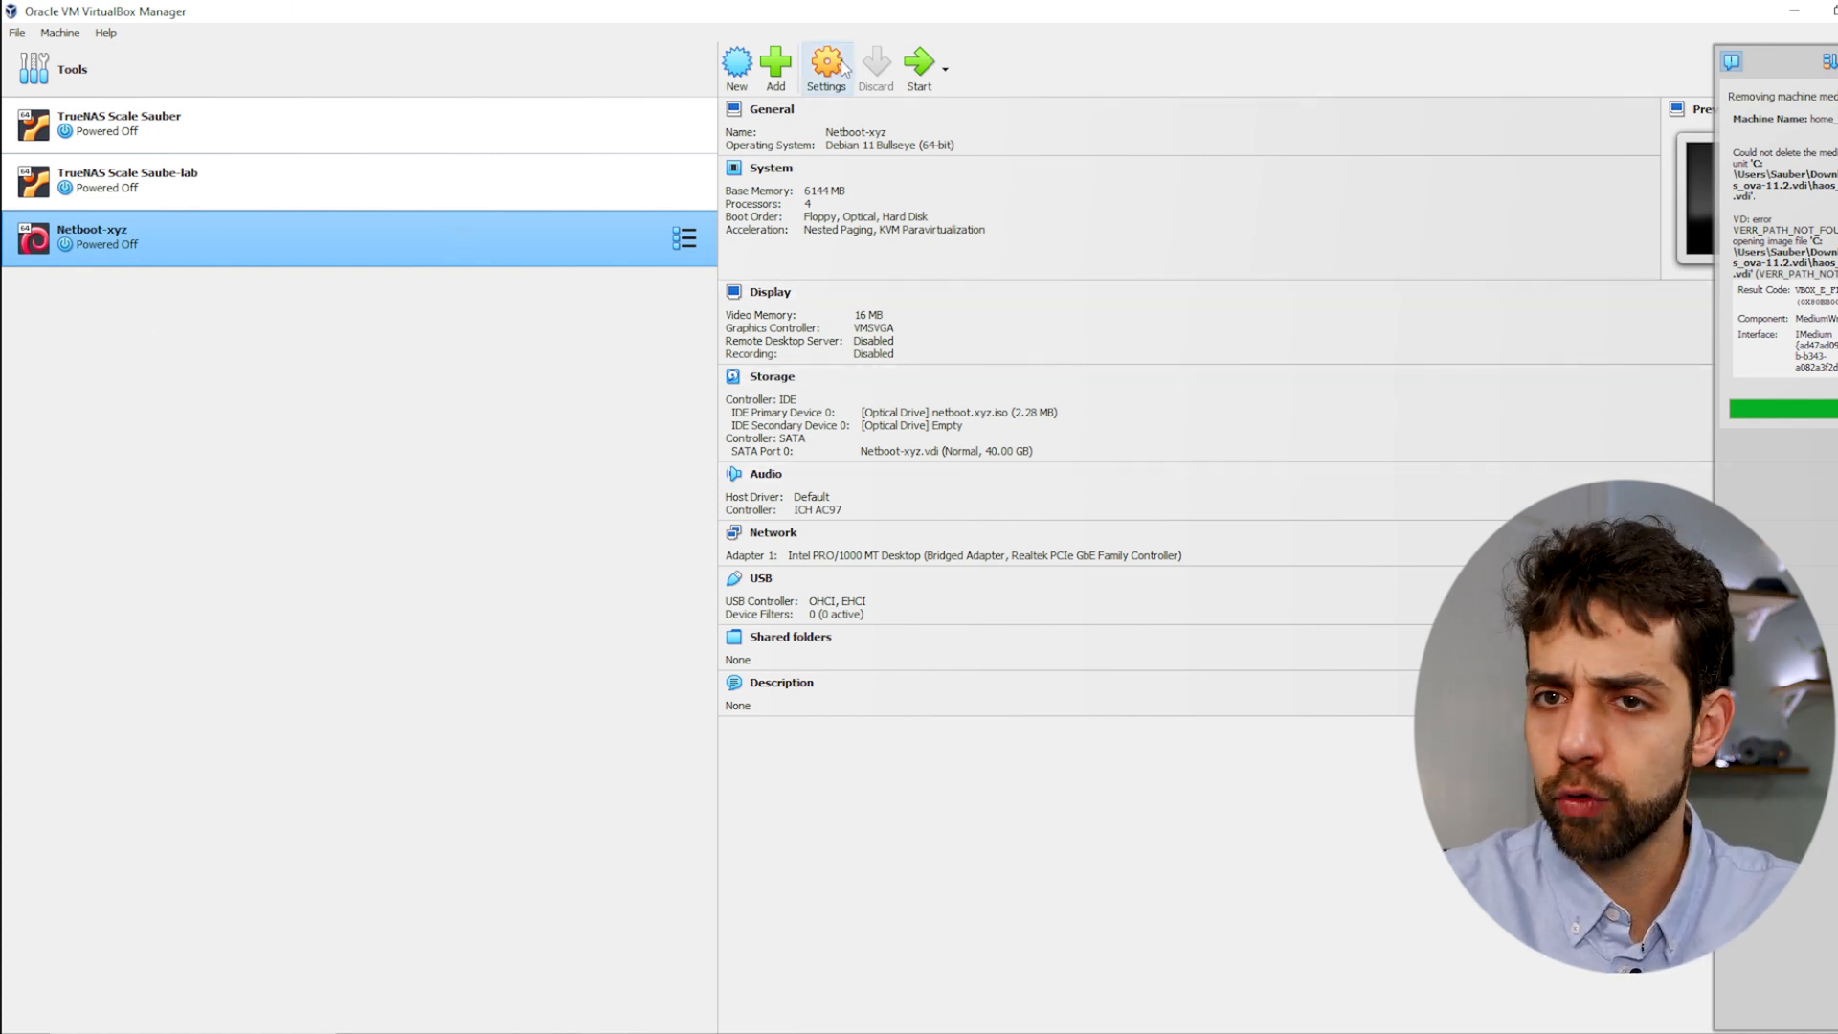
Review Netboot-xyz's Motherboard and Processor settings, then move to Storage.
left_click(825, 64)
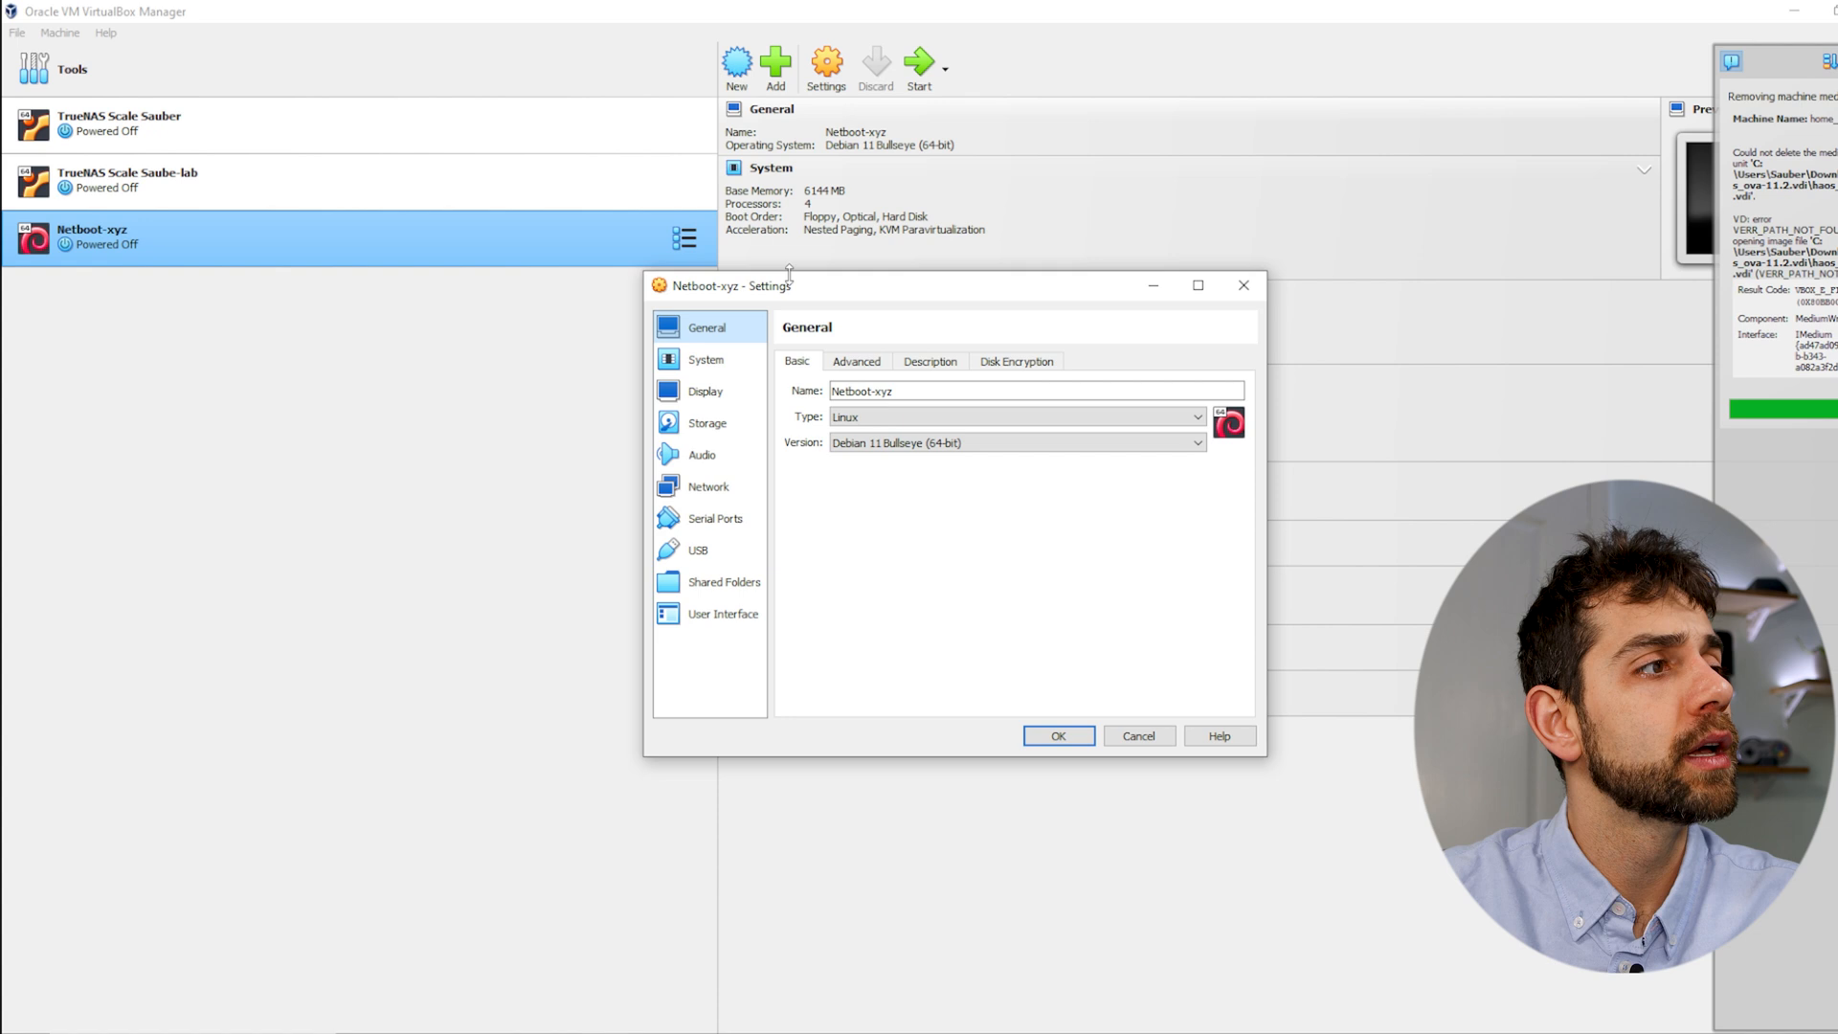
left_click(707, 359)
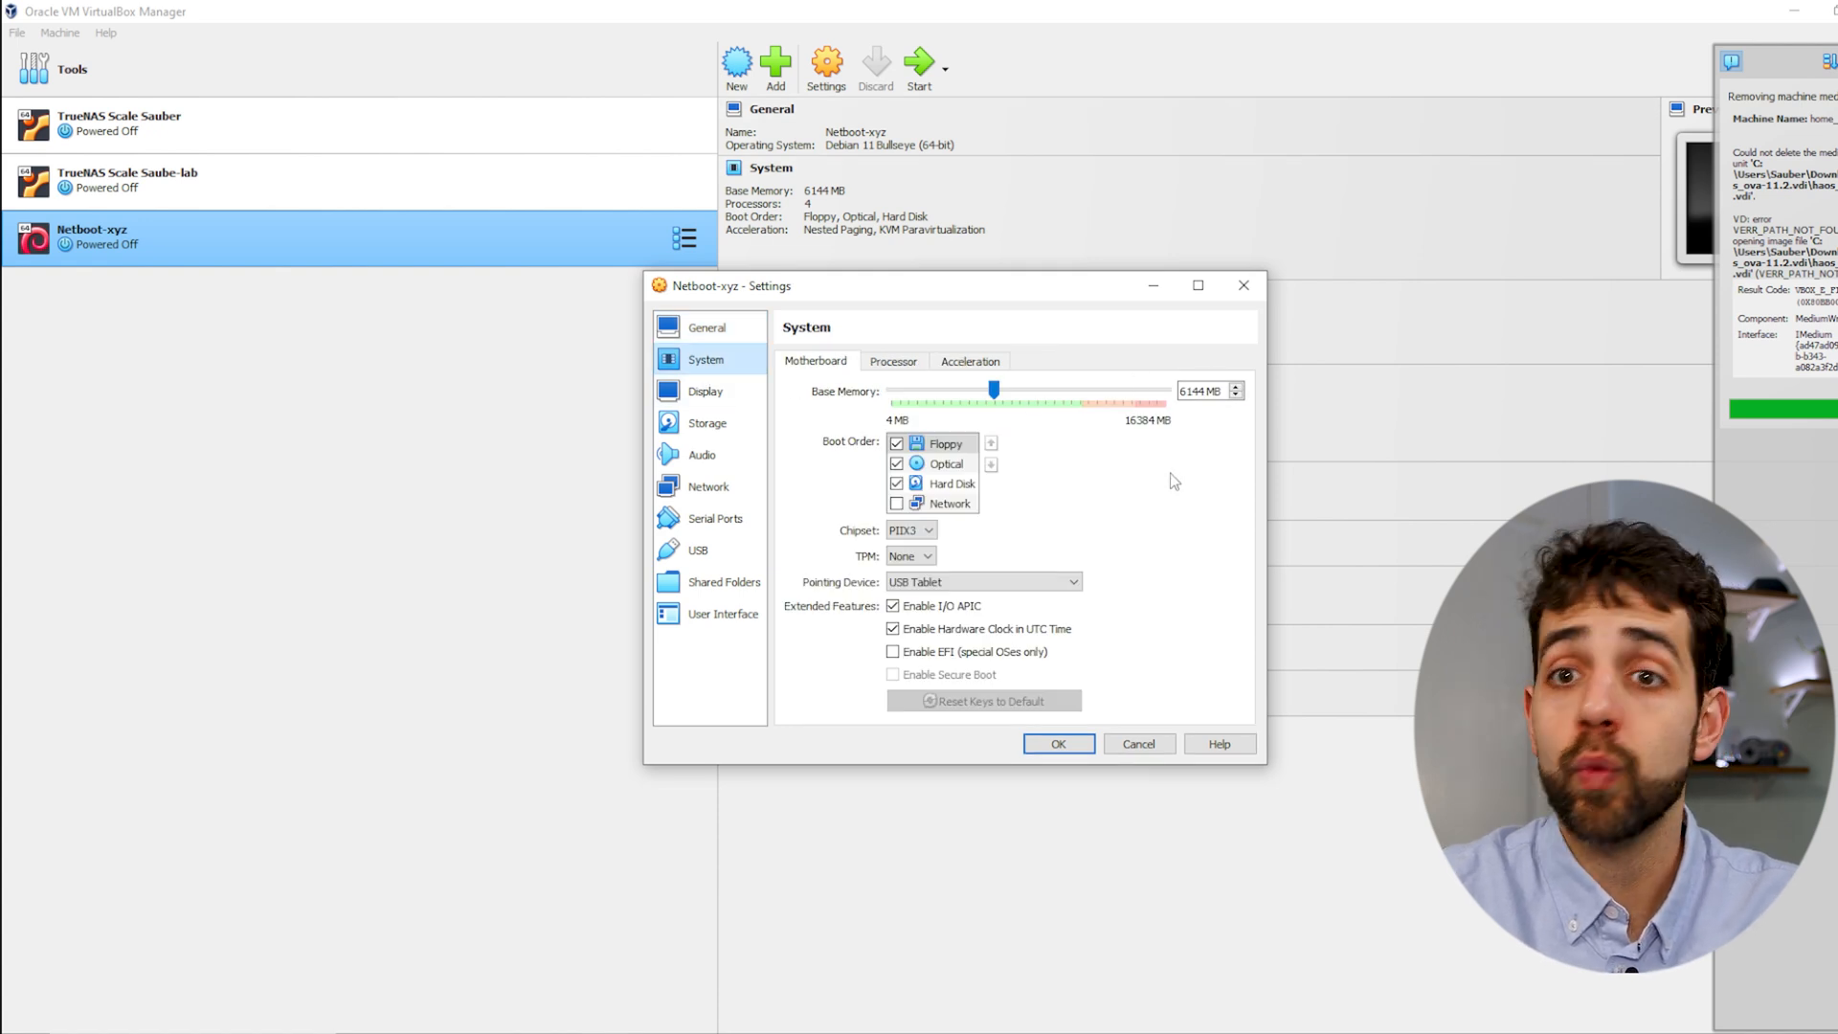
left_click(893, 360)
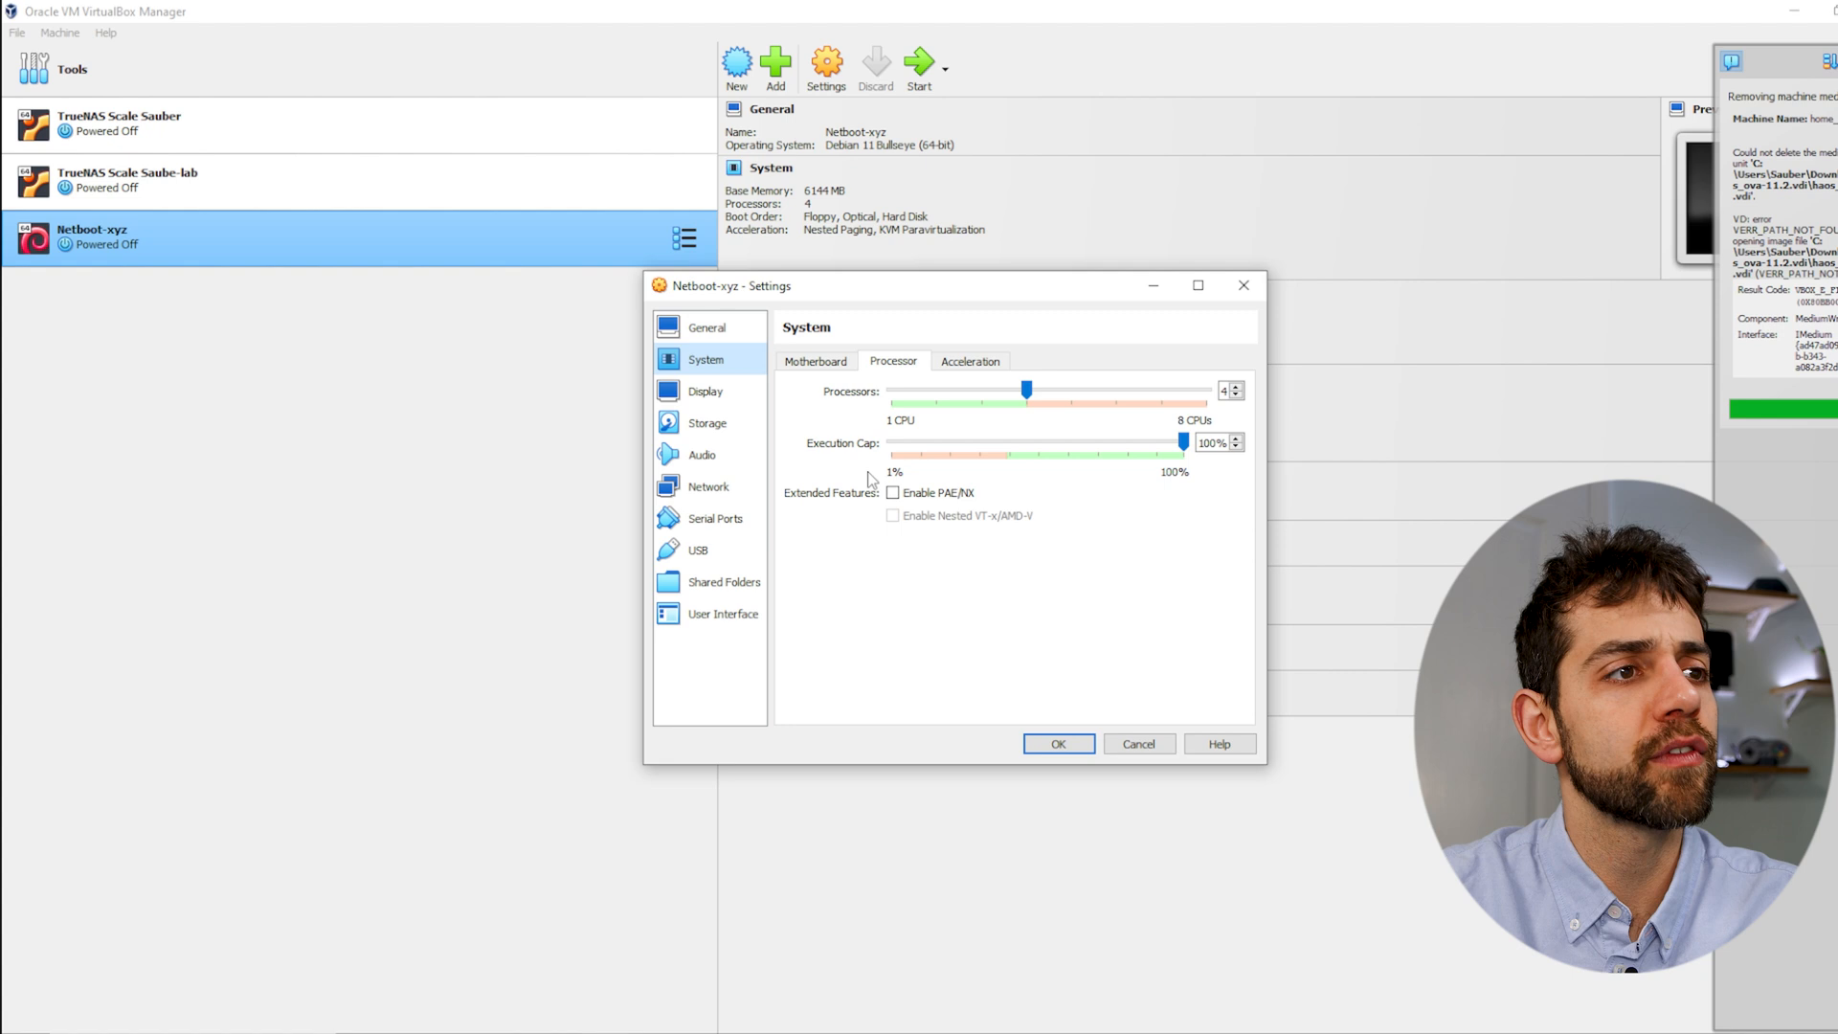
mouse_move(1192, 494)
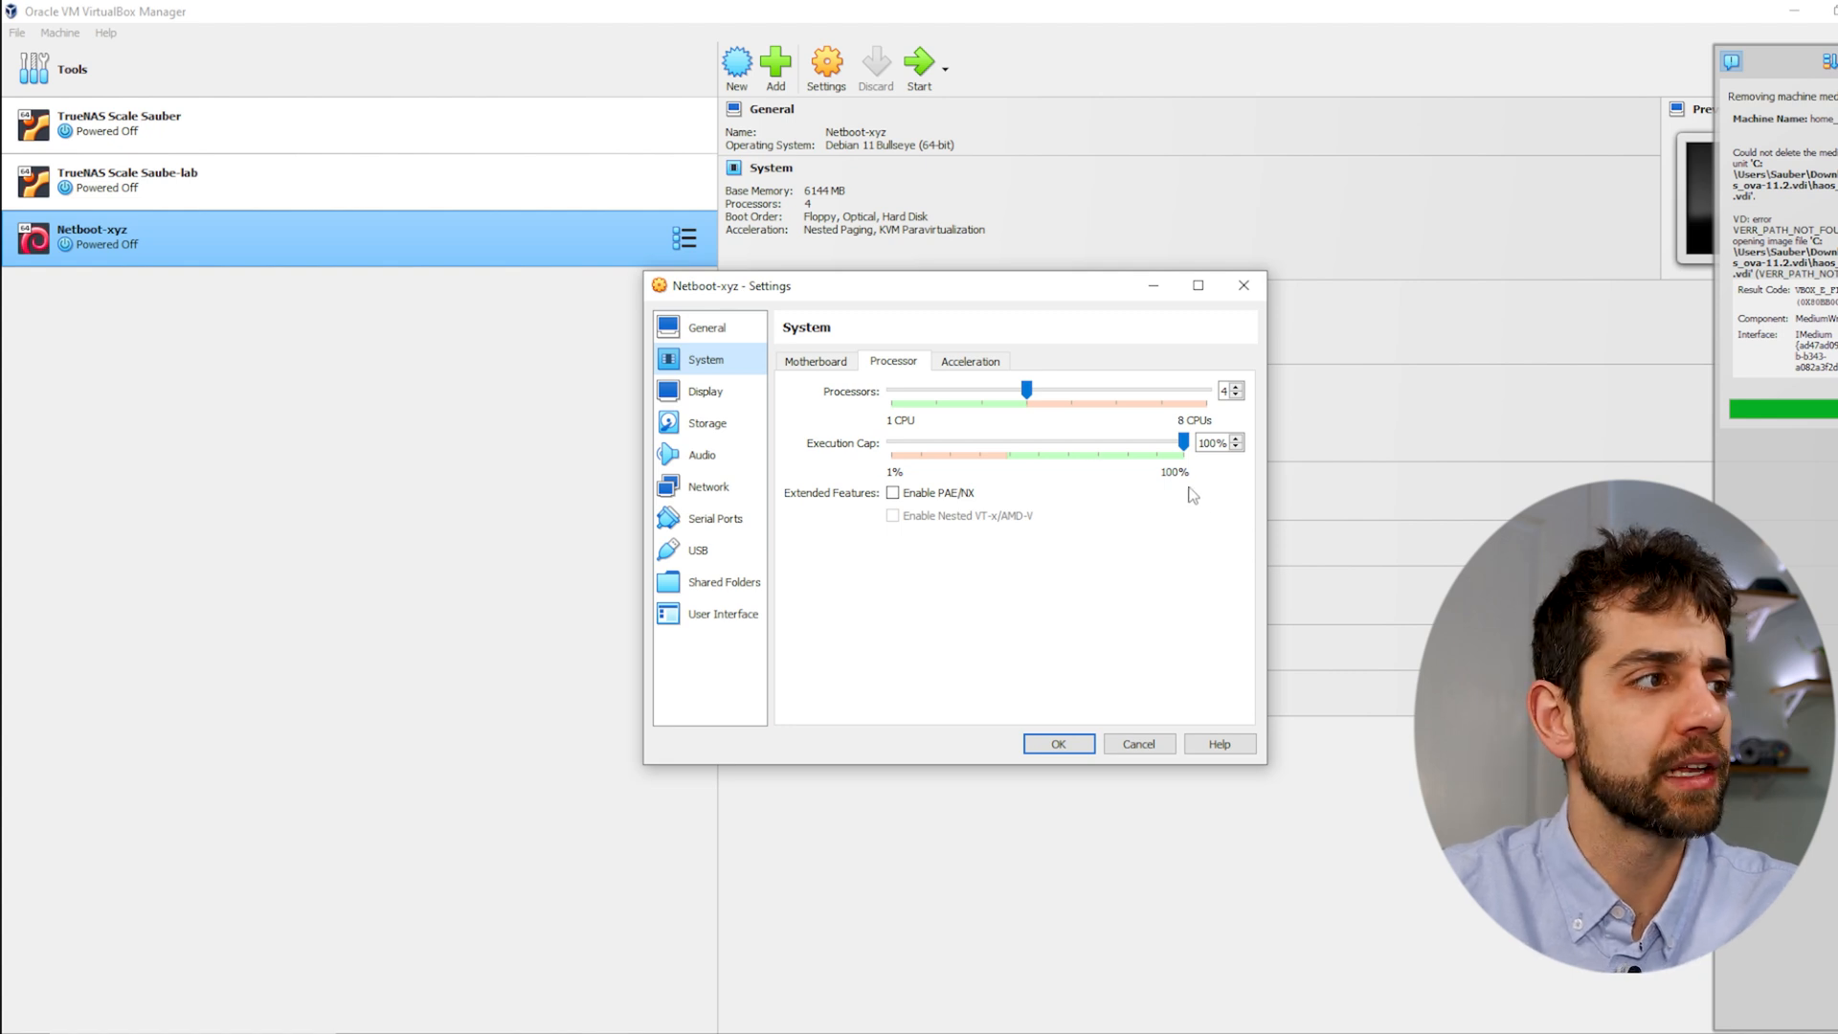
left_click(706, 423)
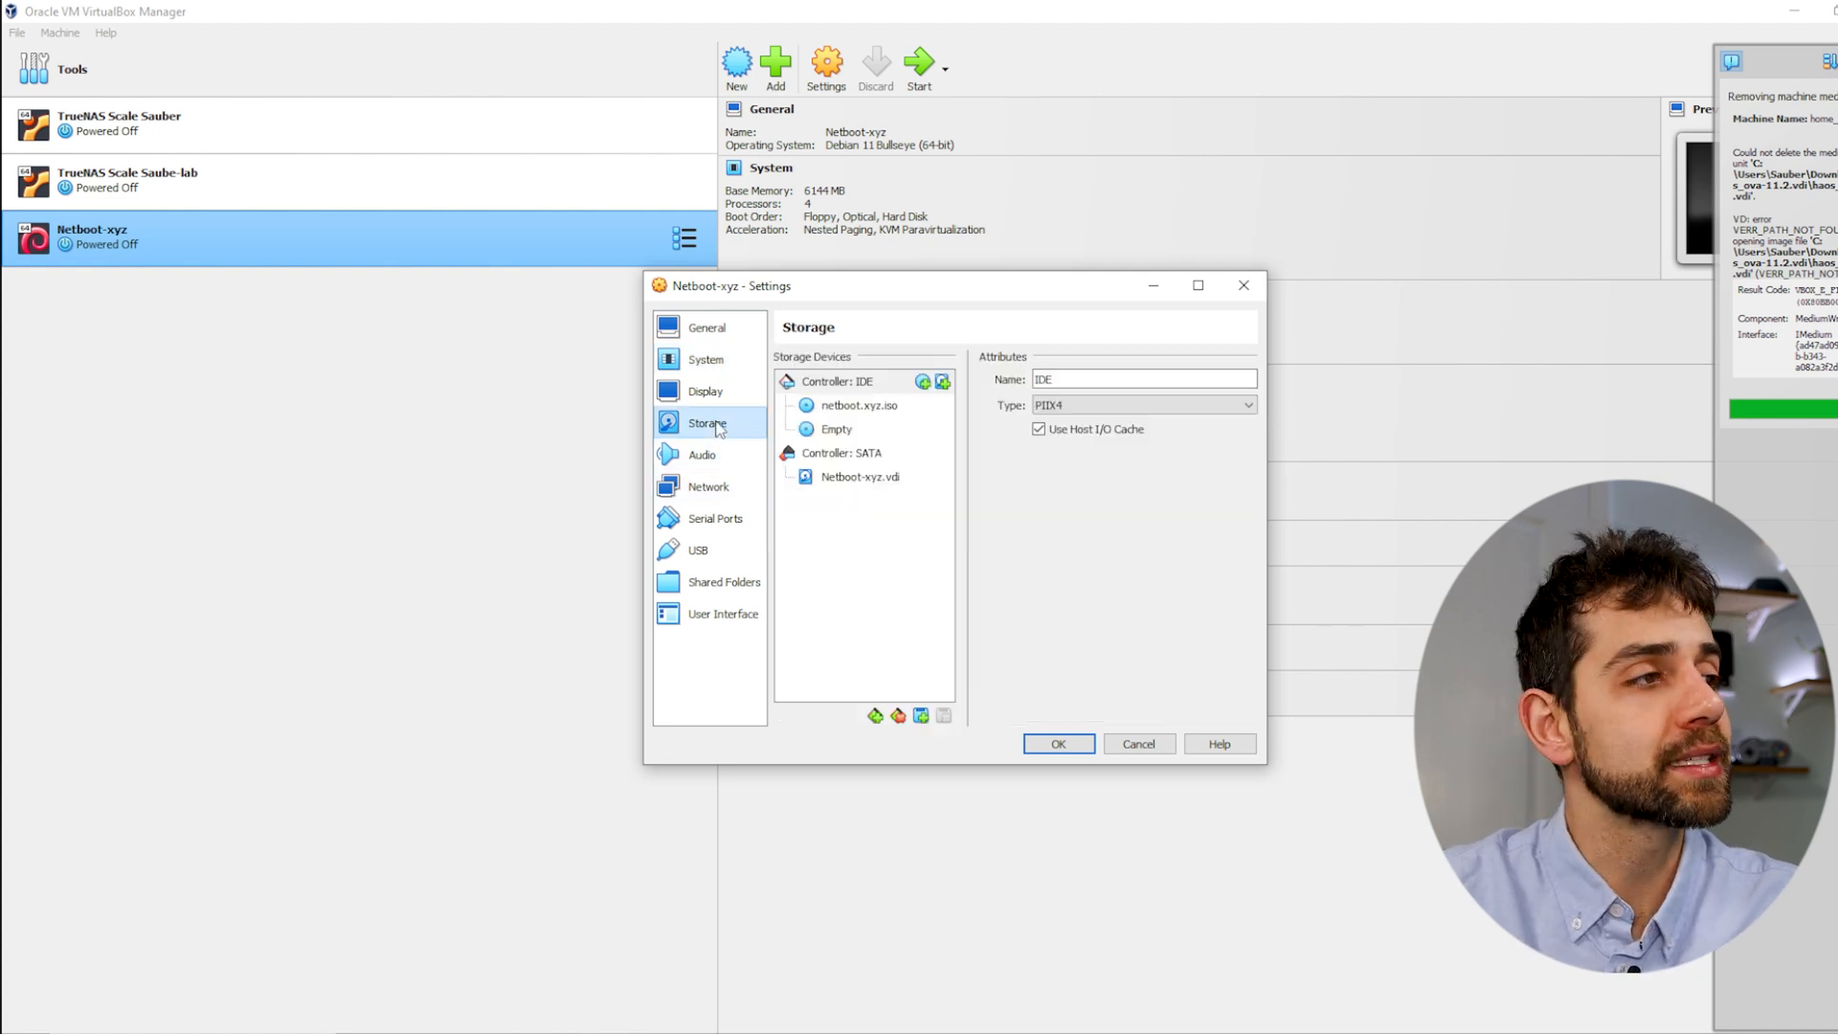
Inspect netboot.xyz.iso, the 40 GB Netboot-xyz.vdi and the Bridged Adapter, then cancel.
left_click(856, 403)
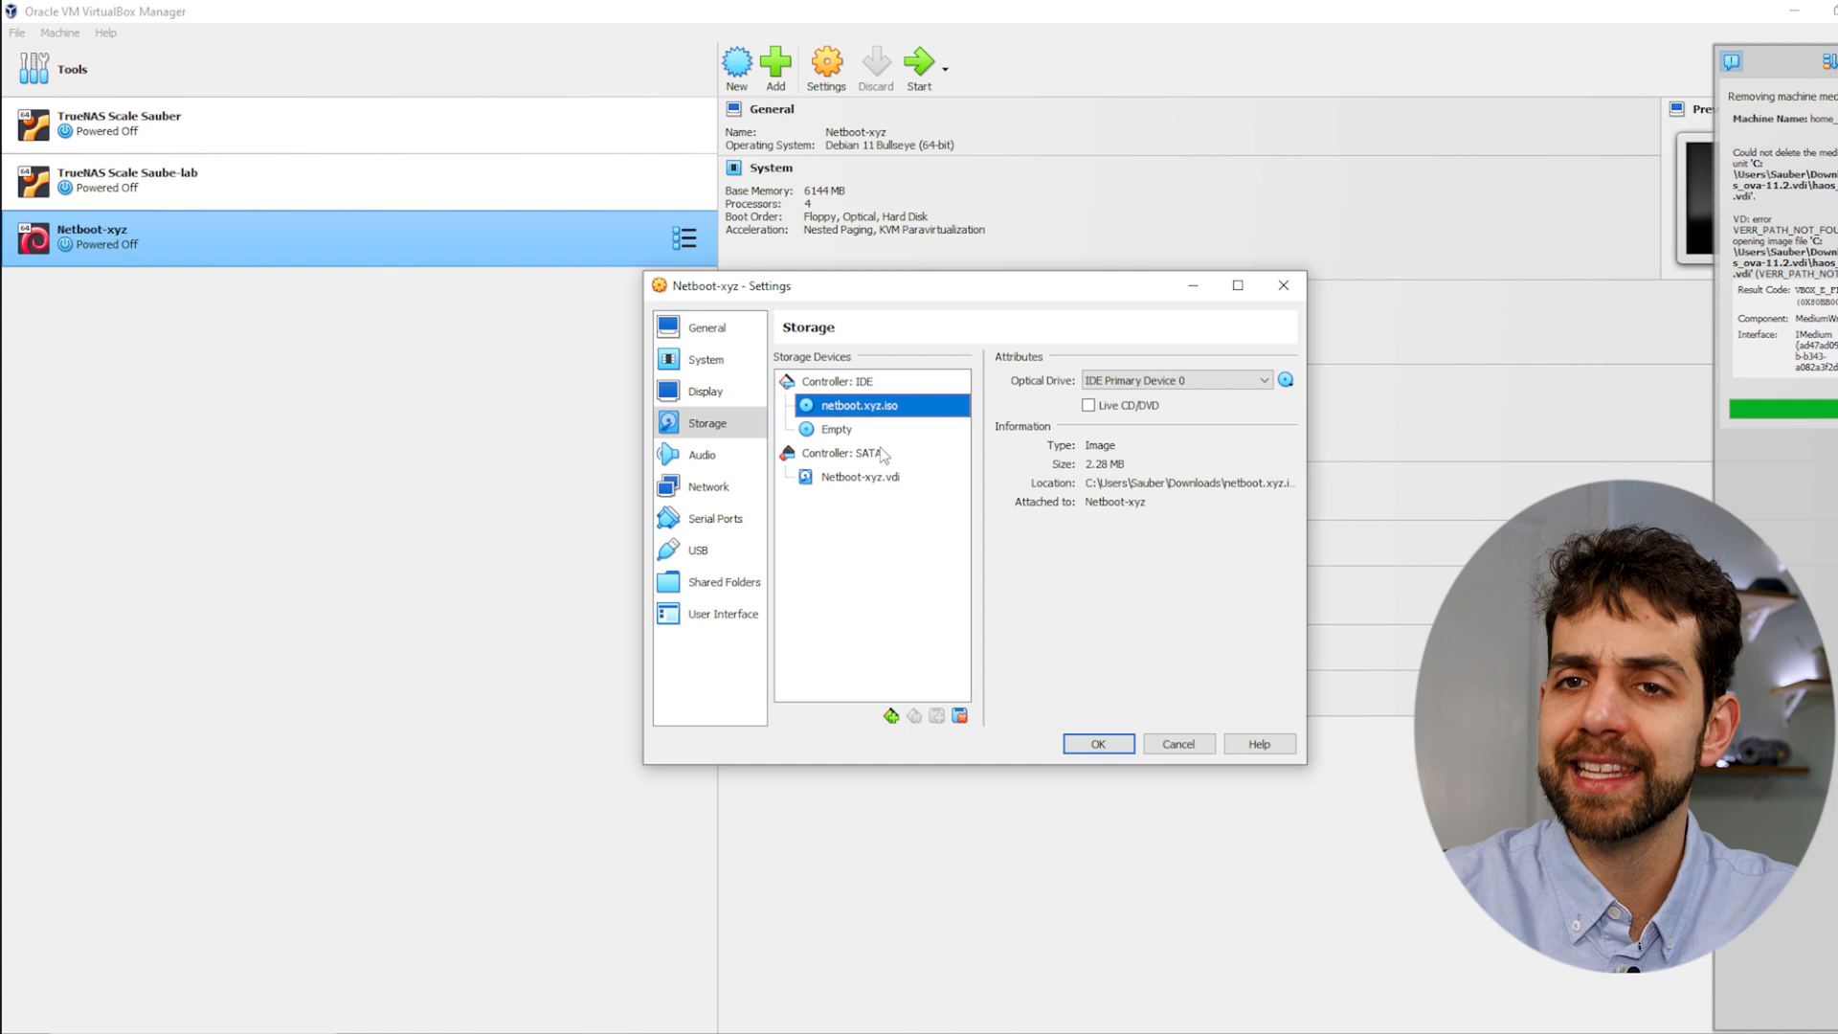
mouse_move(862, 477)
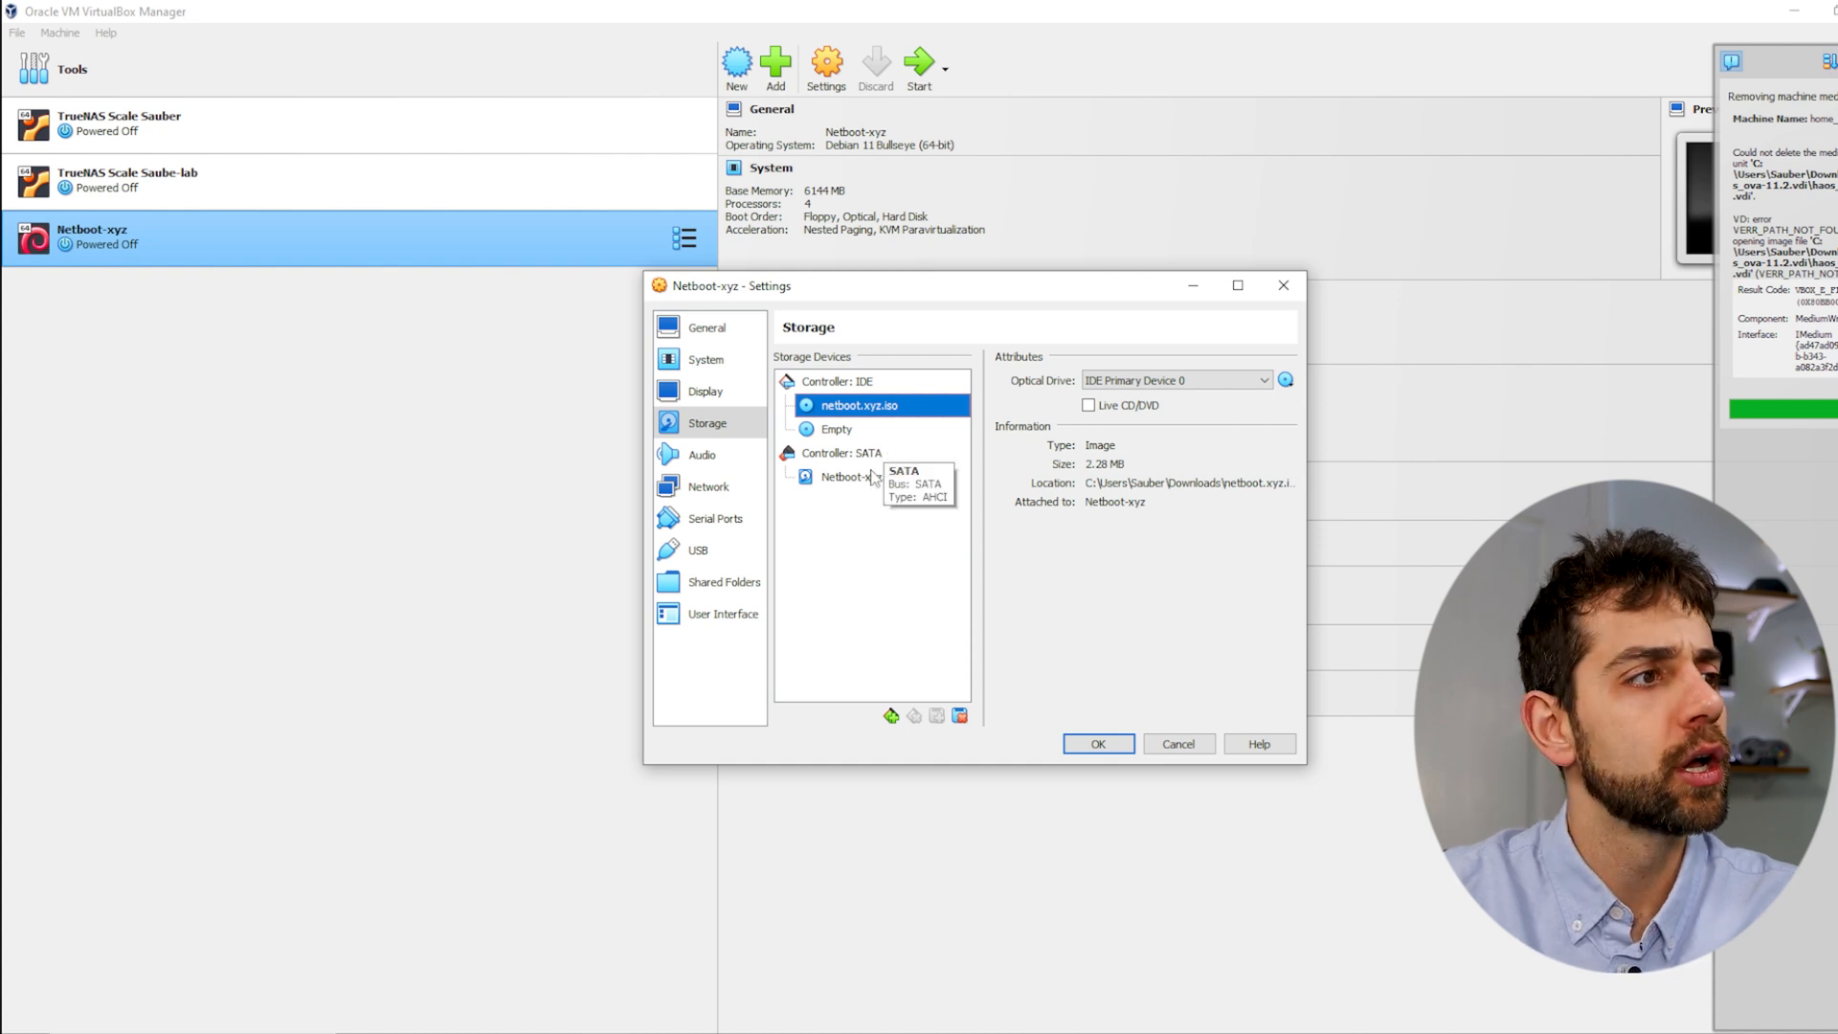
left_click(860, 475)
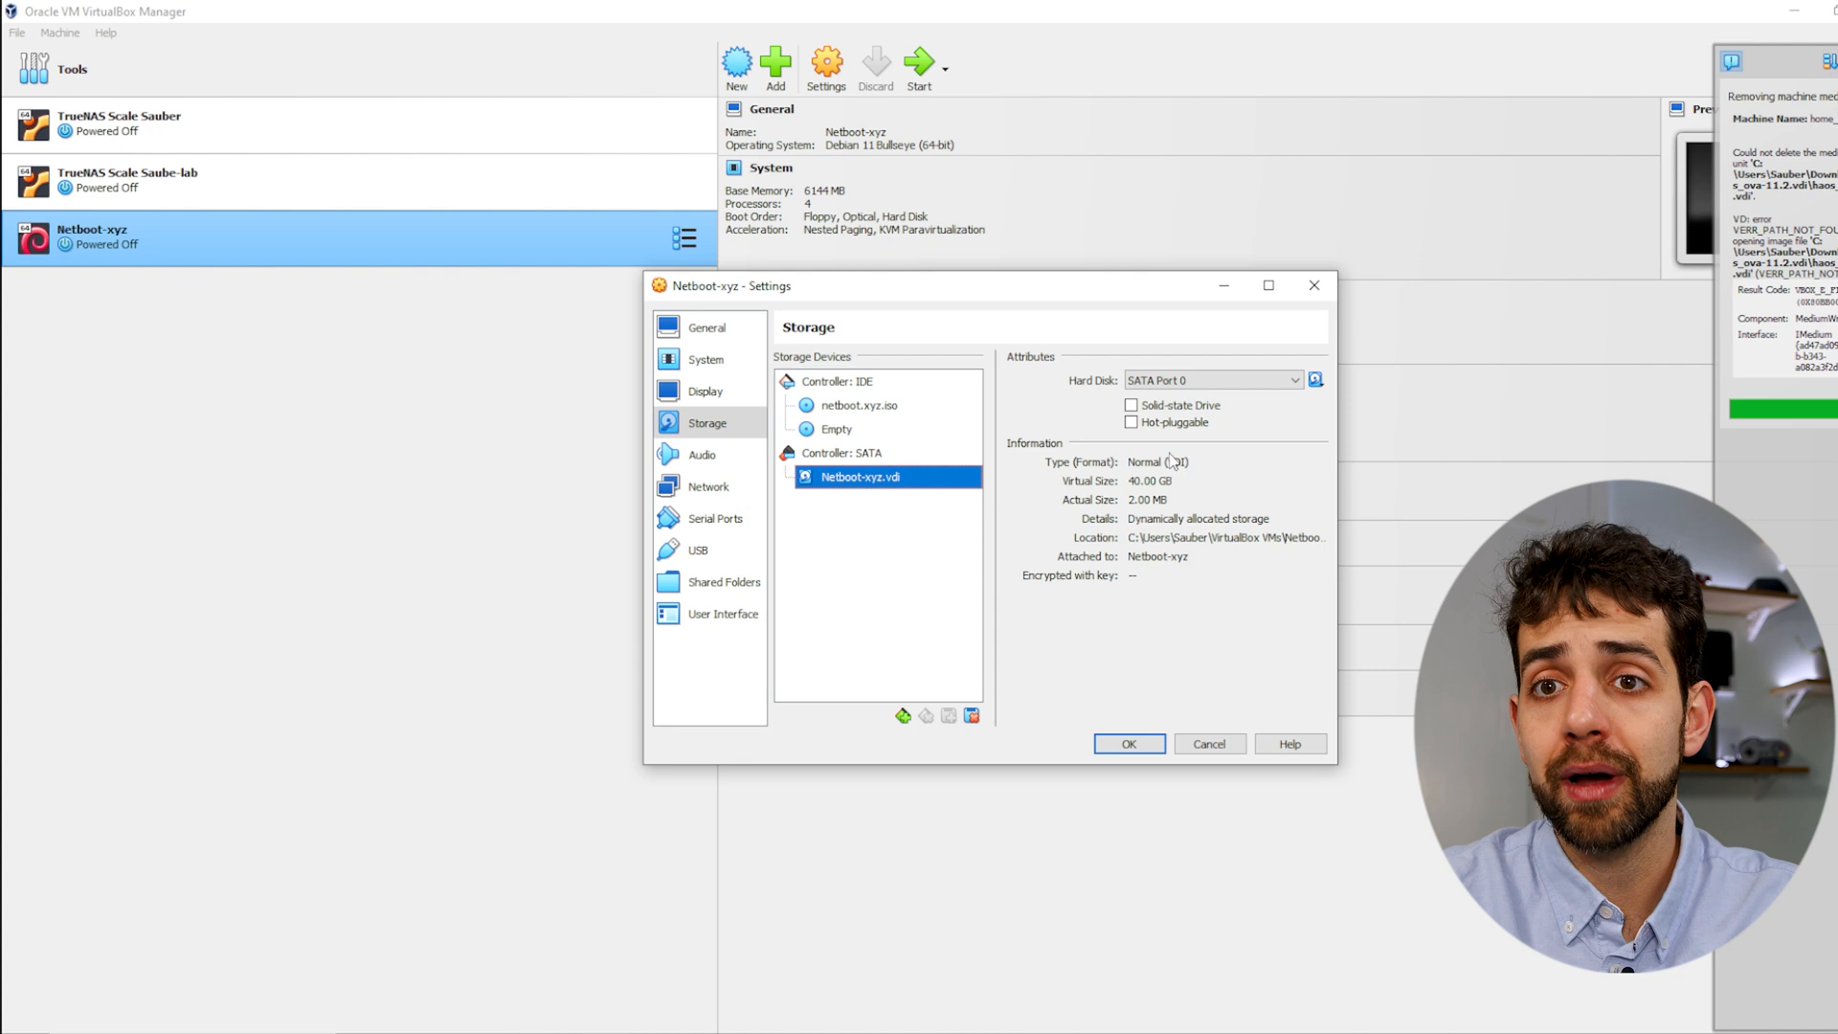
mouse_move(1128, 519)
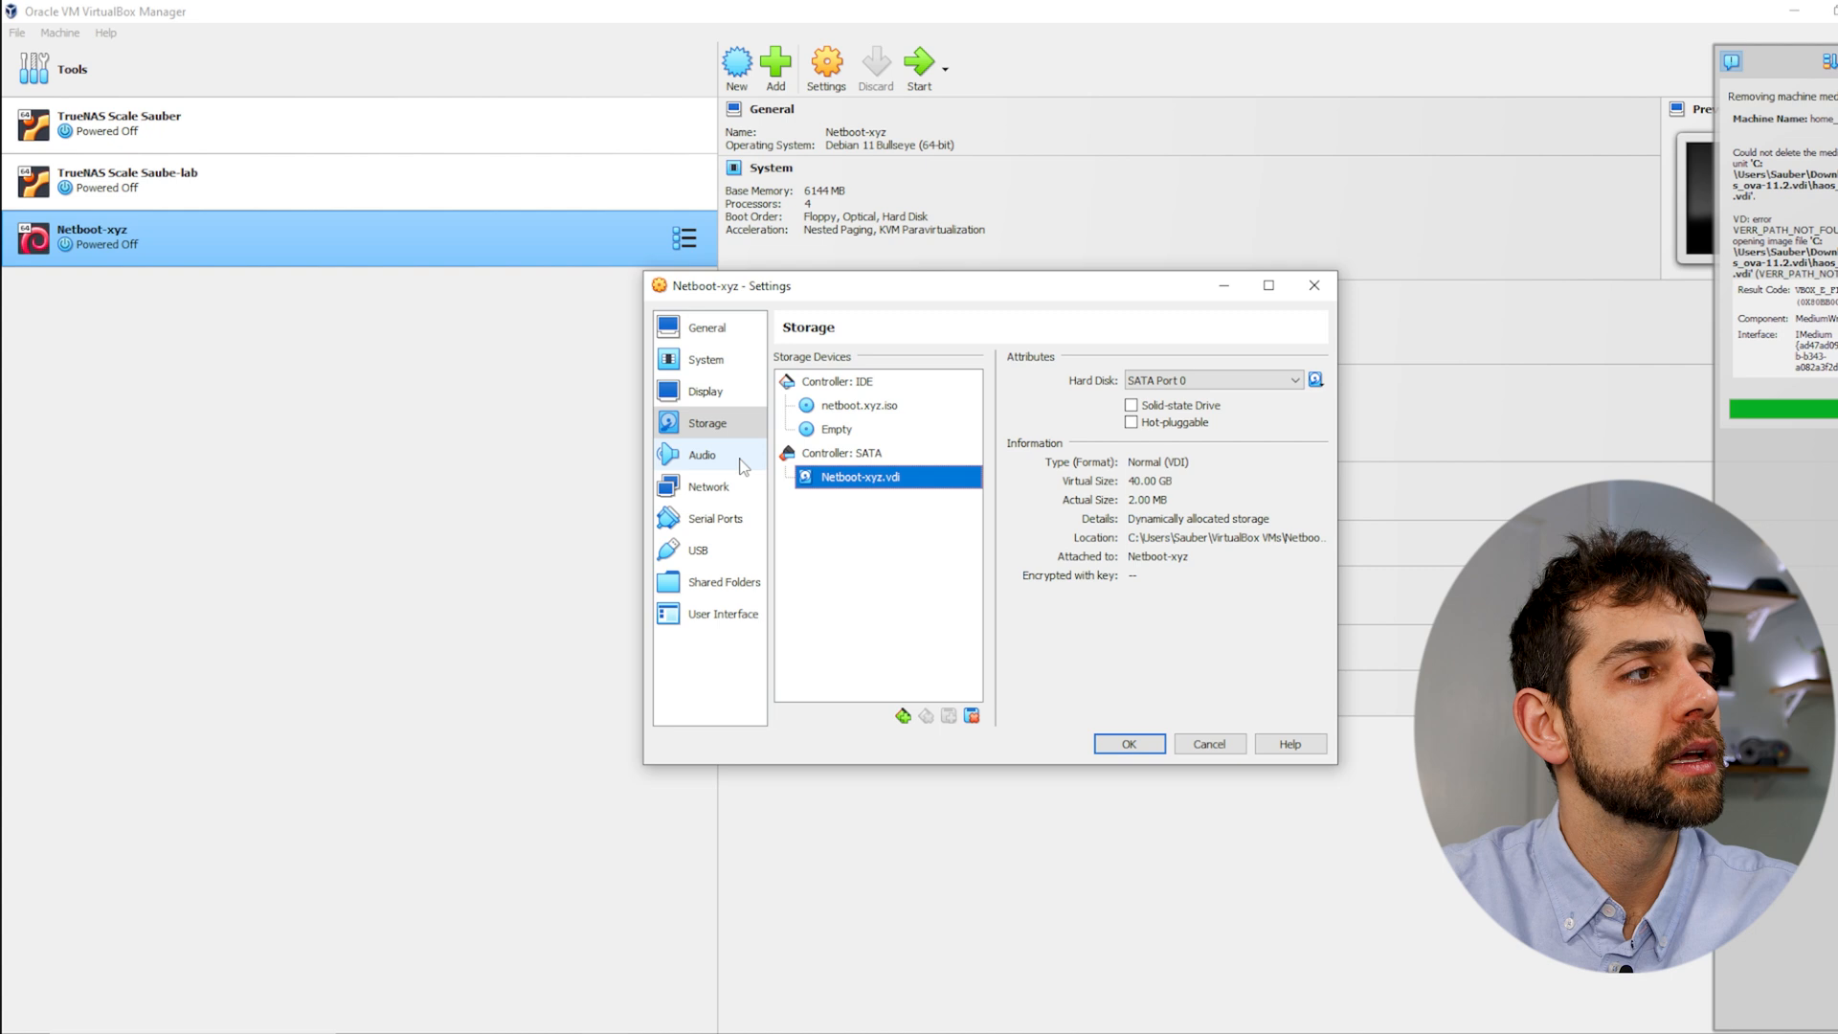
left_click(708, 486)
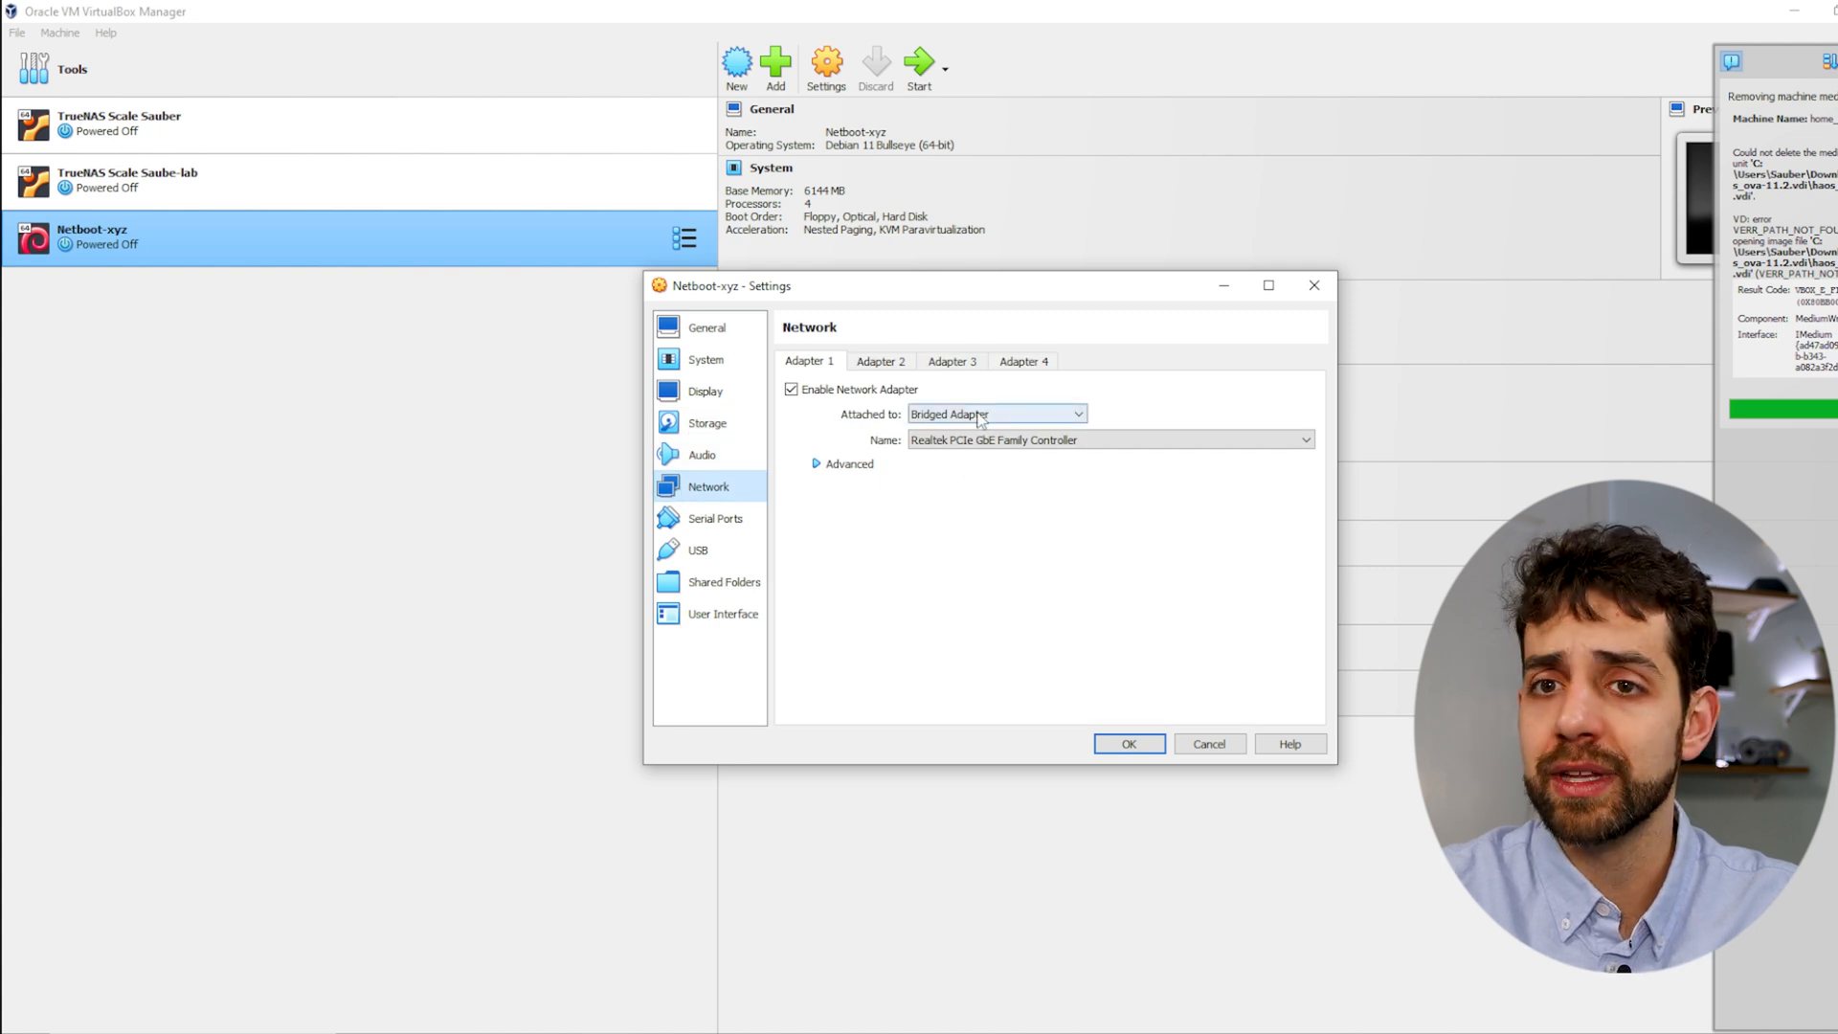
mouse_move(996, 413)
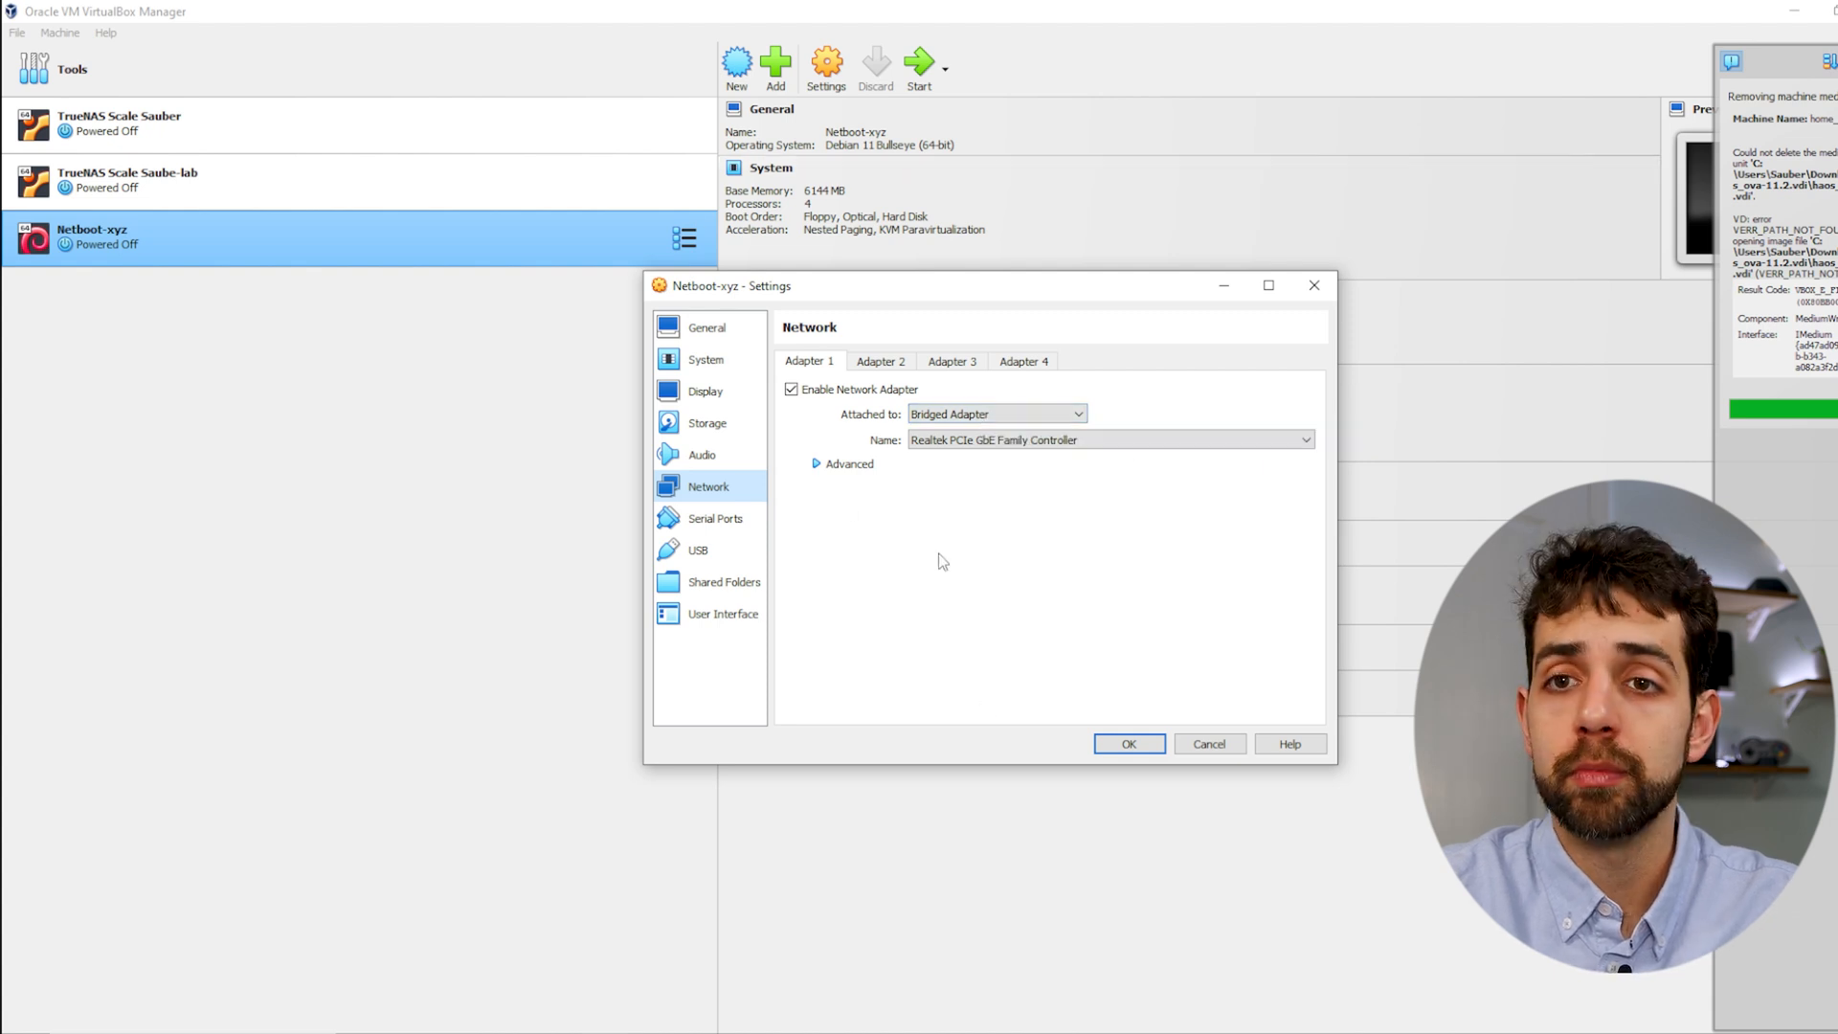
left_click(706, 422)
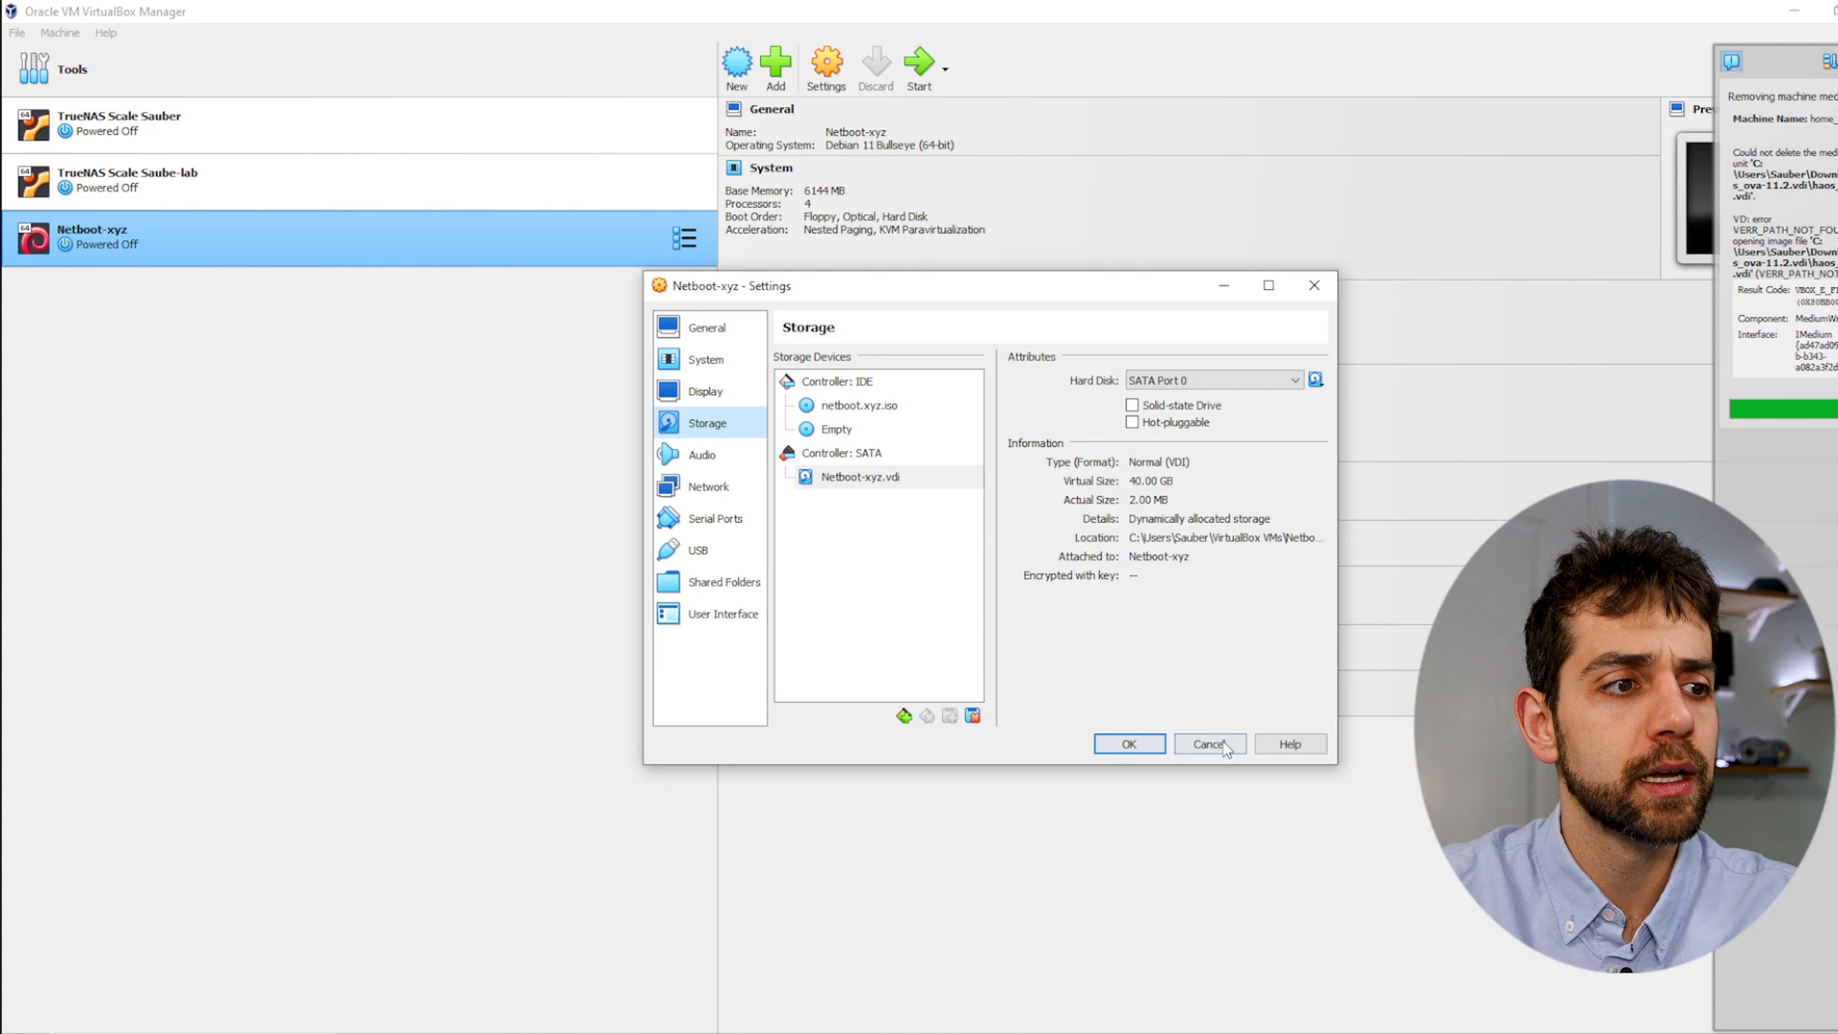
left_click(1208, 743)
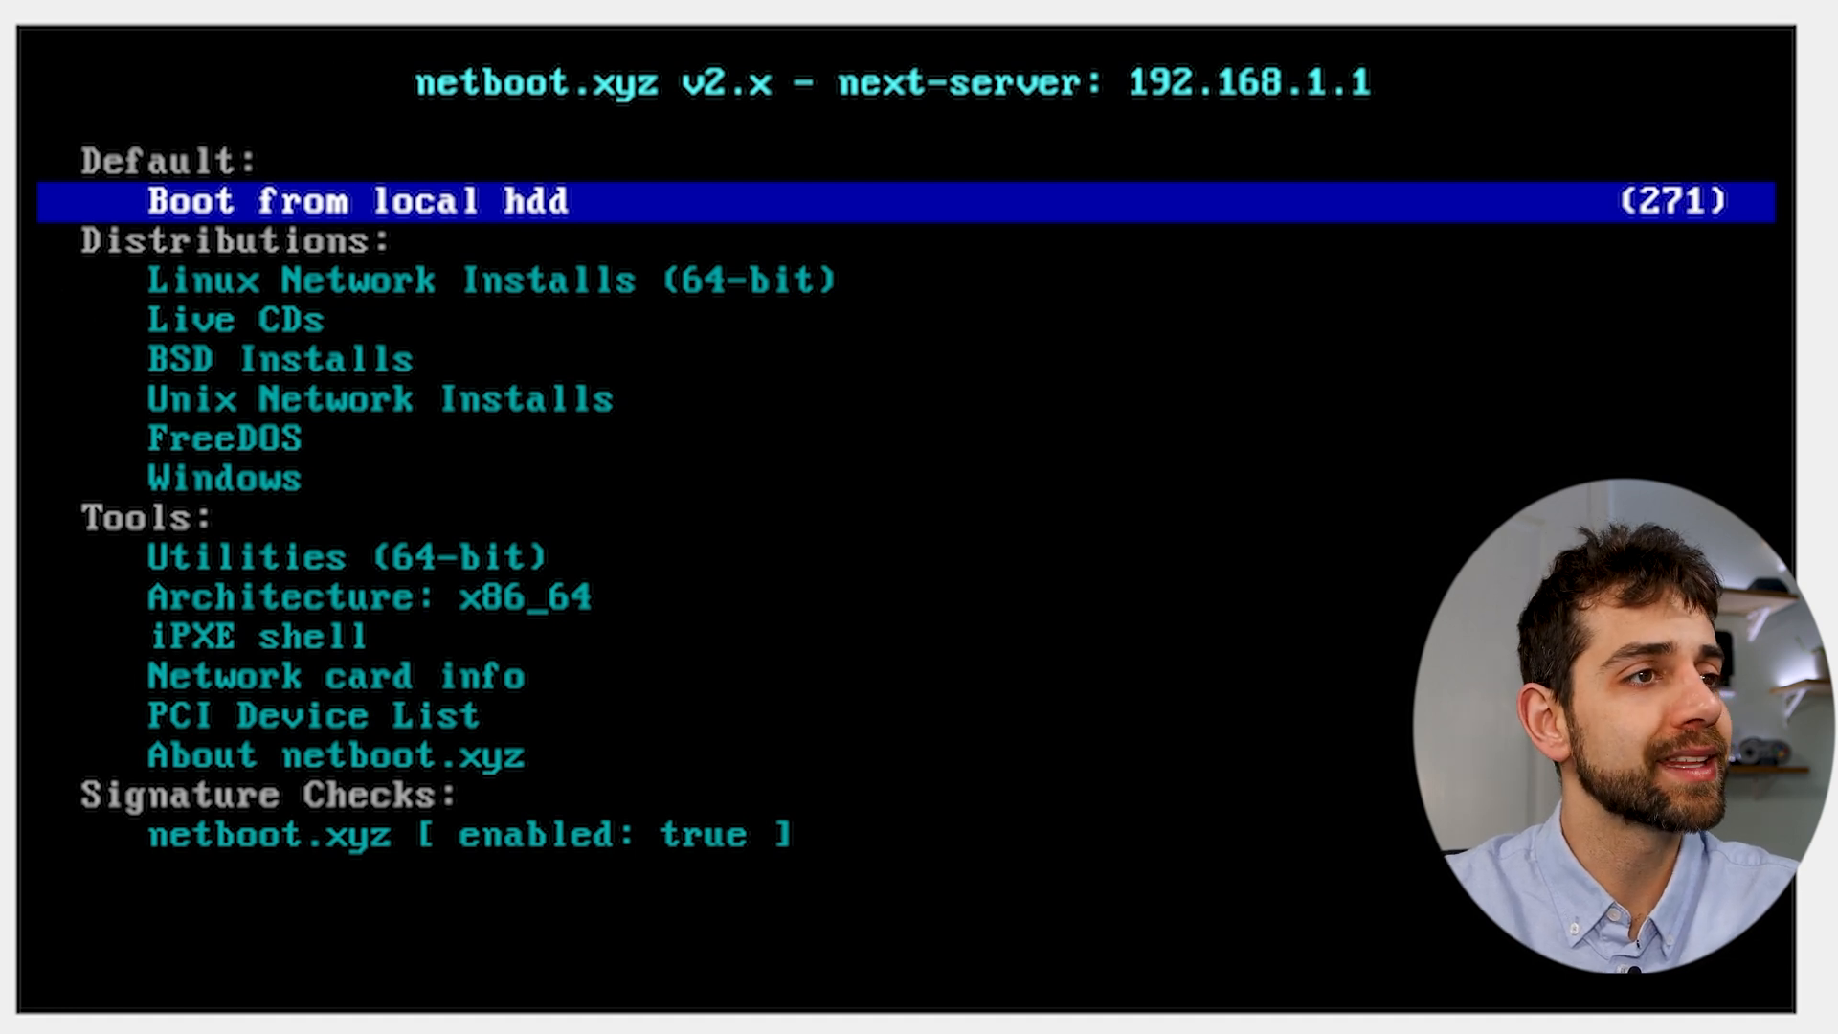
mouse_move(1559, 223)
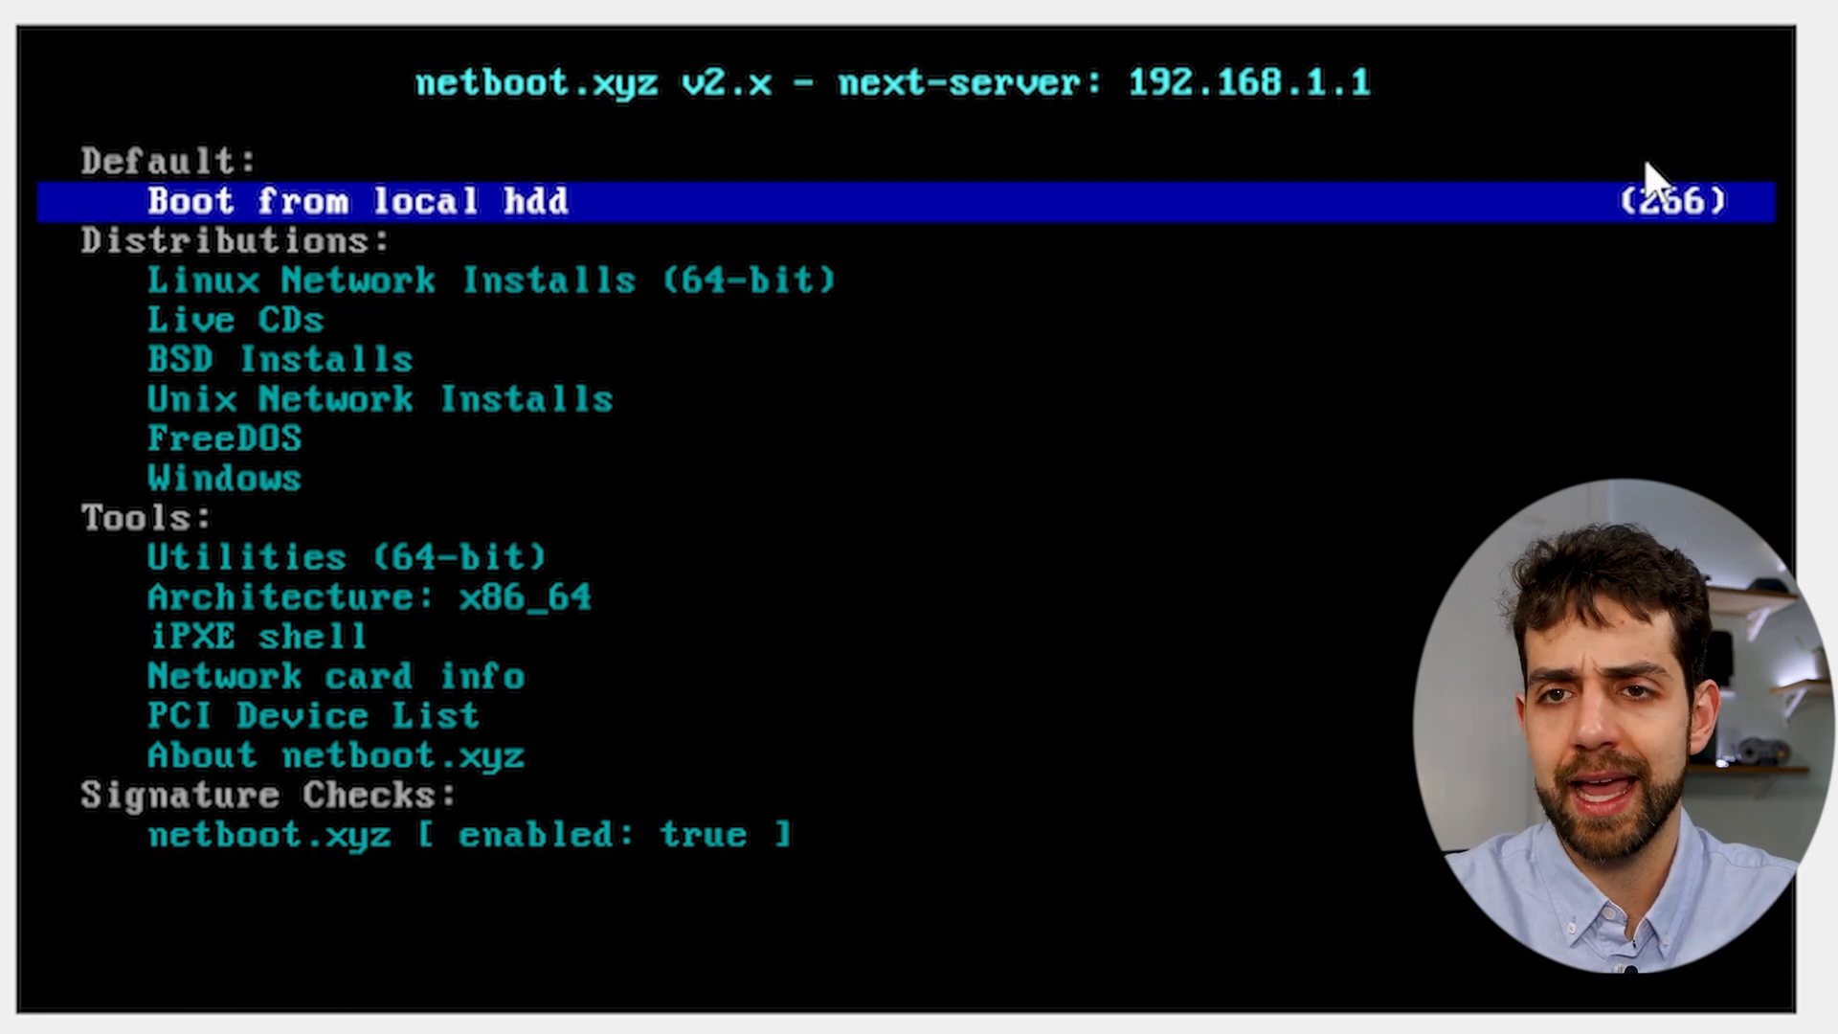
Browse the netboot.xyz main menu and drill into Linux Network Installs, then Debian.
key("Down")
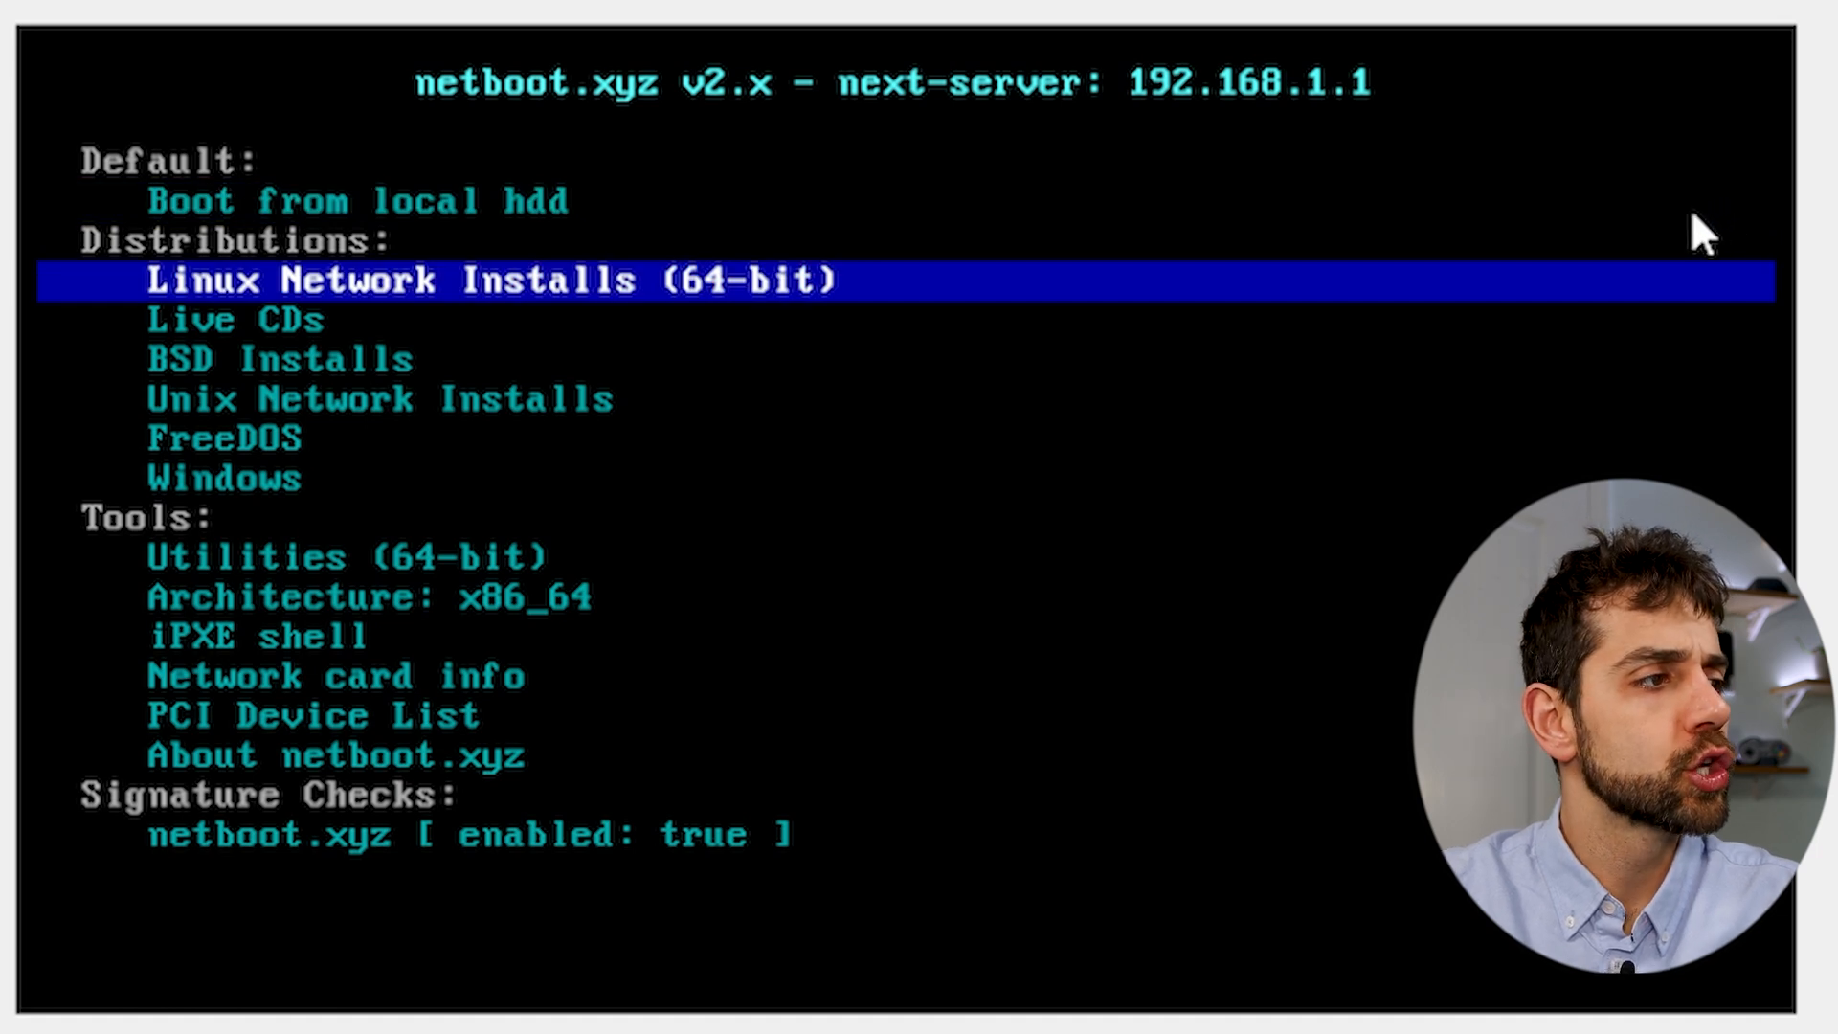
key("Down")
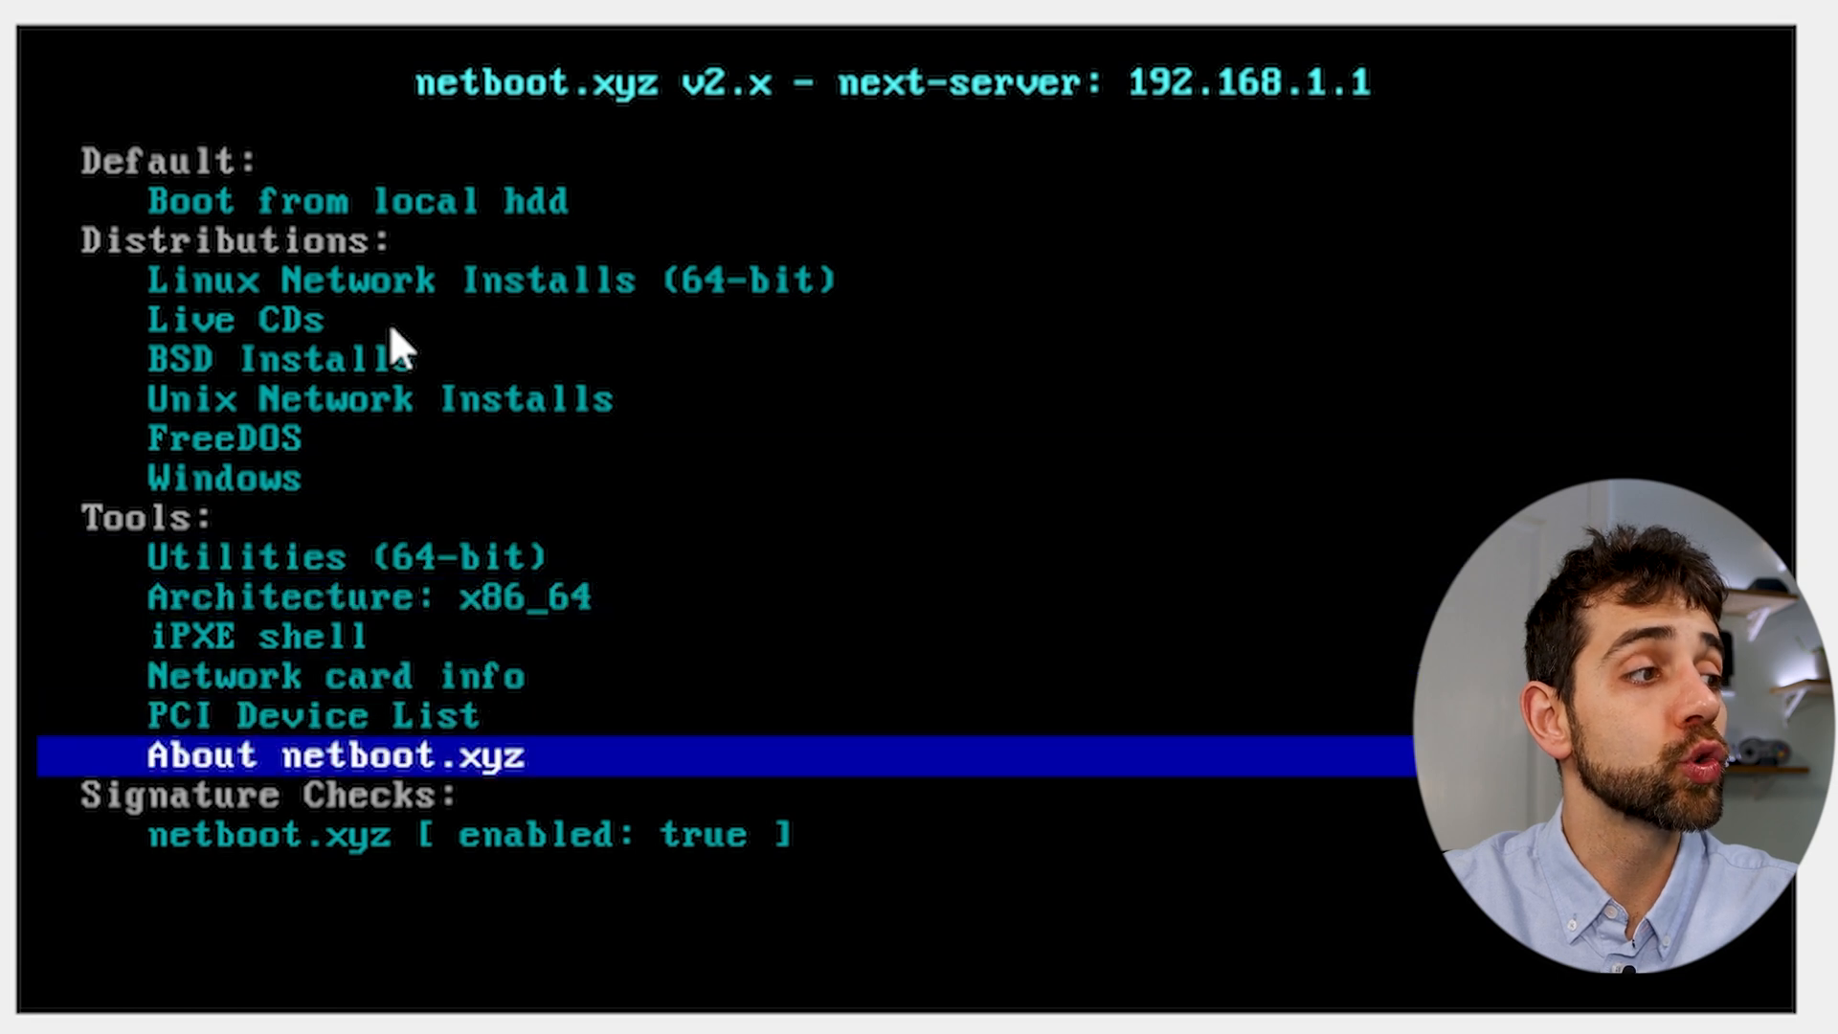
key("up")
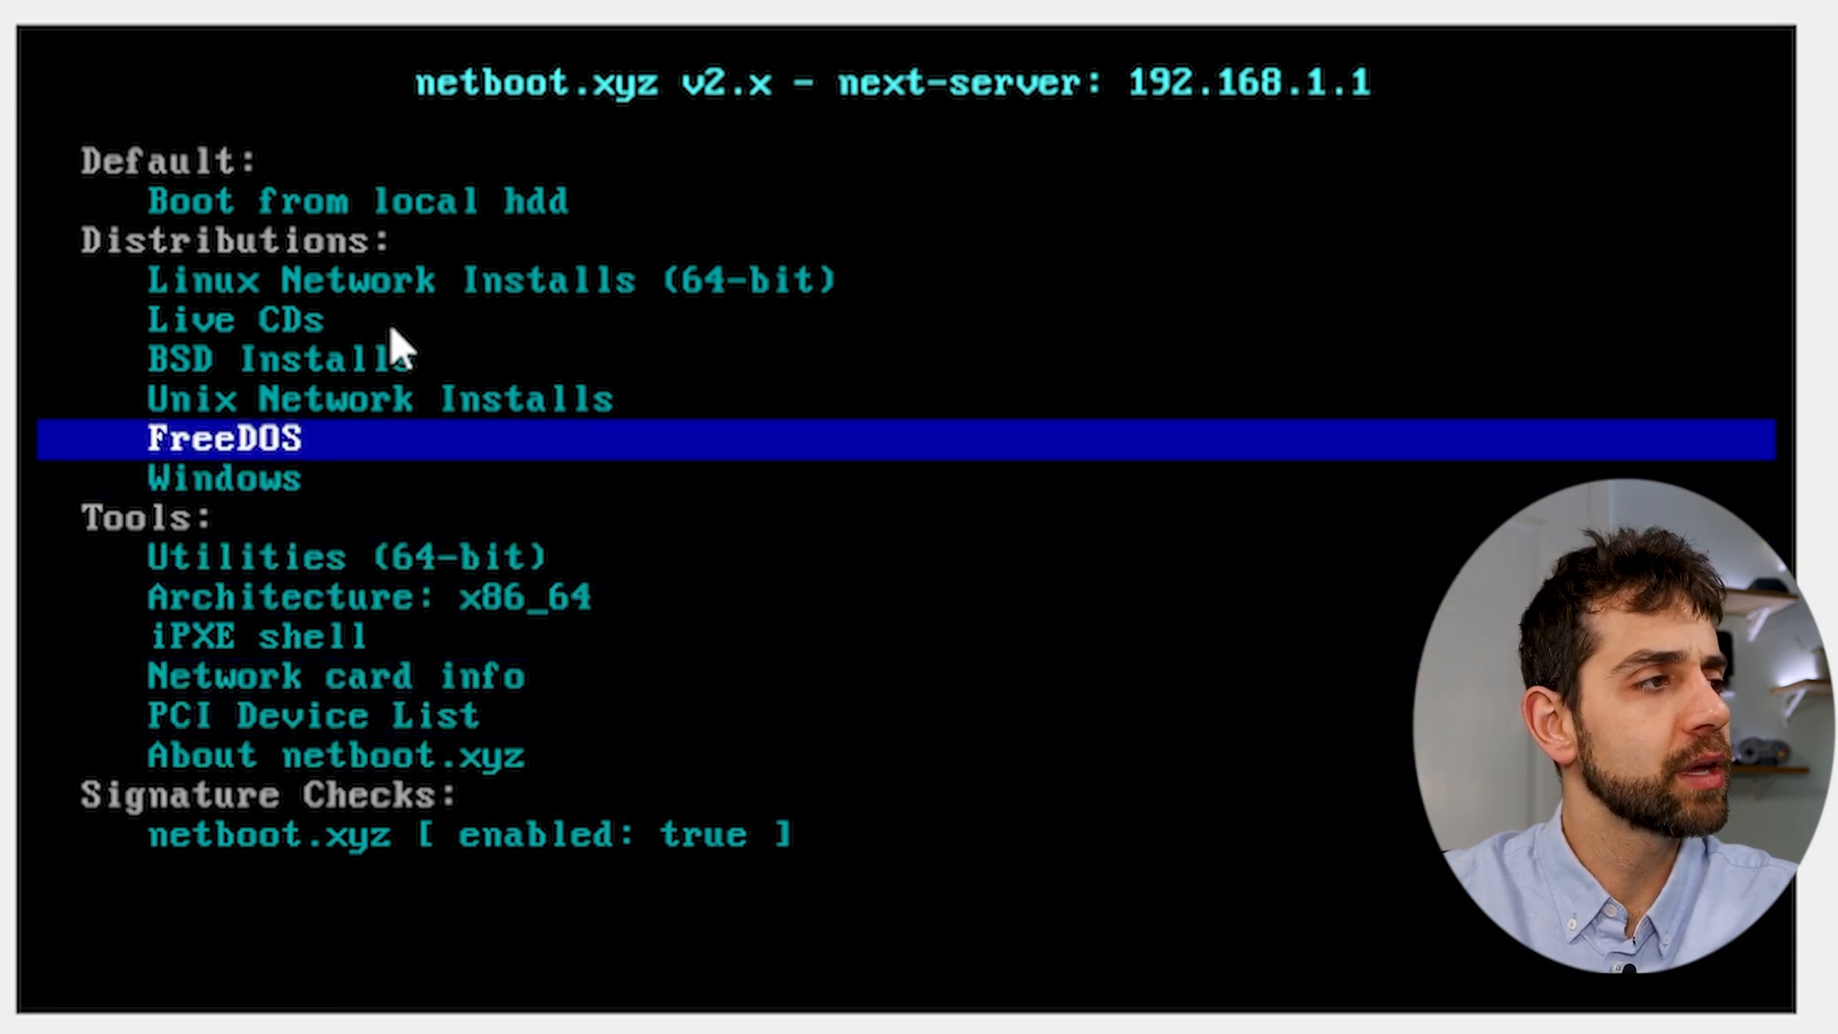
key("up")
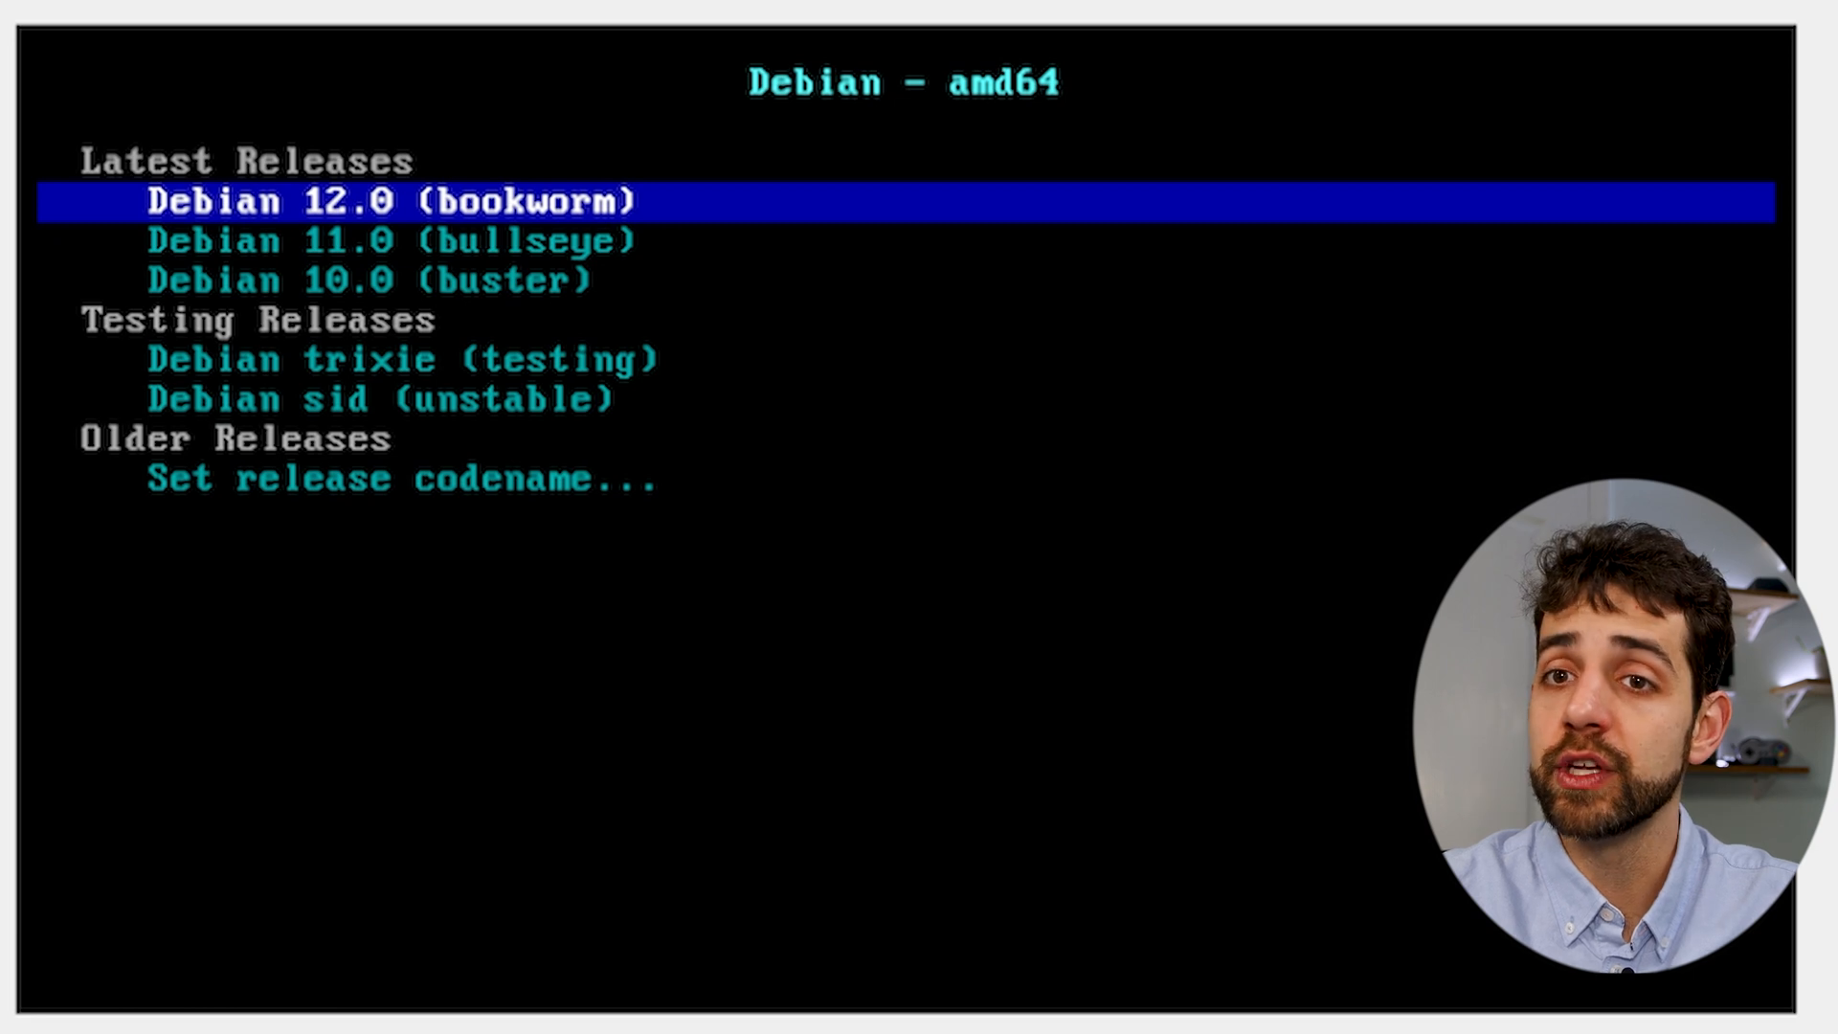
Compare Debian 12 and 11, review bookworm install types, then back out to distros.
key("Down")
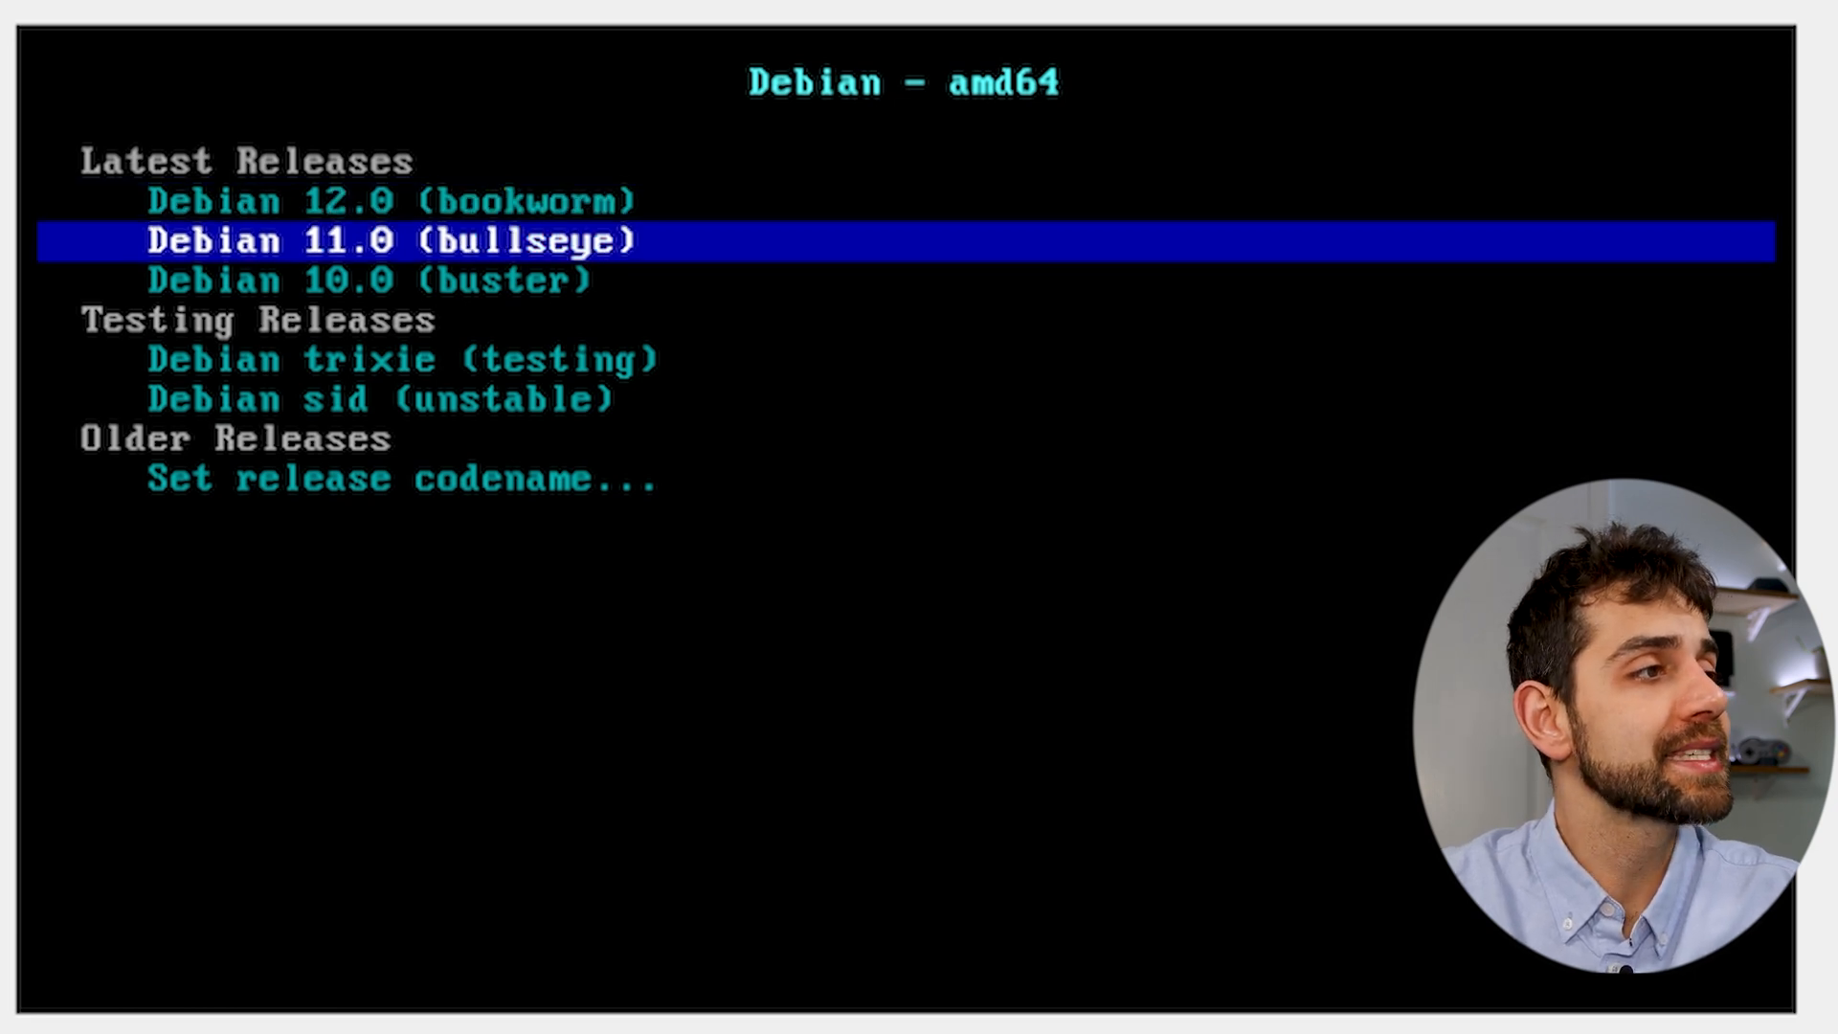
key("Up")
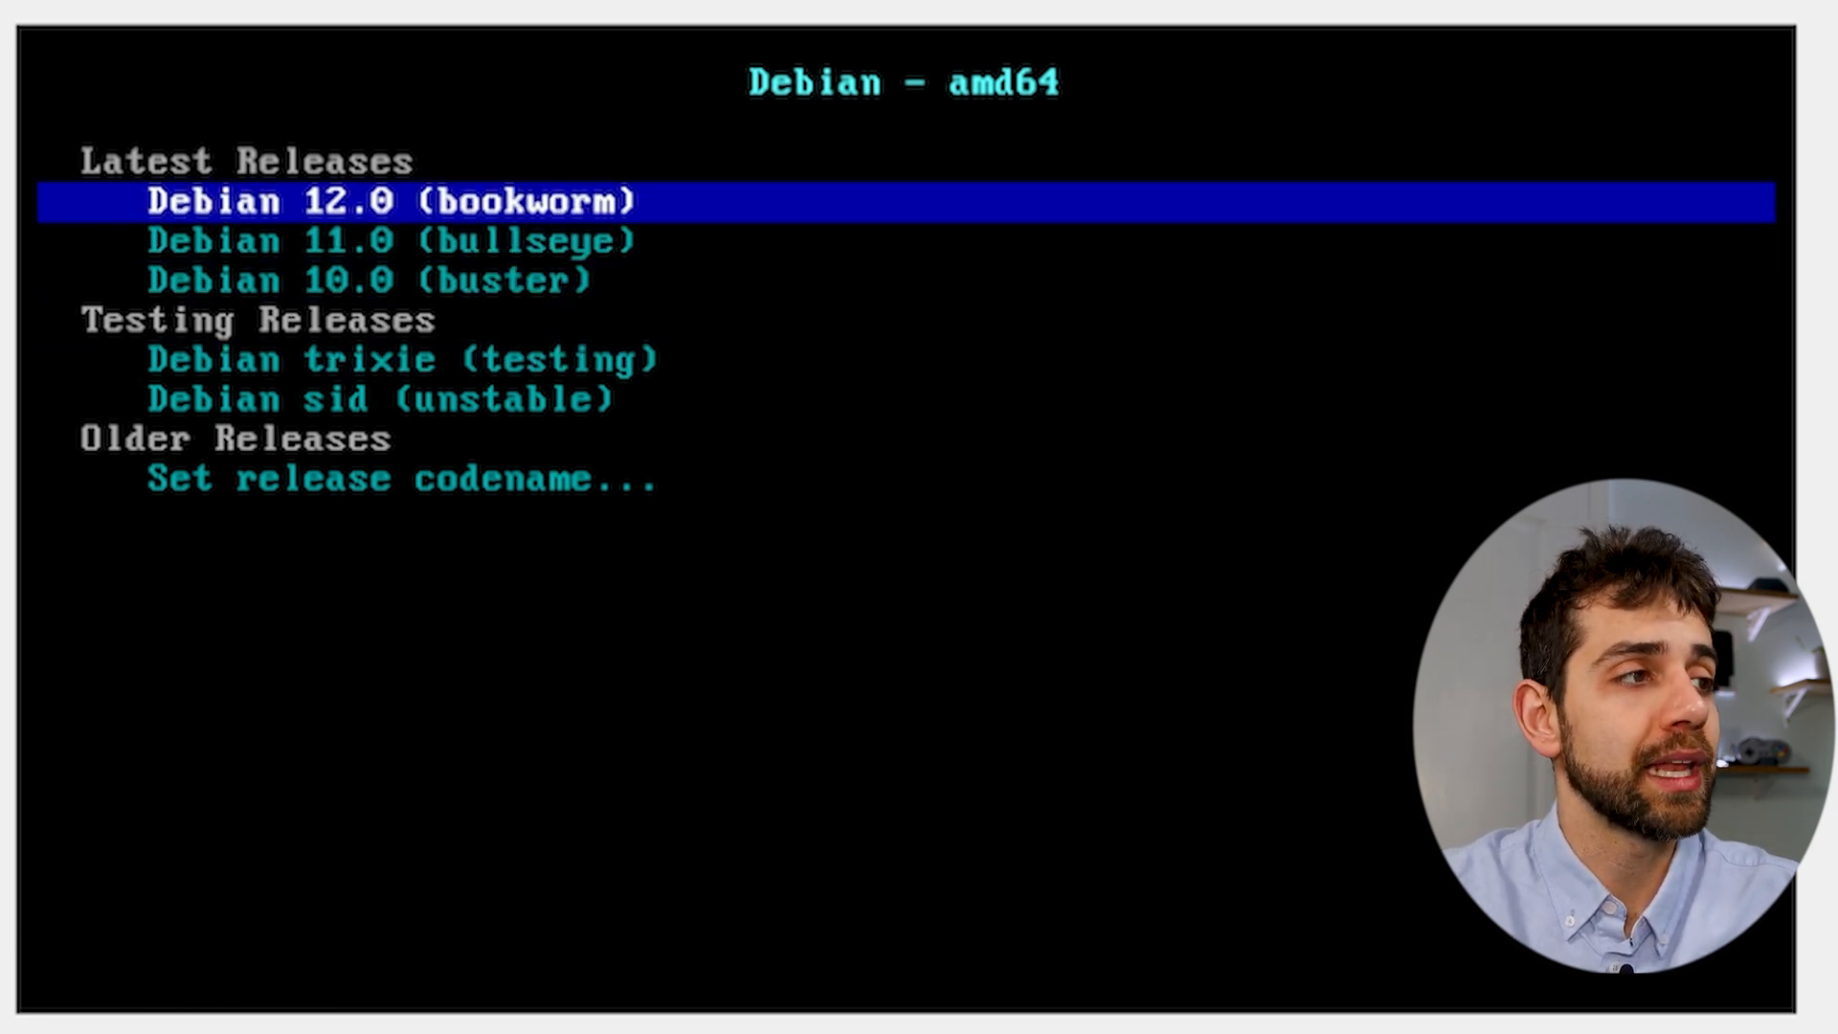
key("Return")
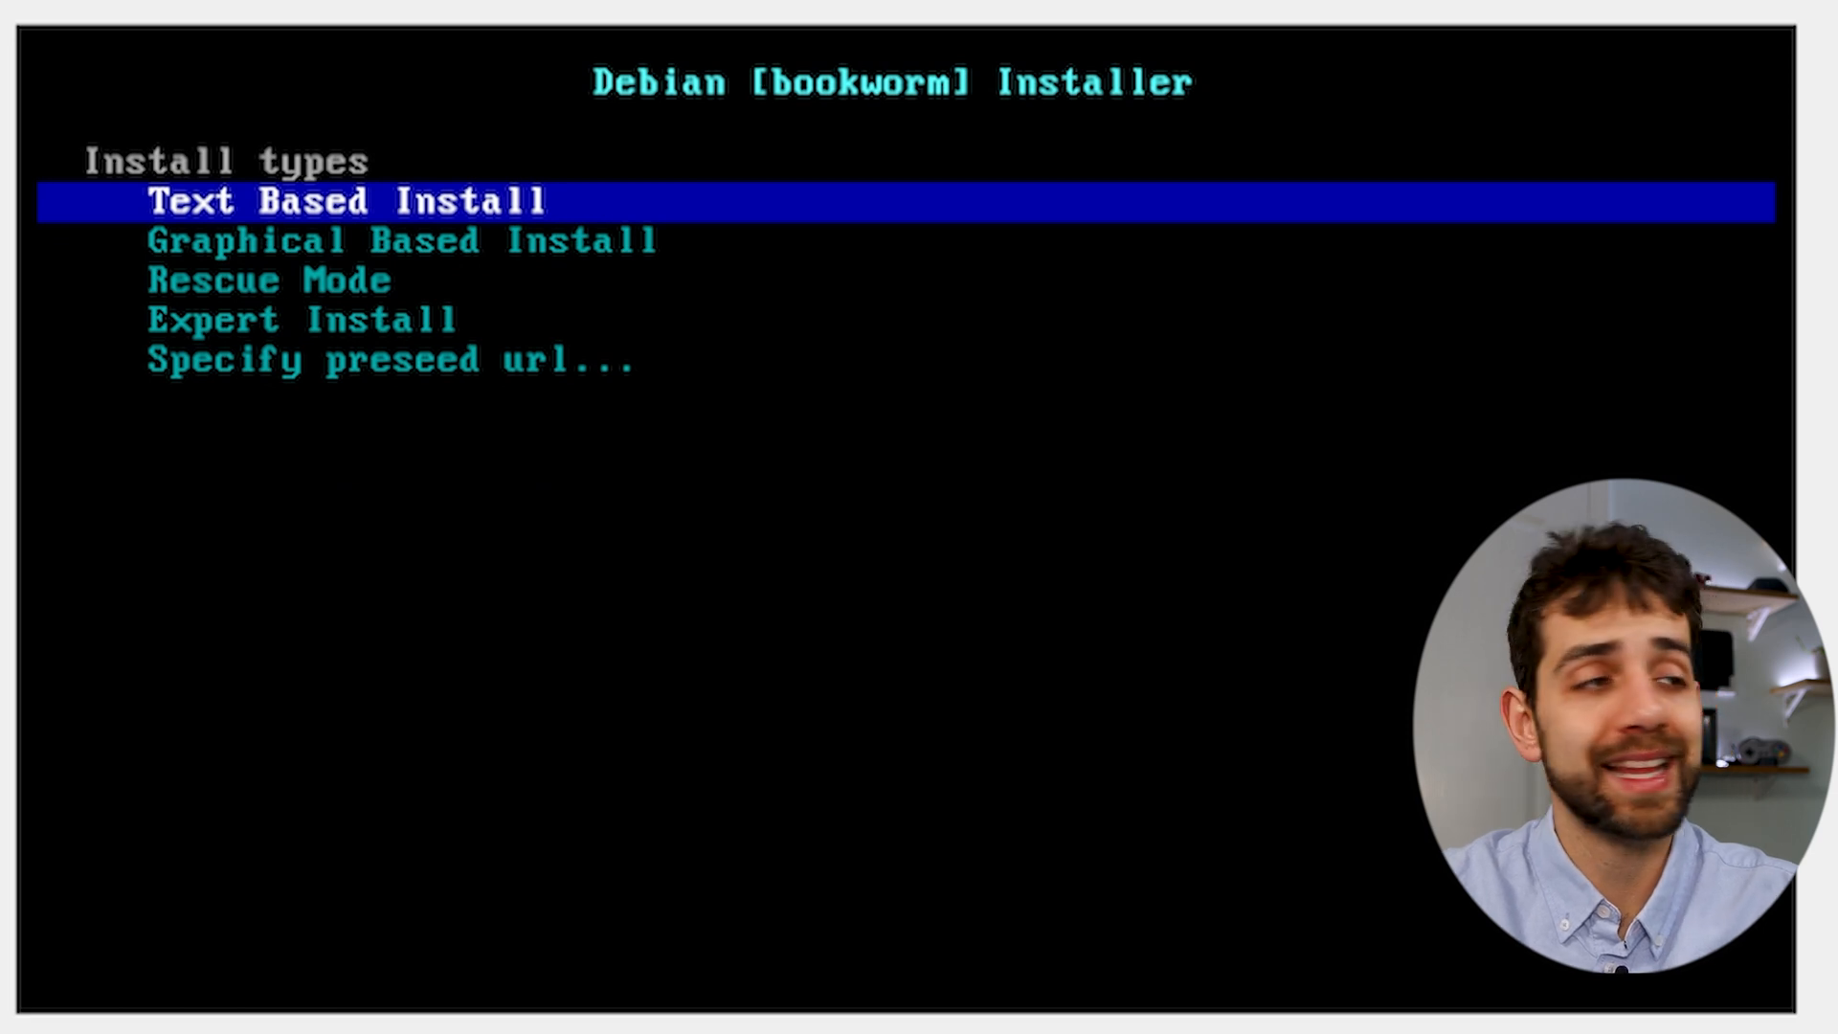
key("Down")
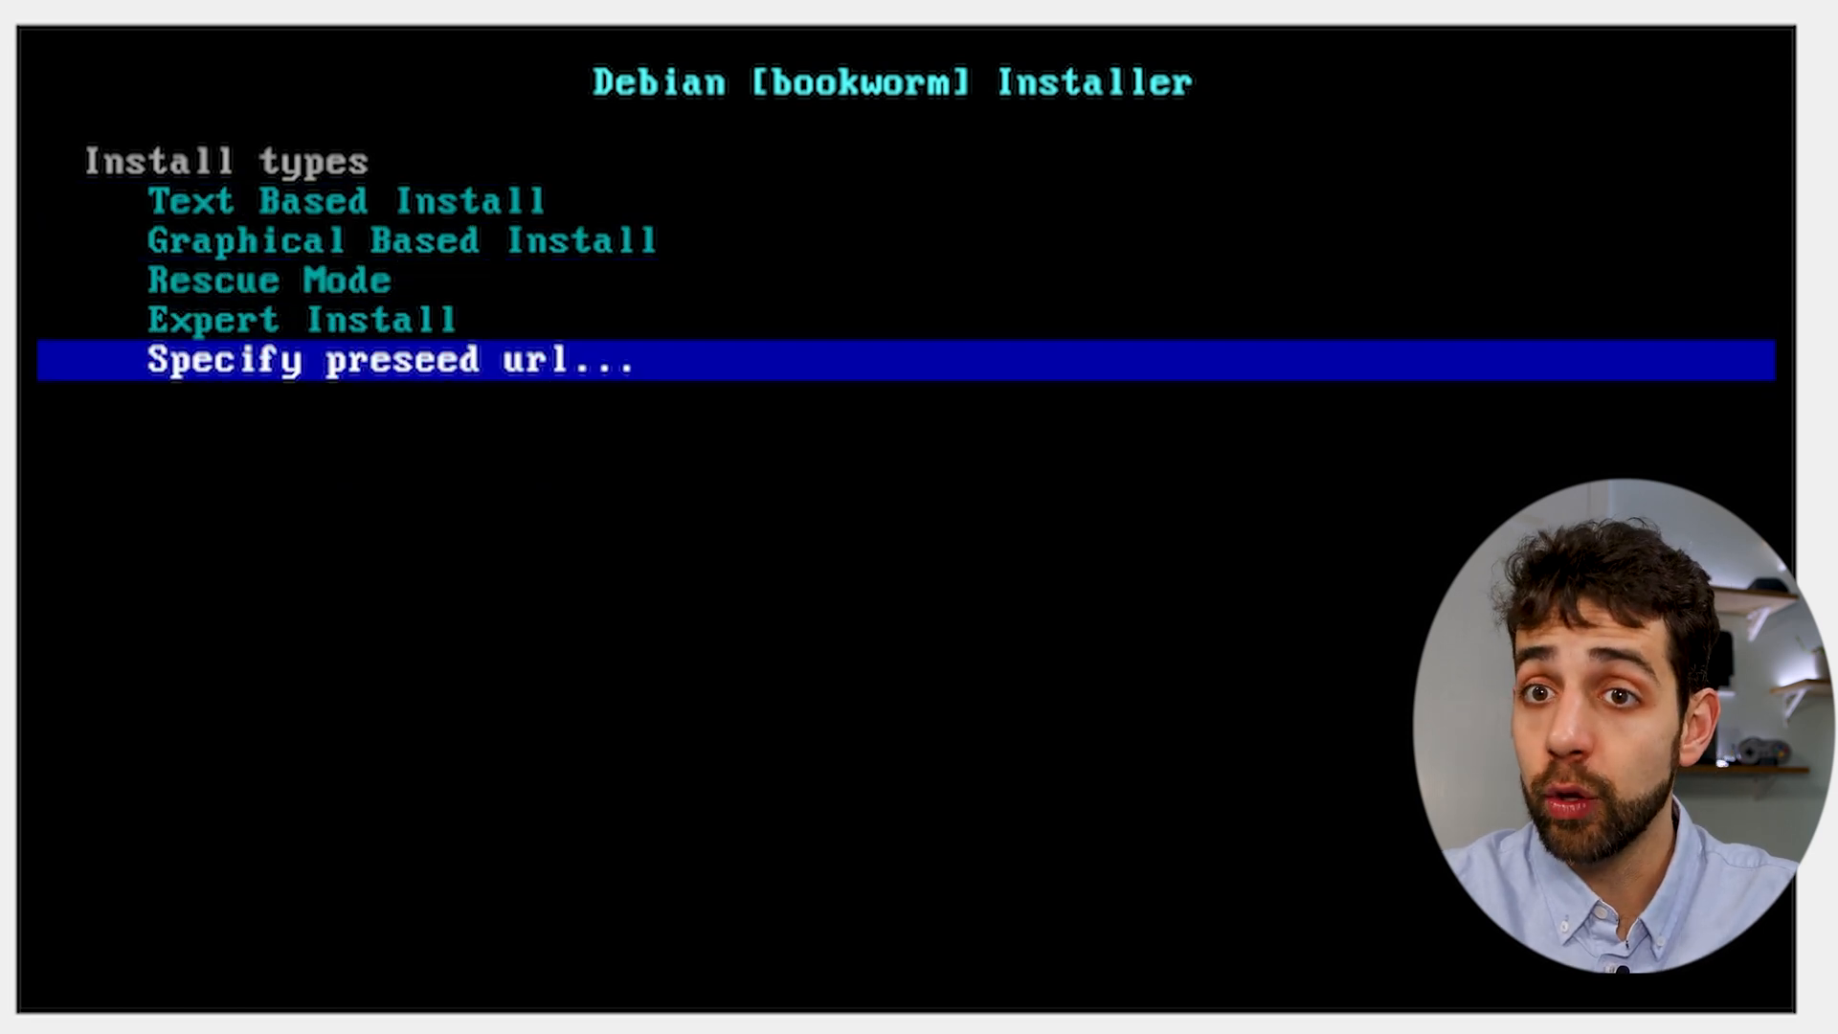
key("Up")
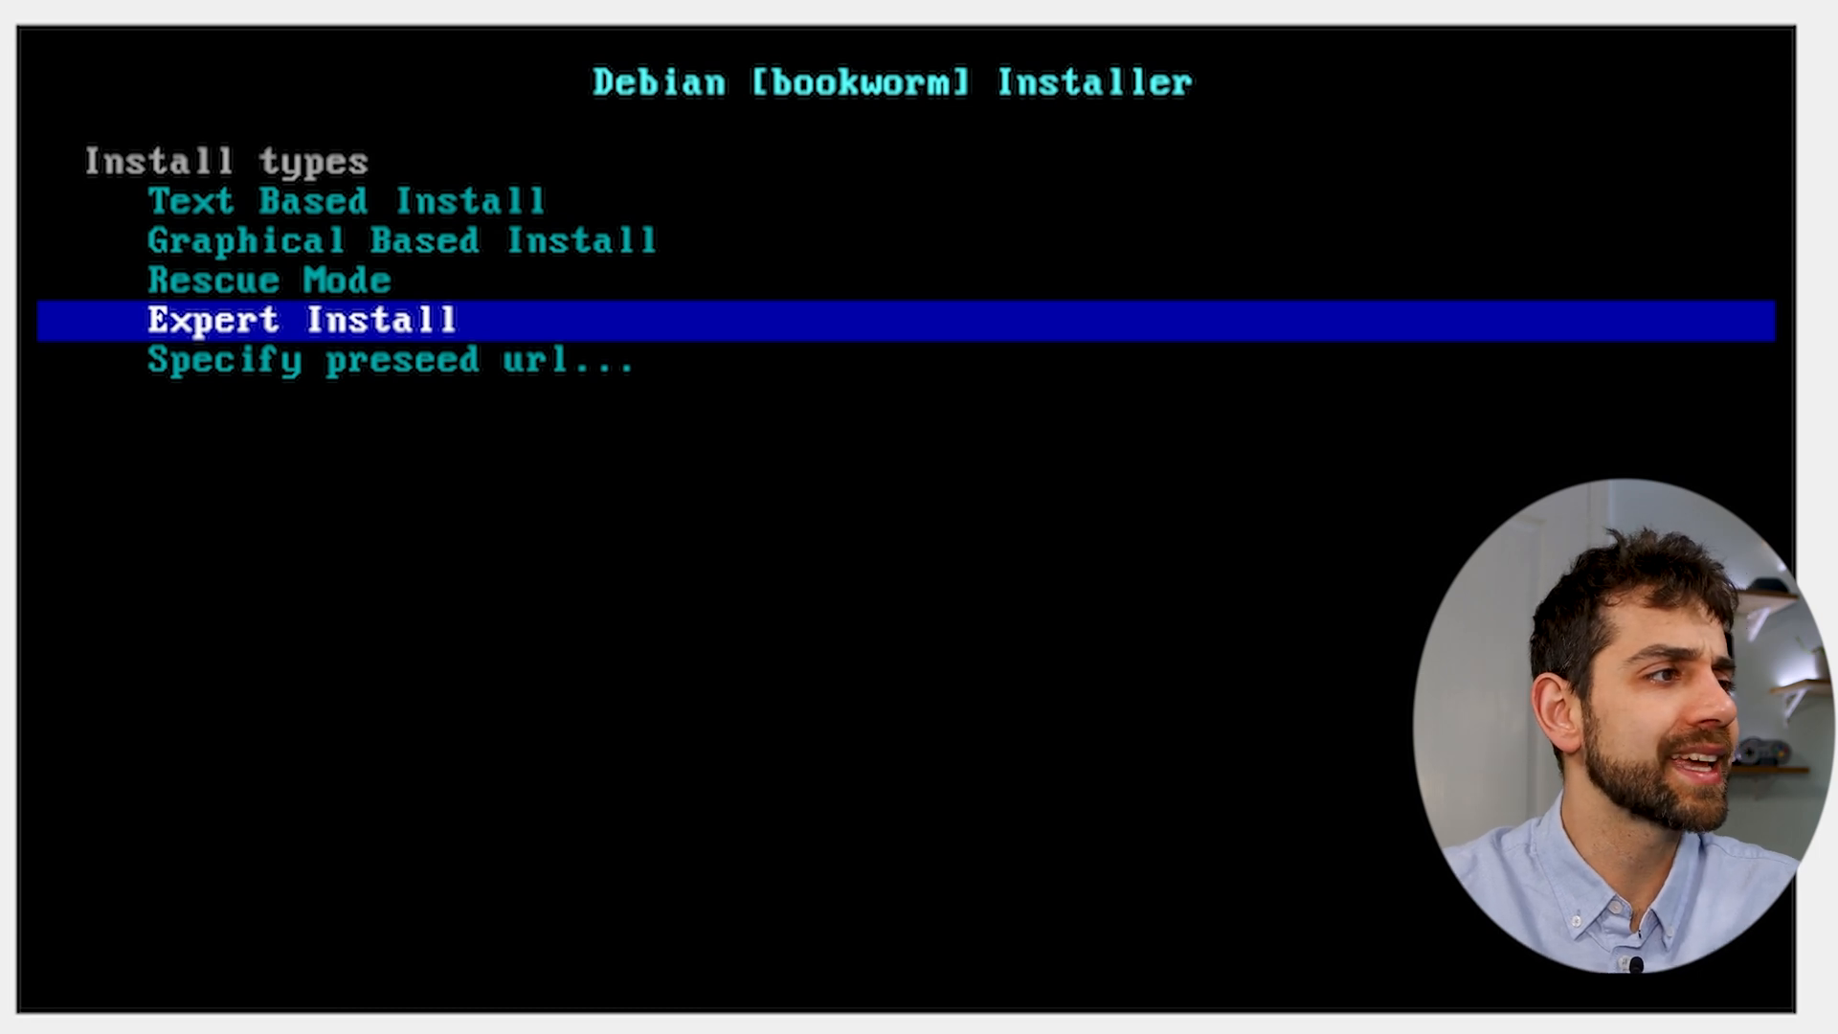
key("Up")
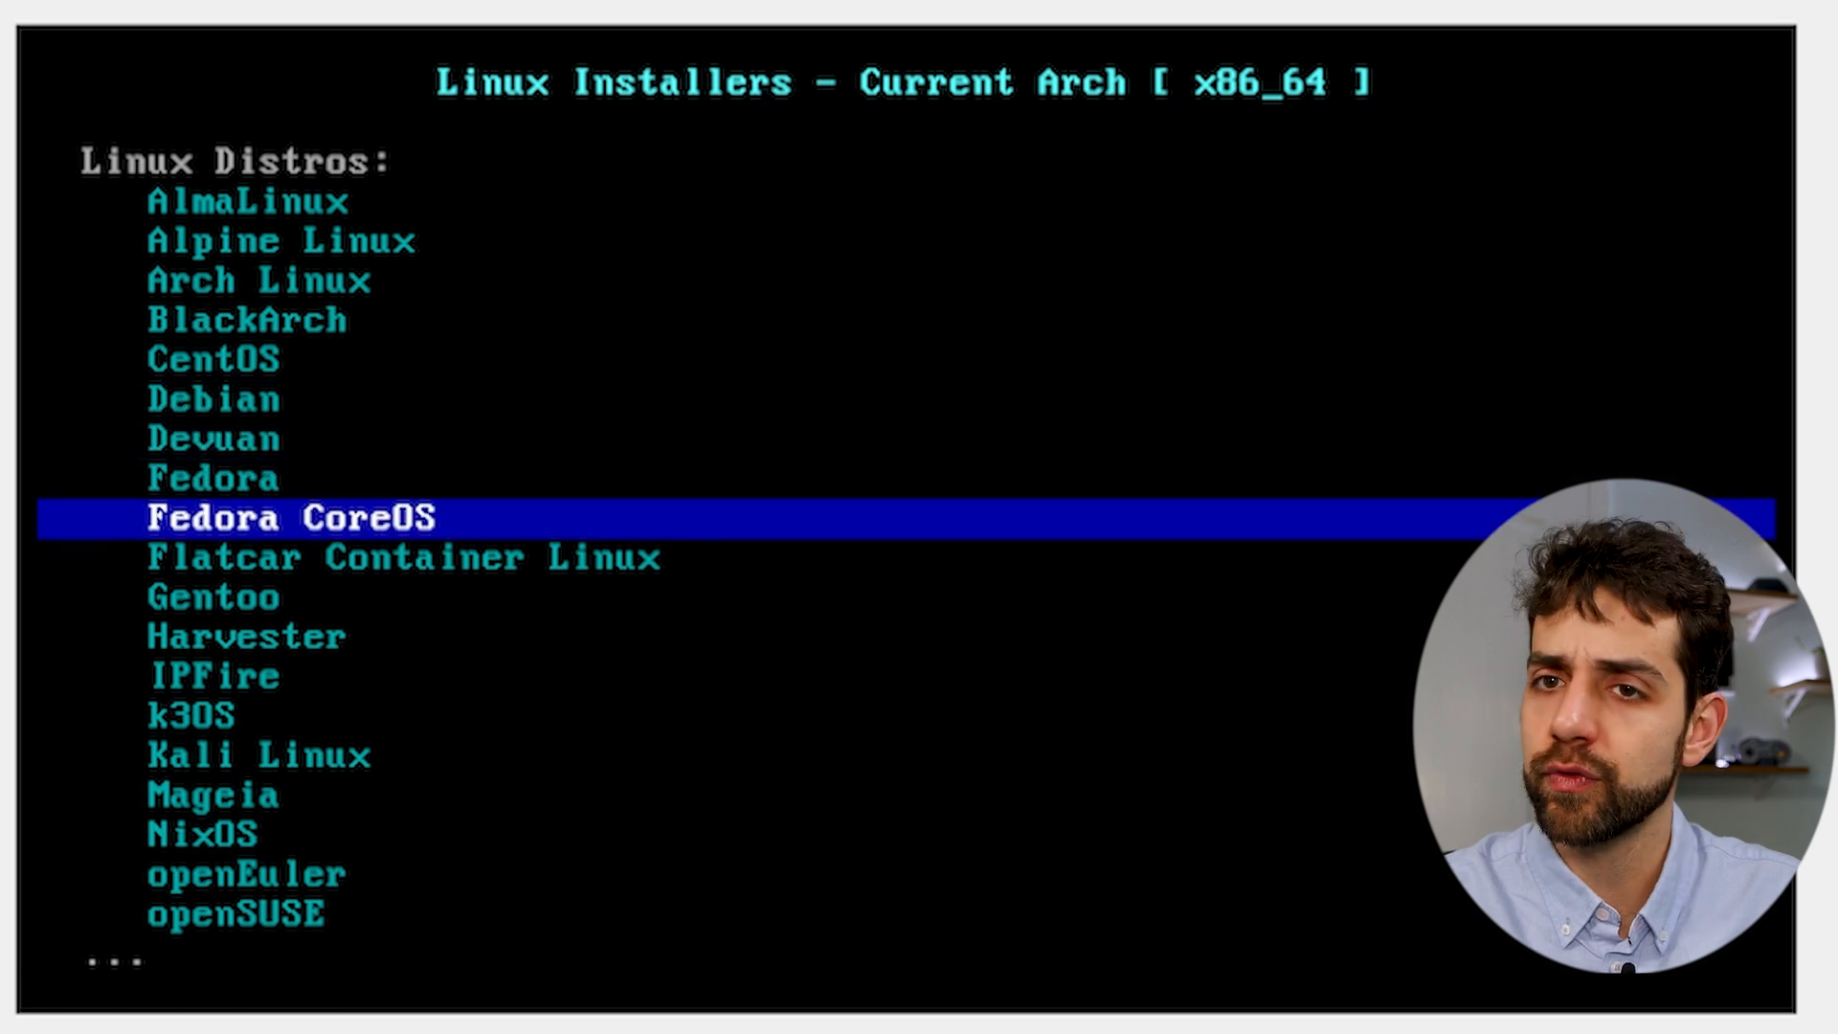
Browse the full Linux installer list and Live Boot Distributions, ending at the main menu.
key("down")
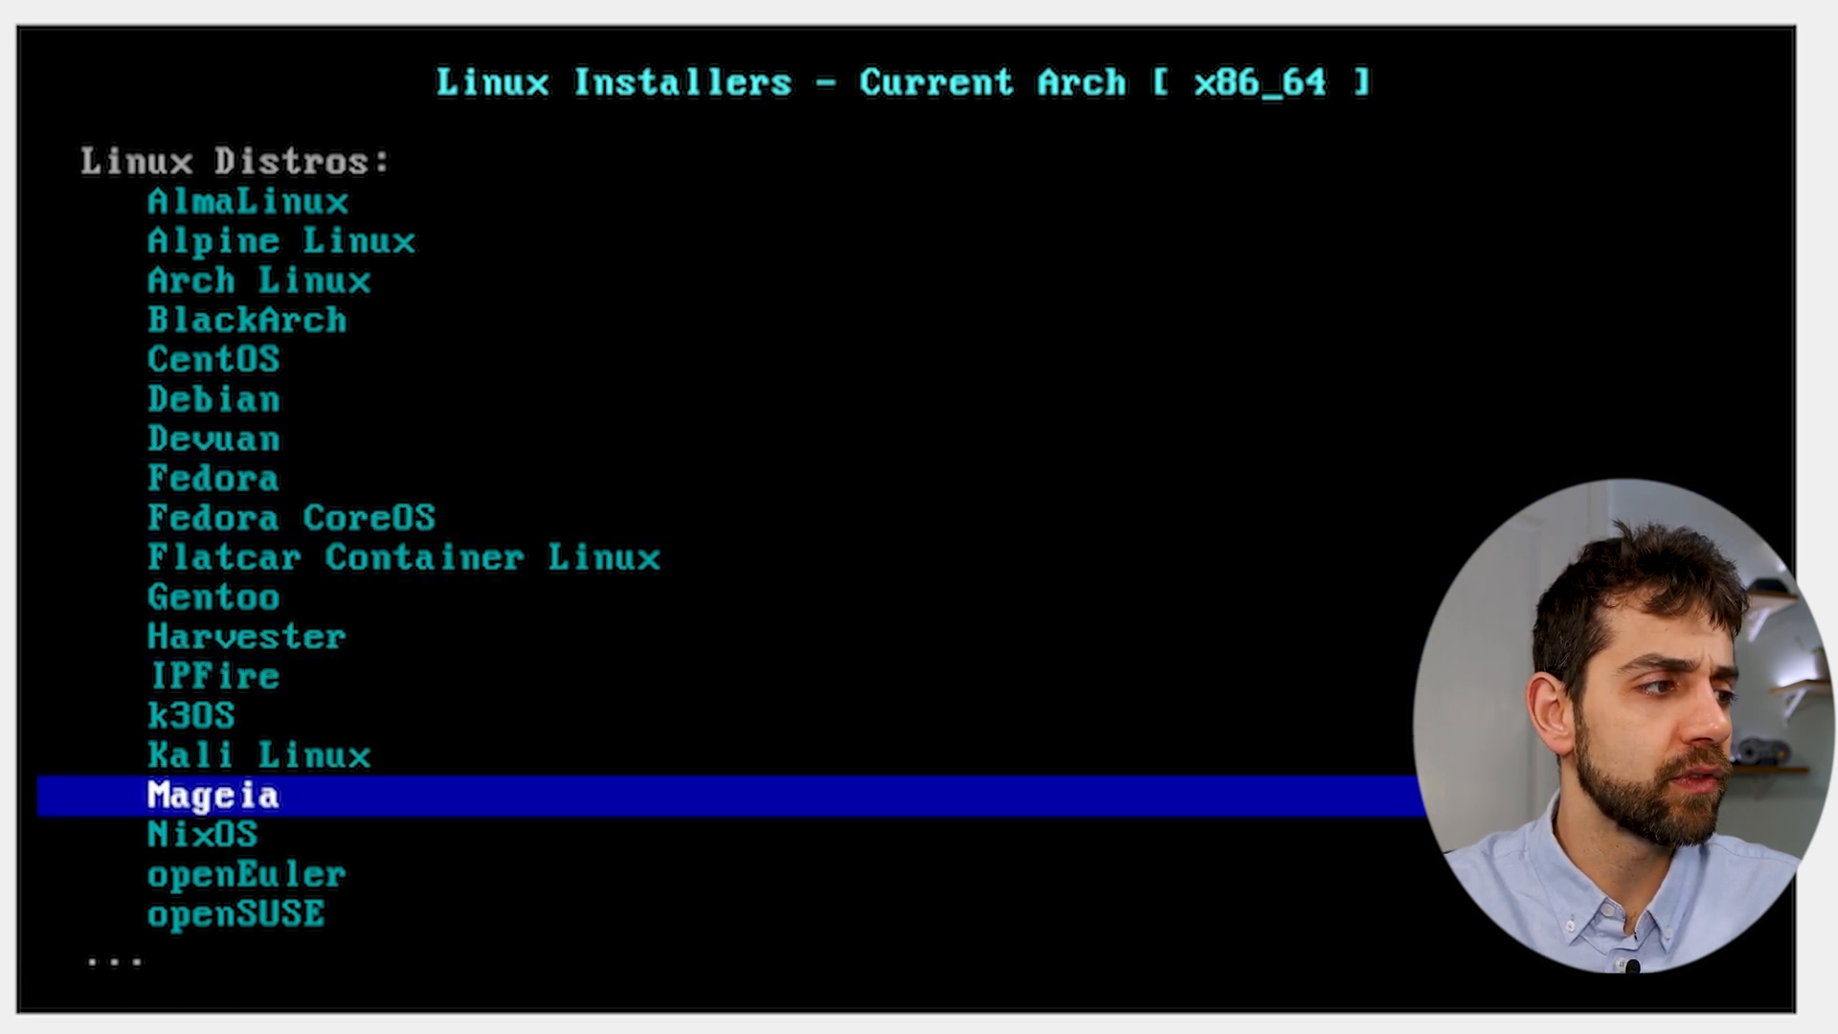
scroll("down", 3)
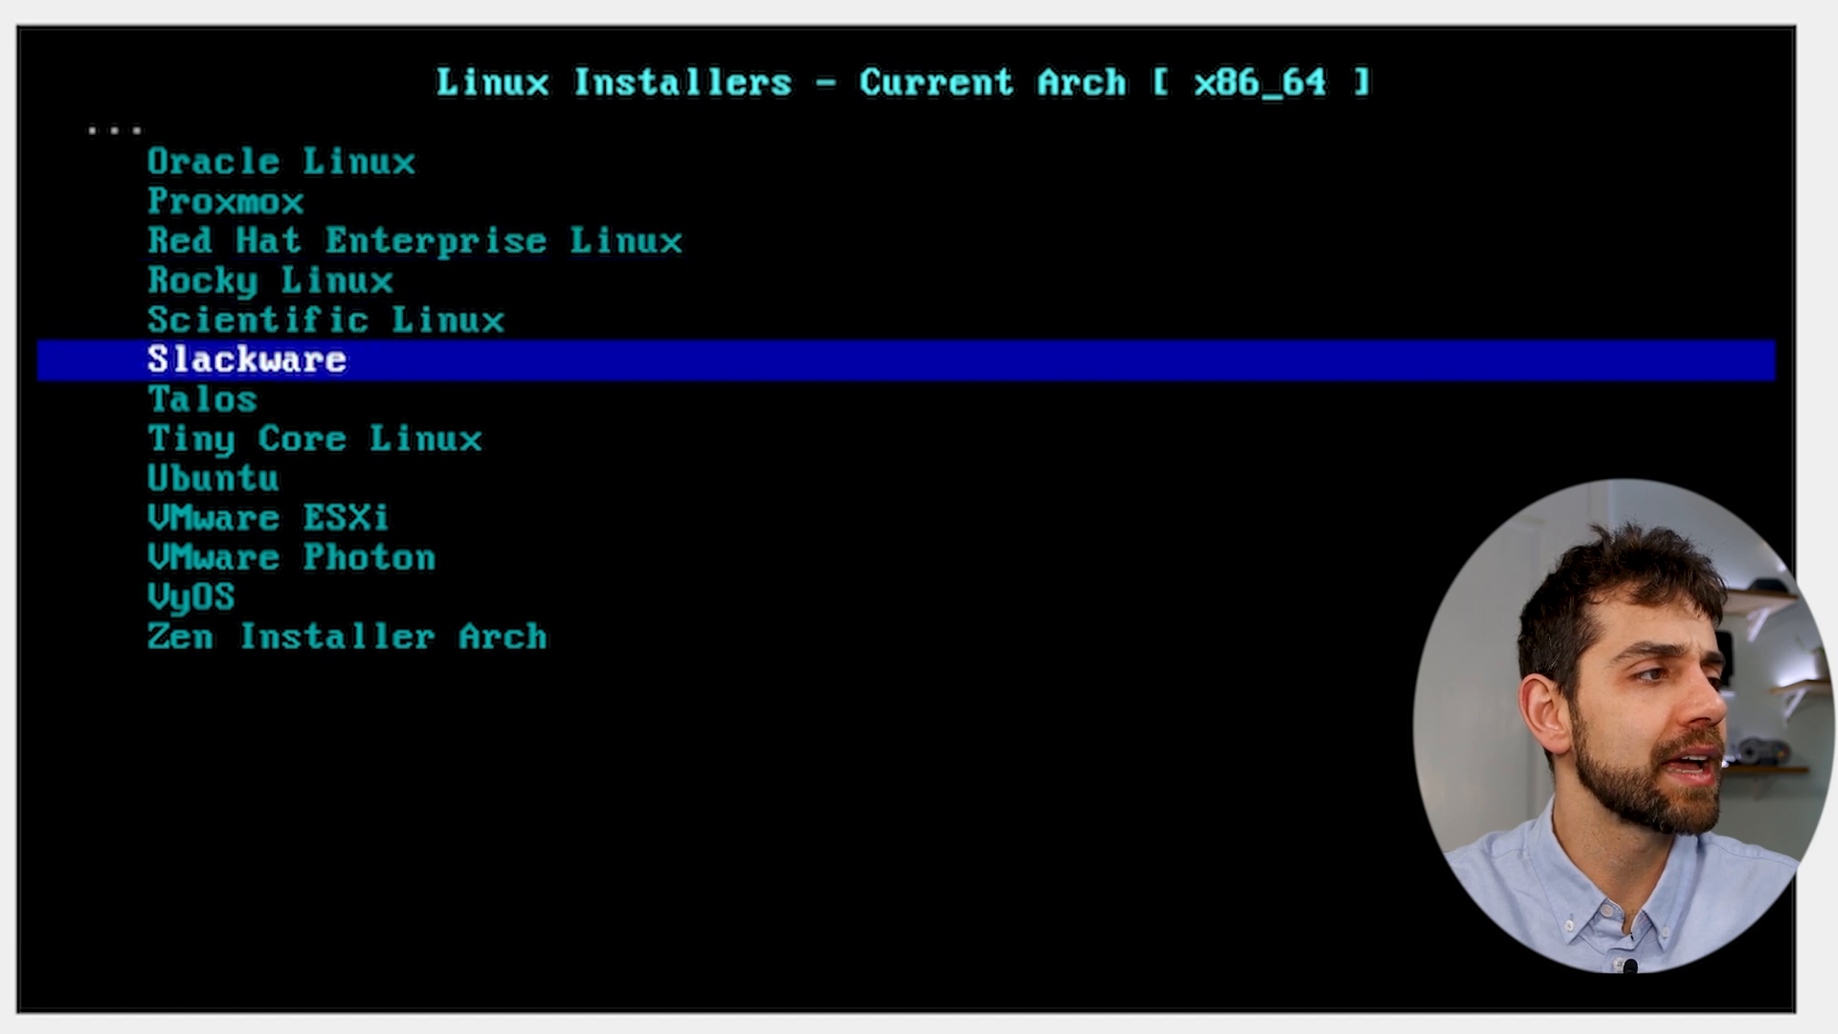
key("Down")
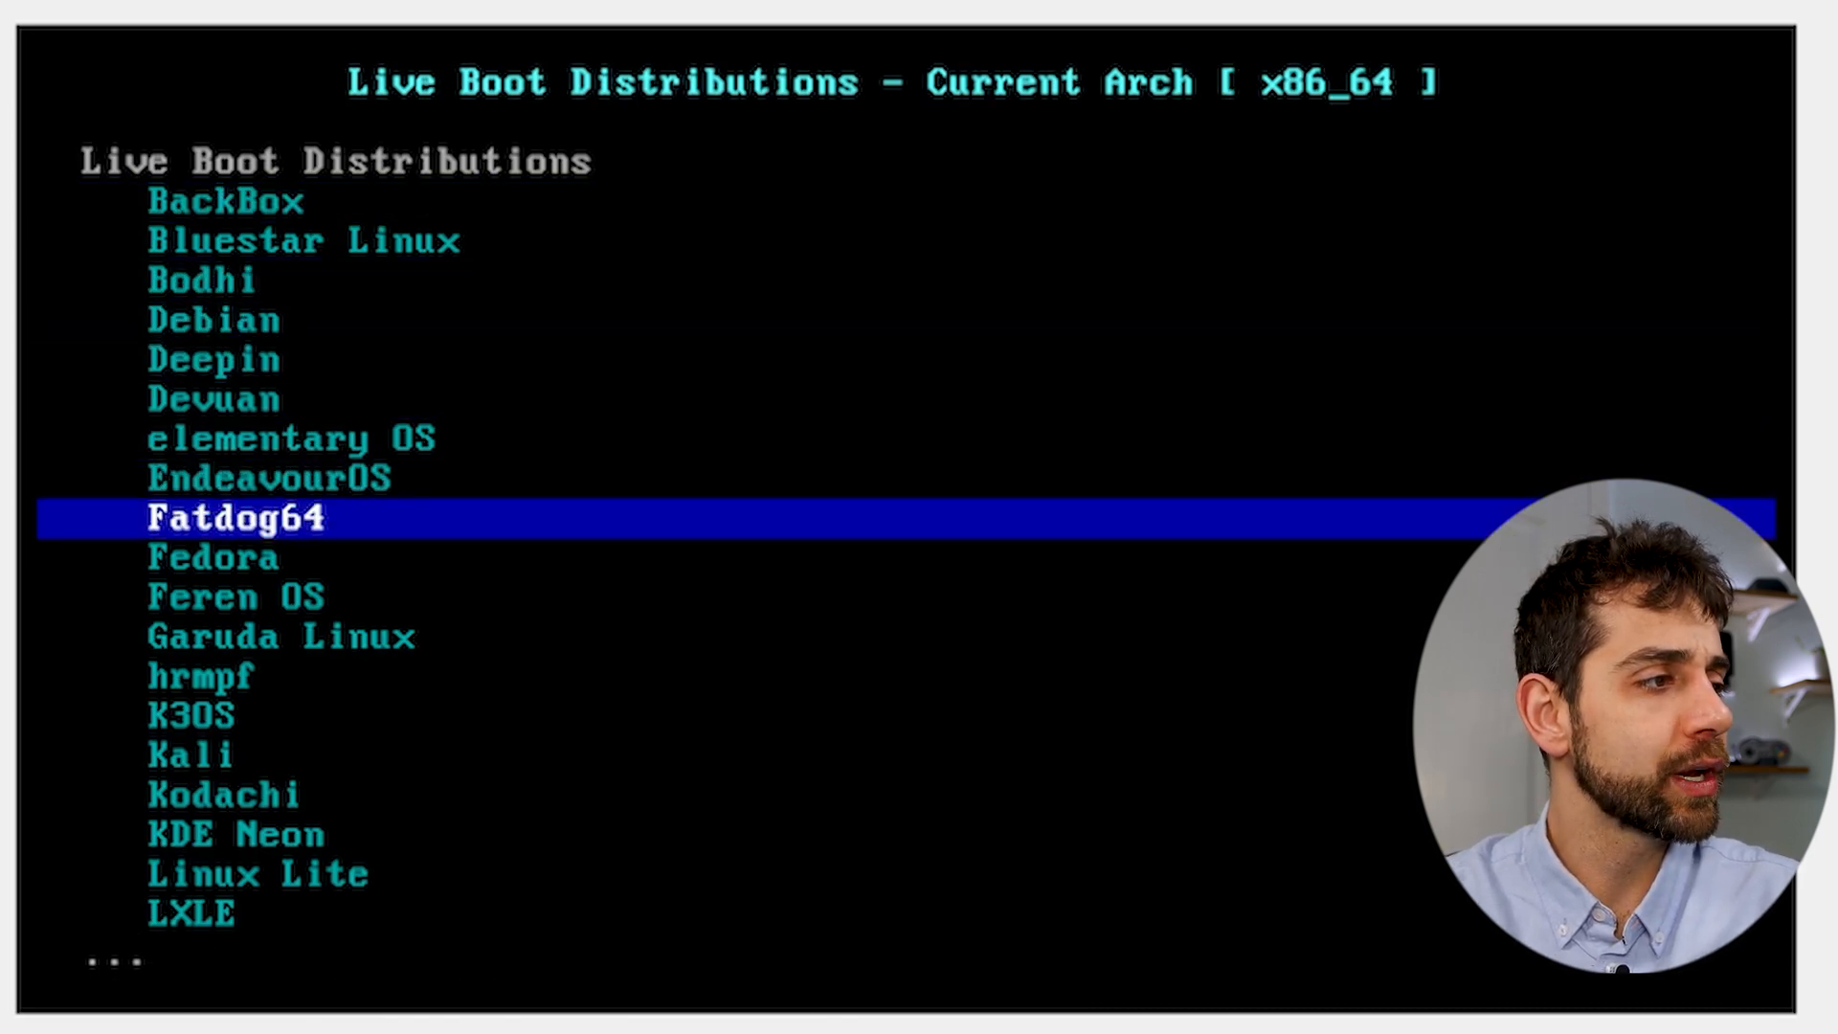
key("Down")
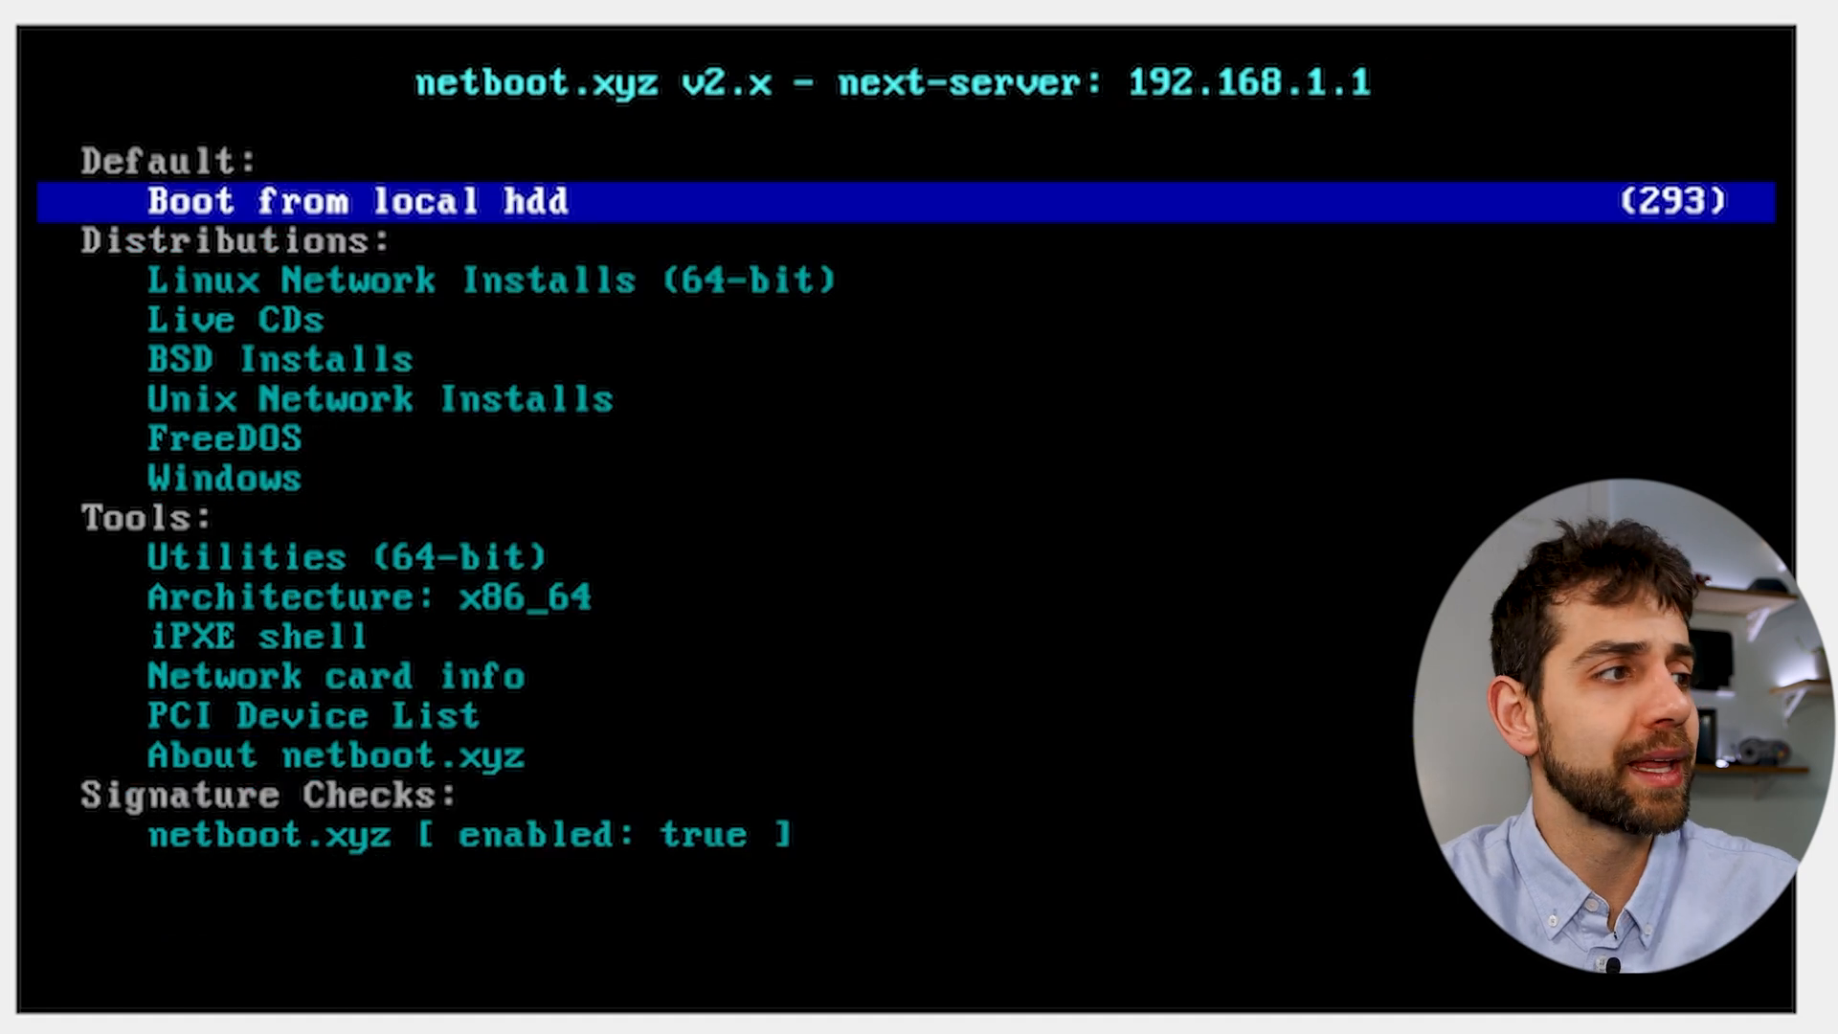
key("Down")
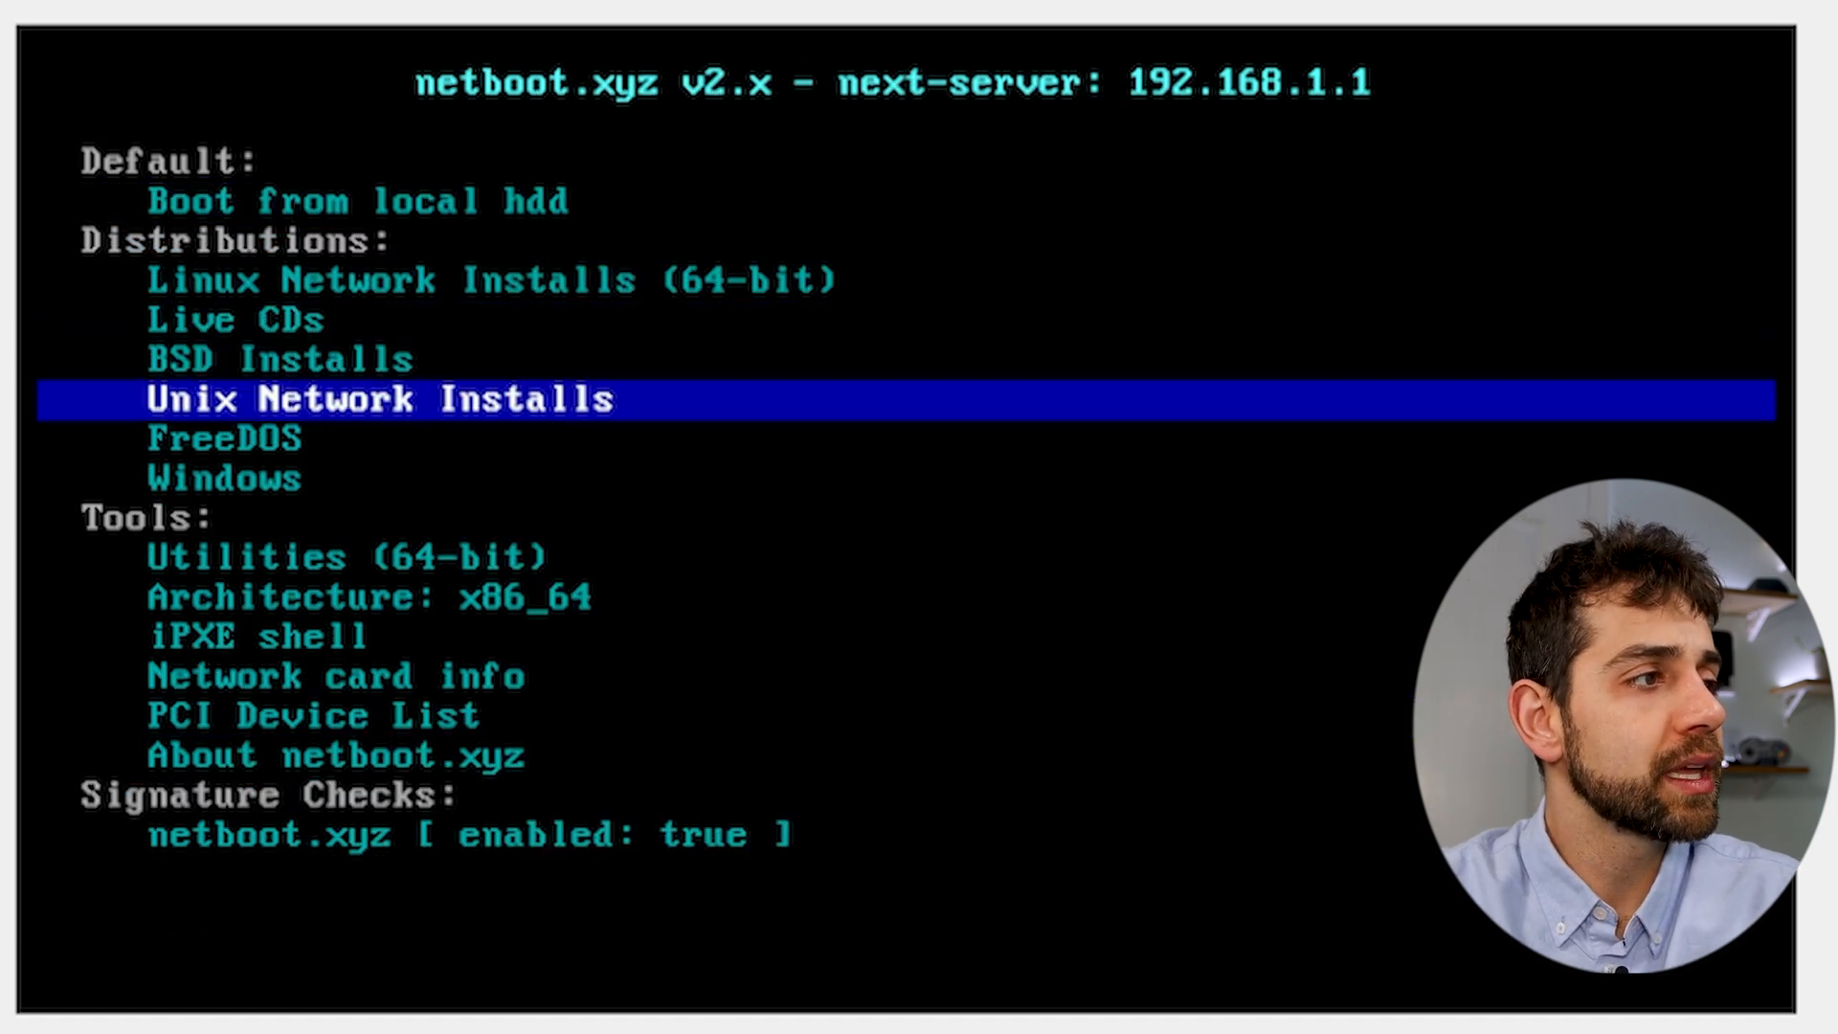
key("Down")
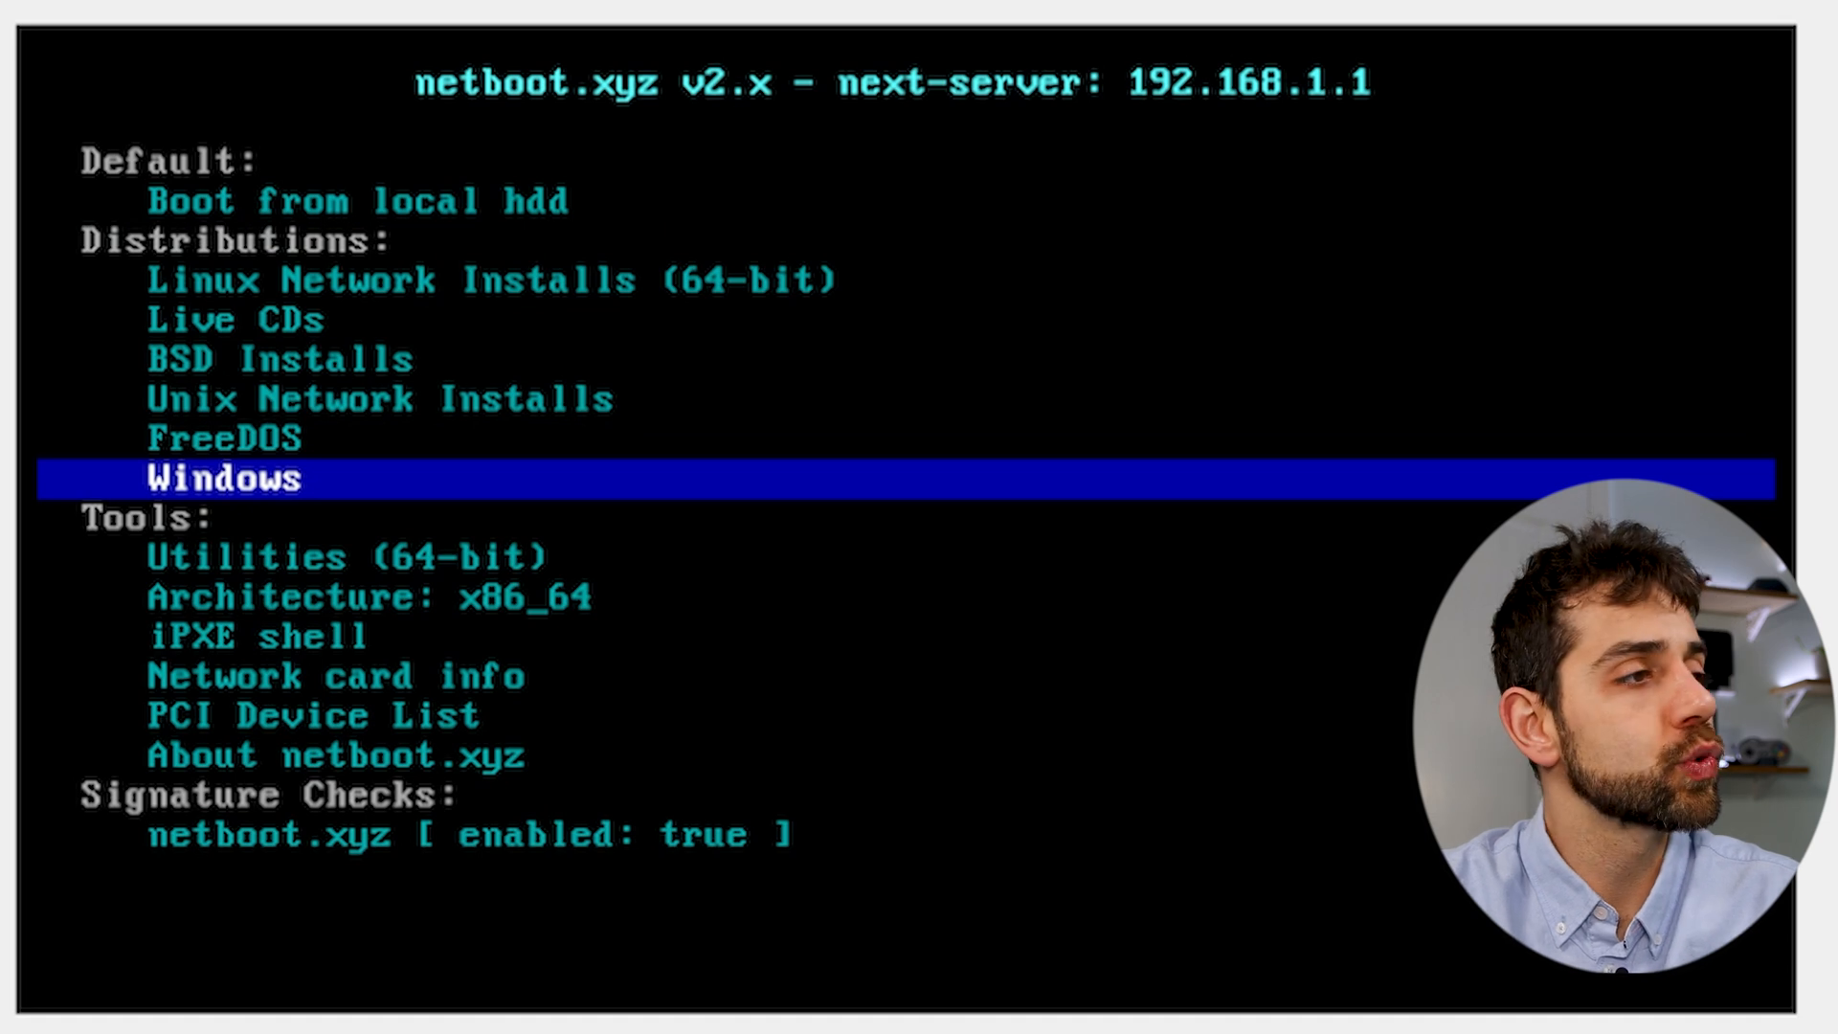
key("Return")
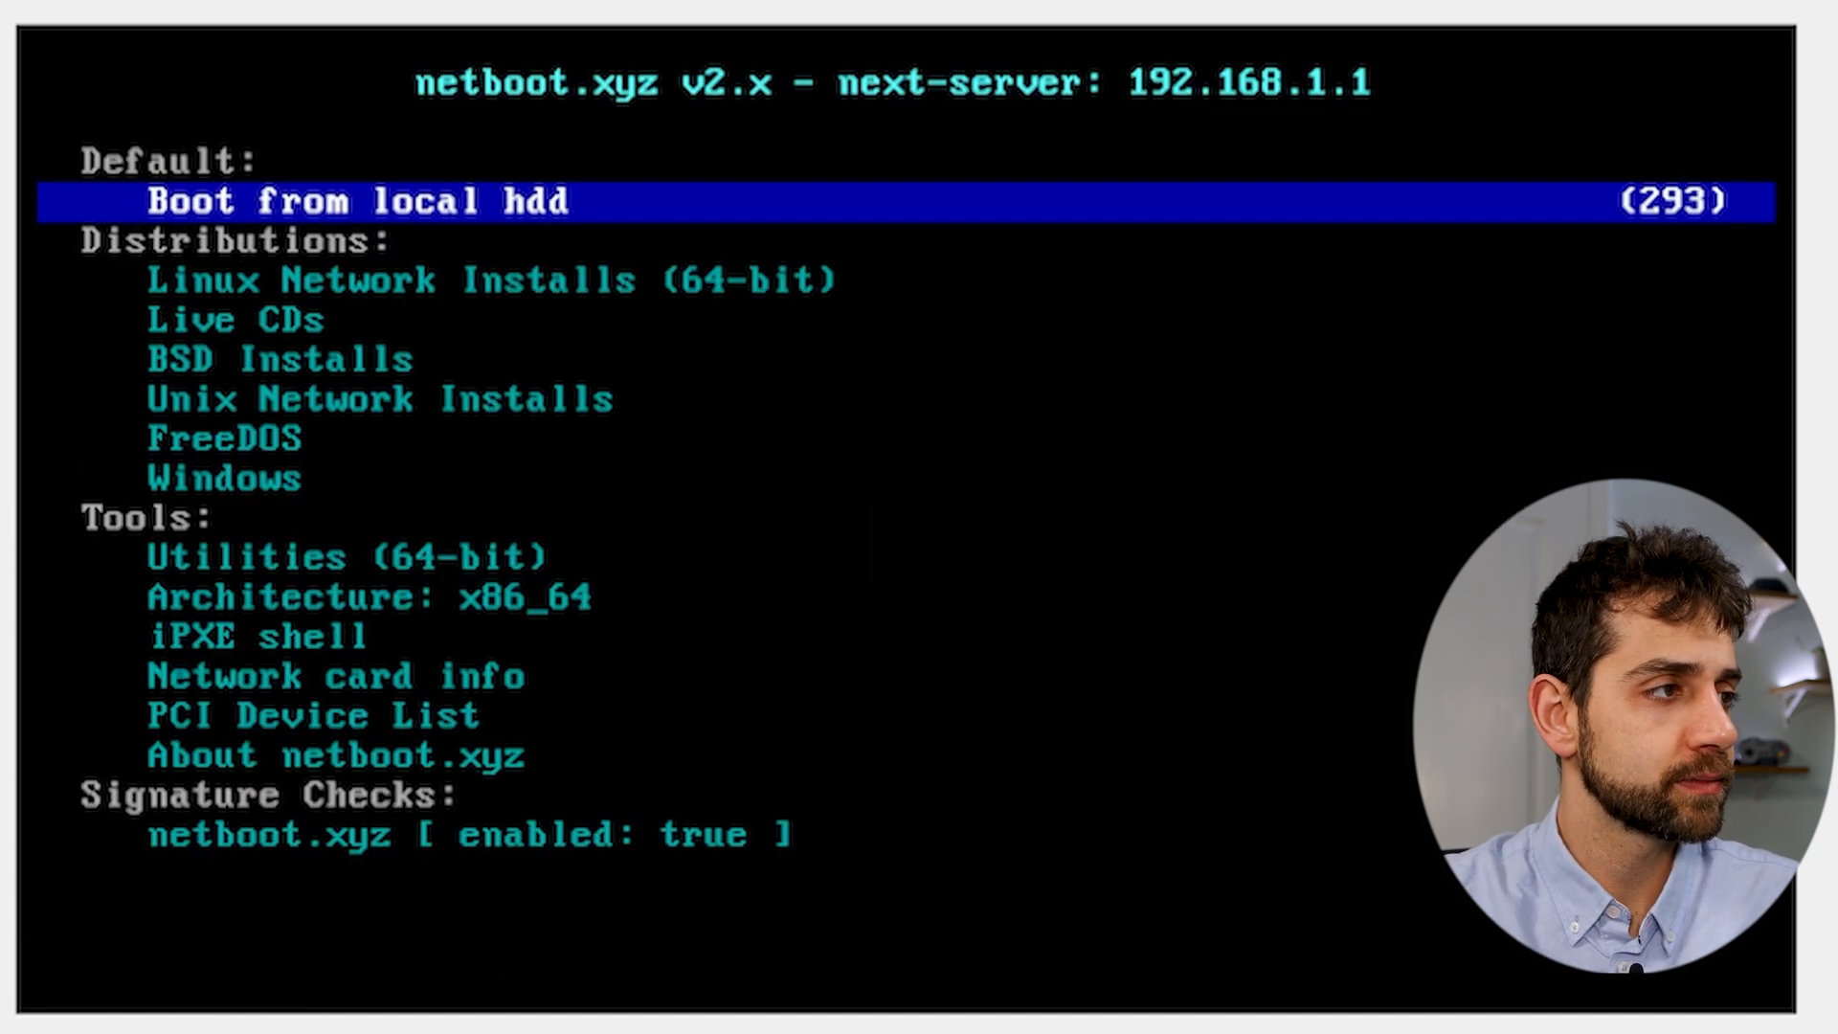
key("down")
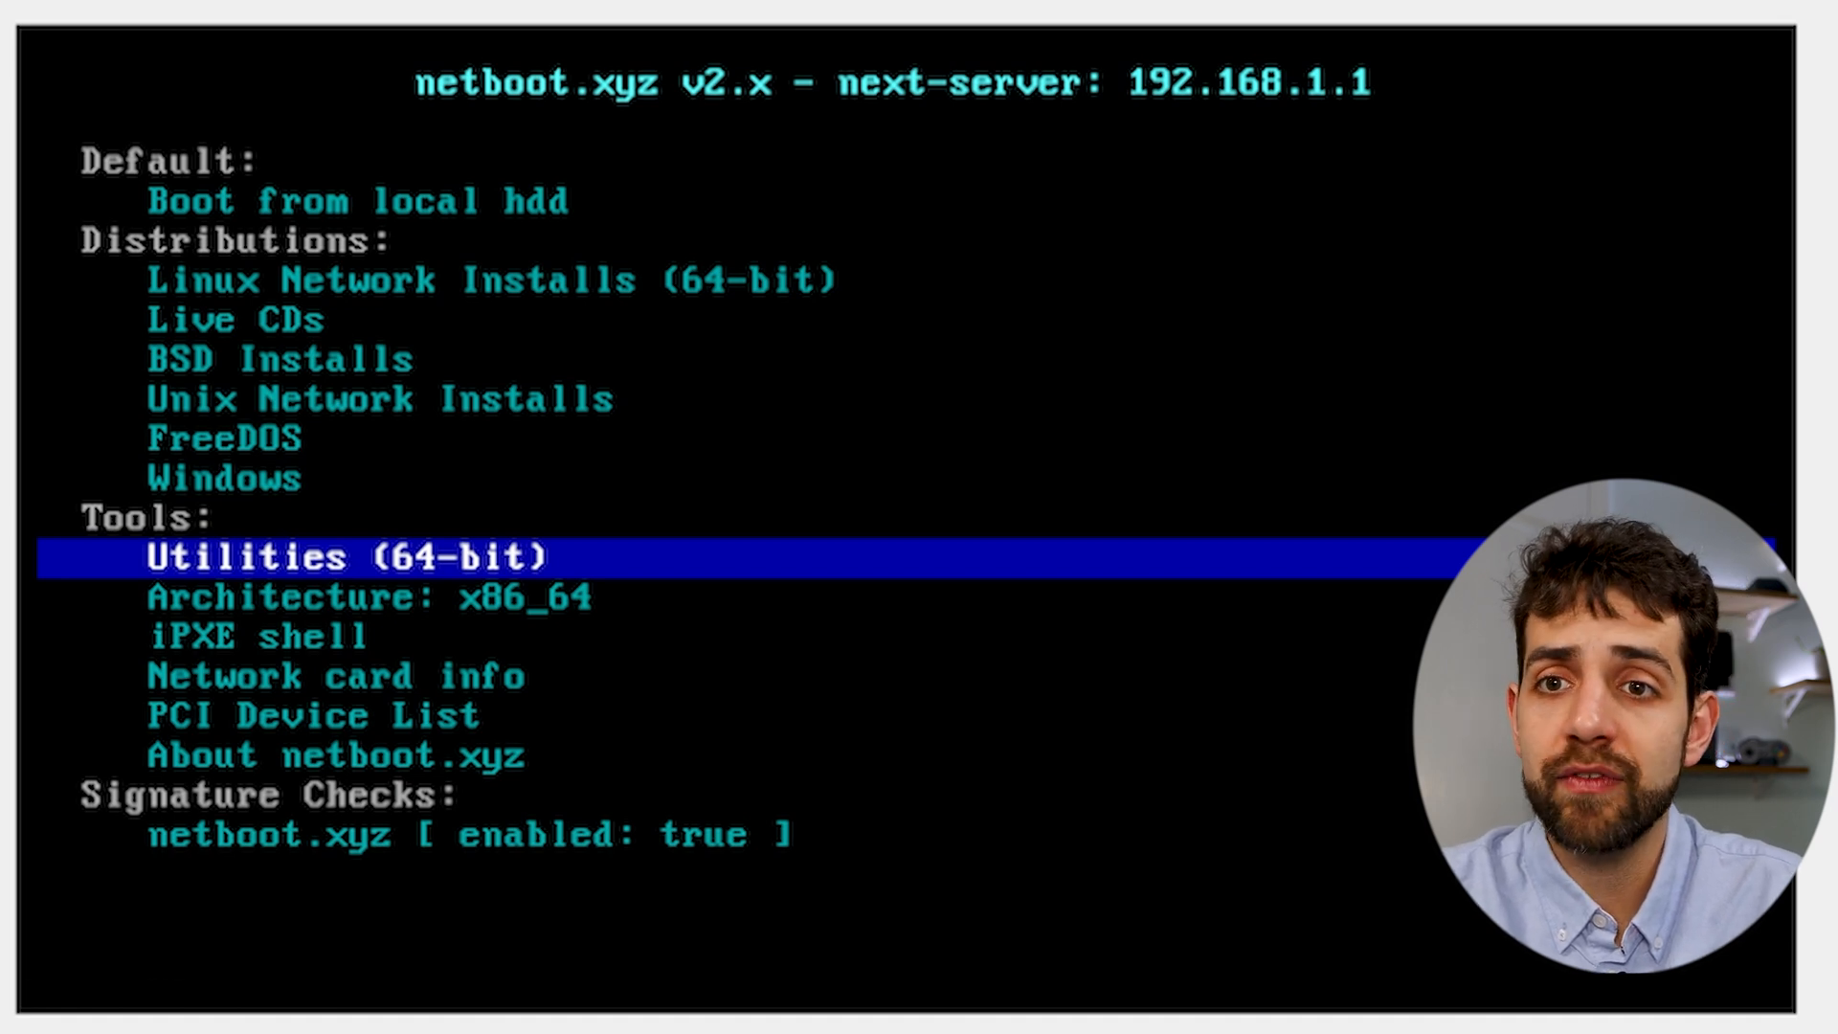
key("Return")
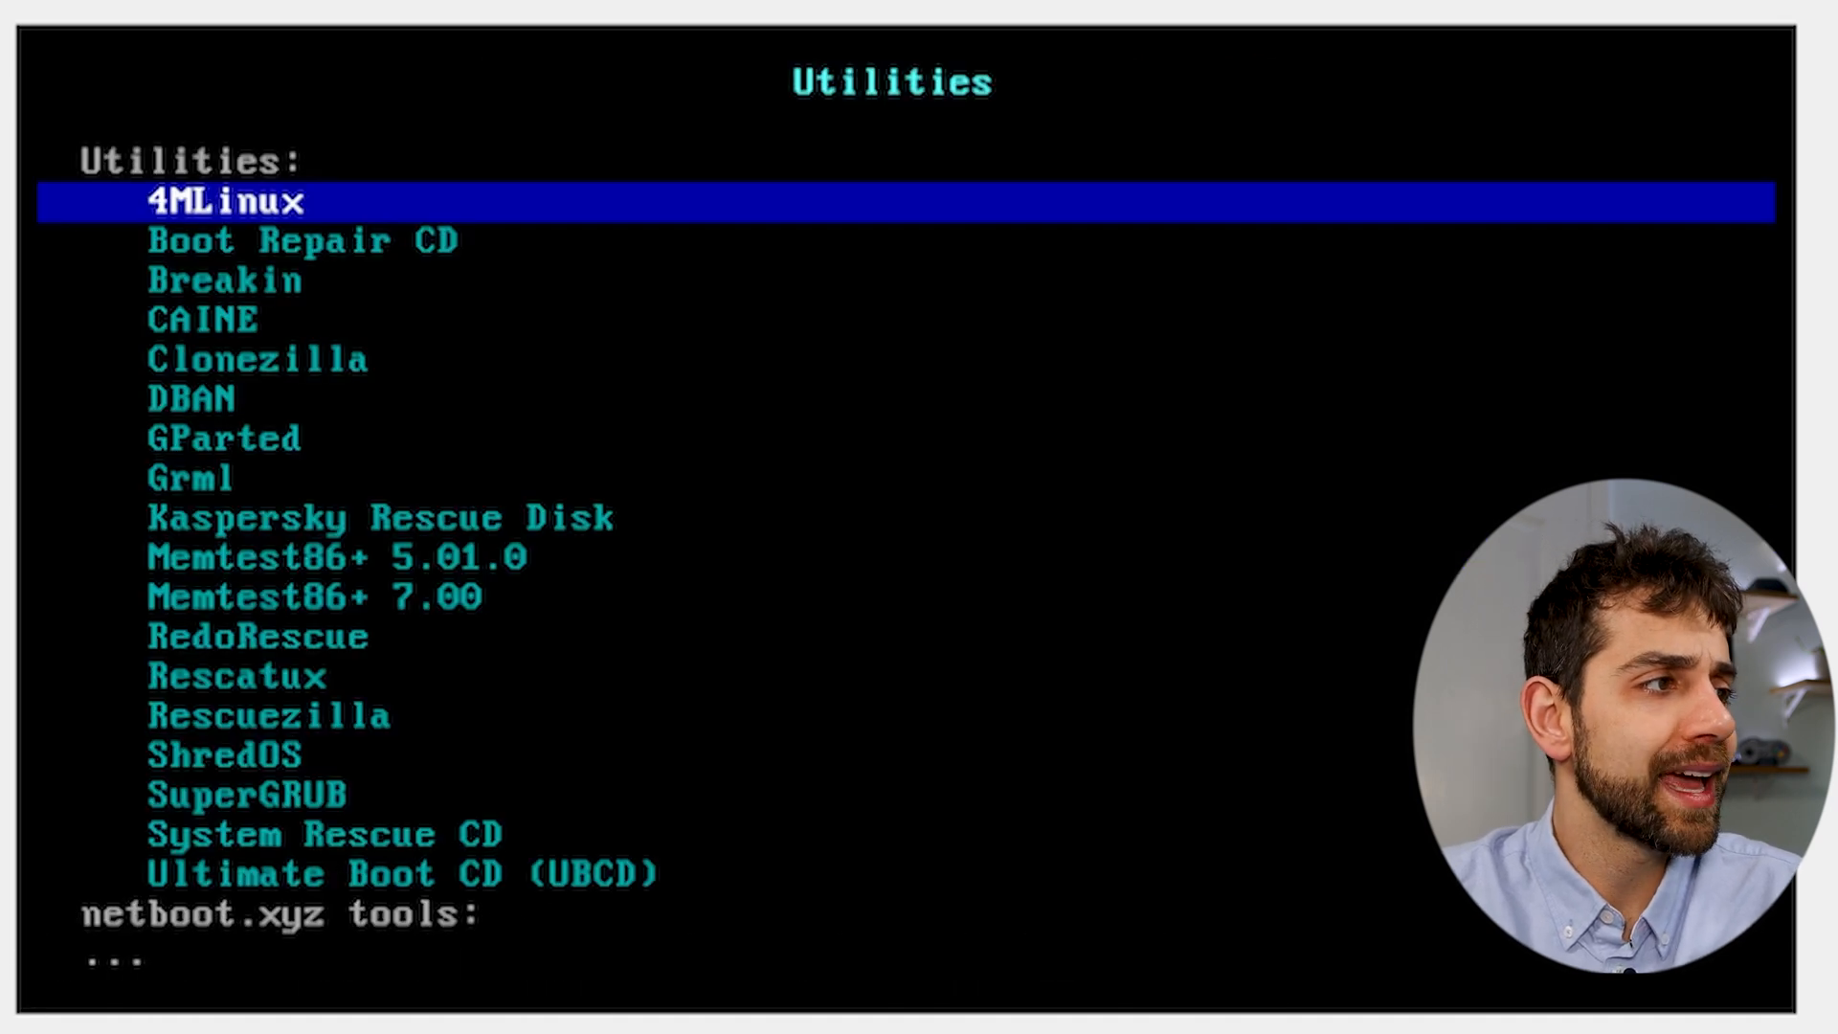
key("Down")
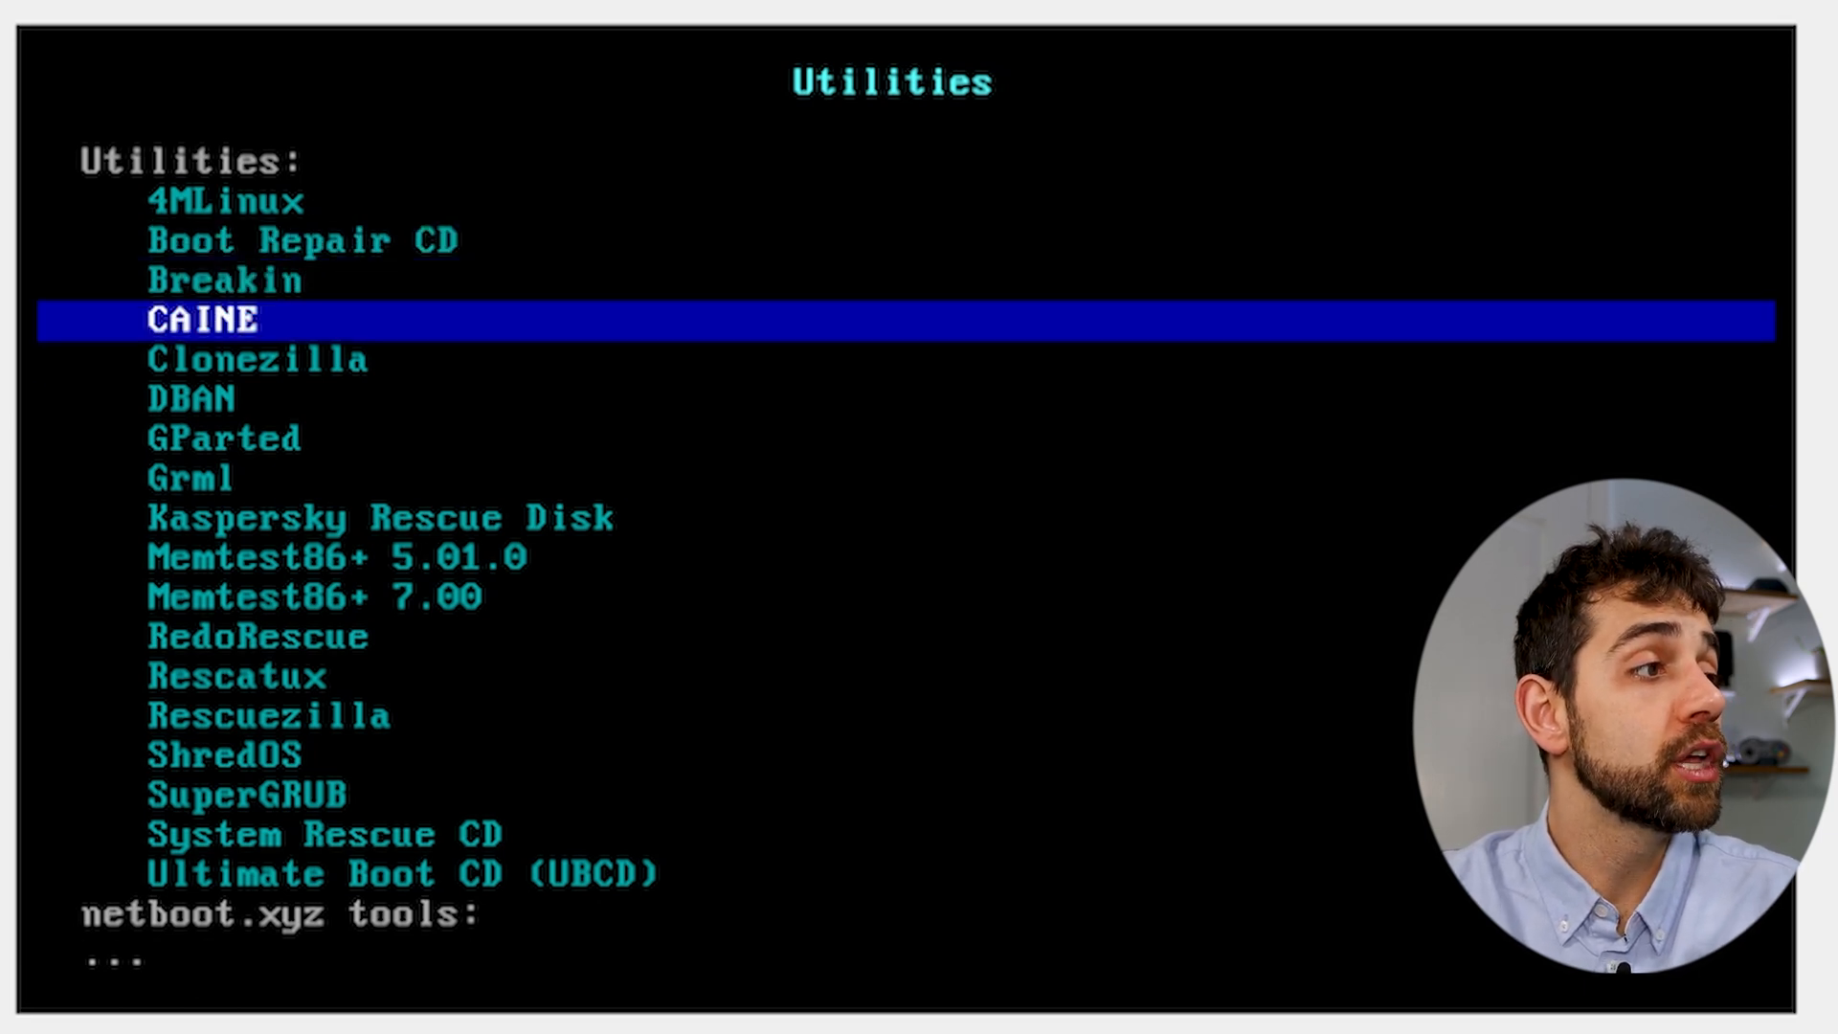
key("Down")
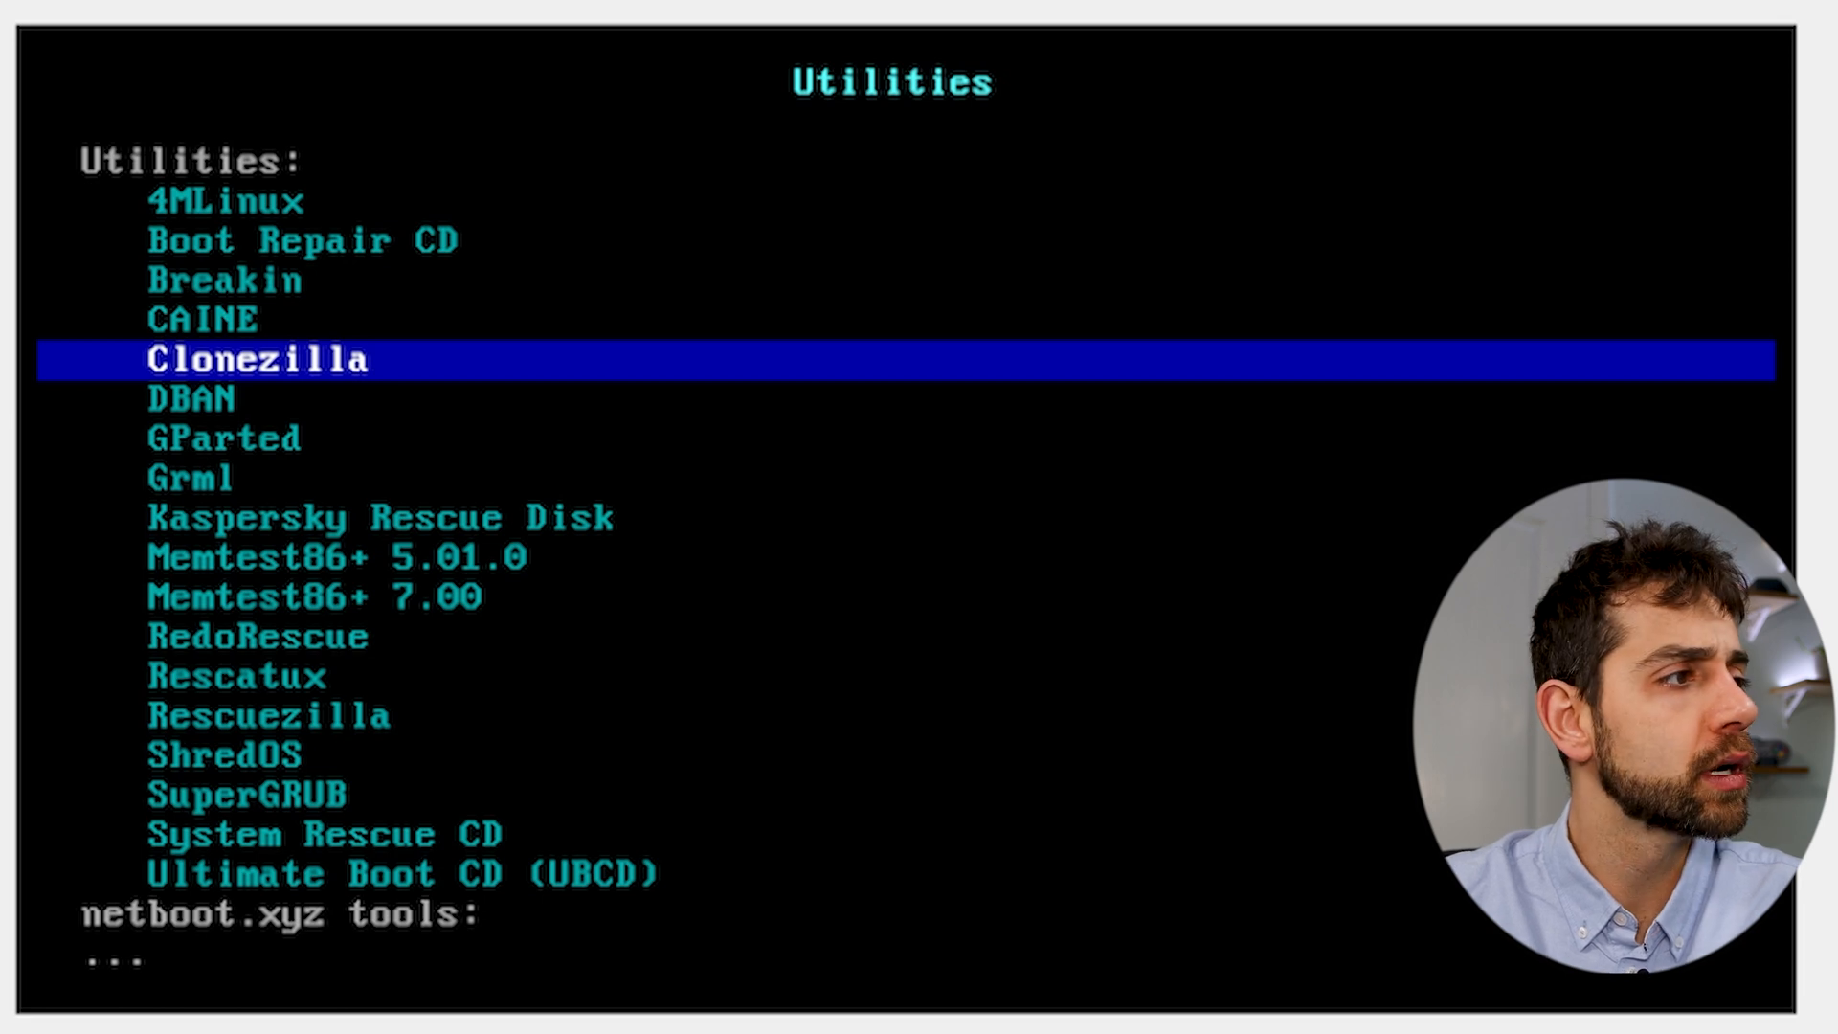
key("Down")
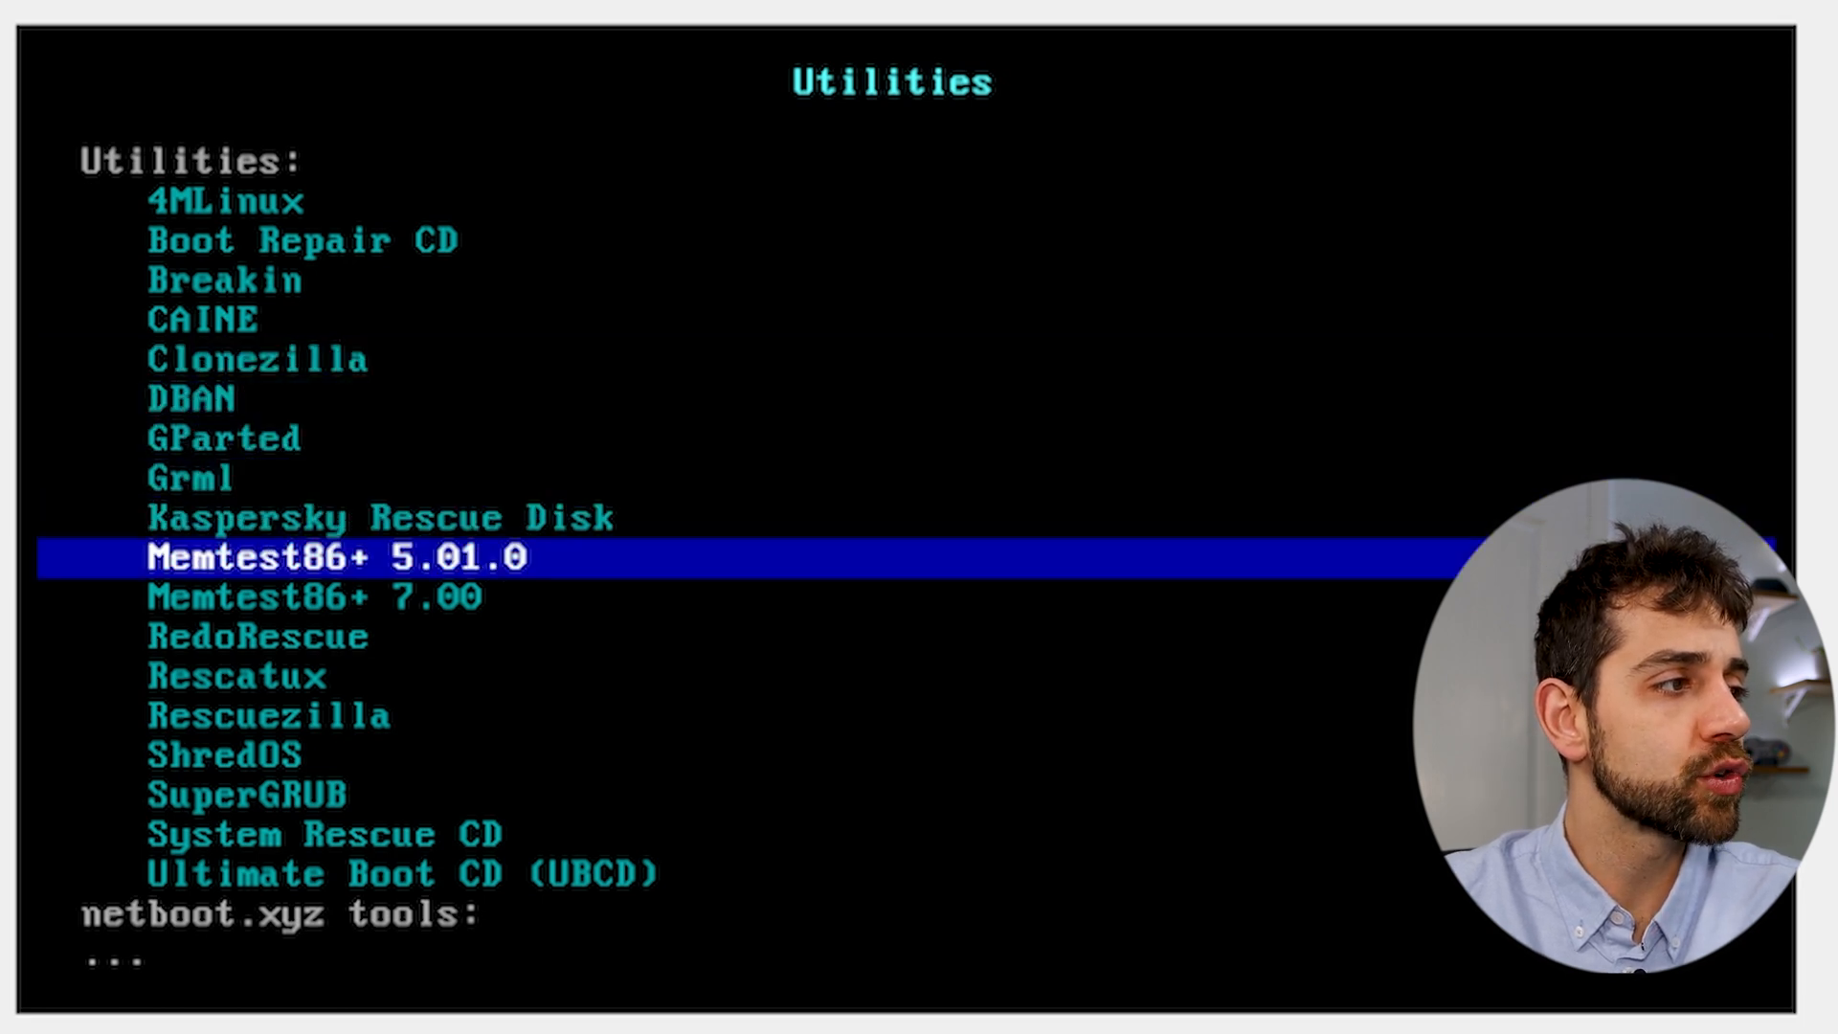
key("Down")
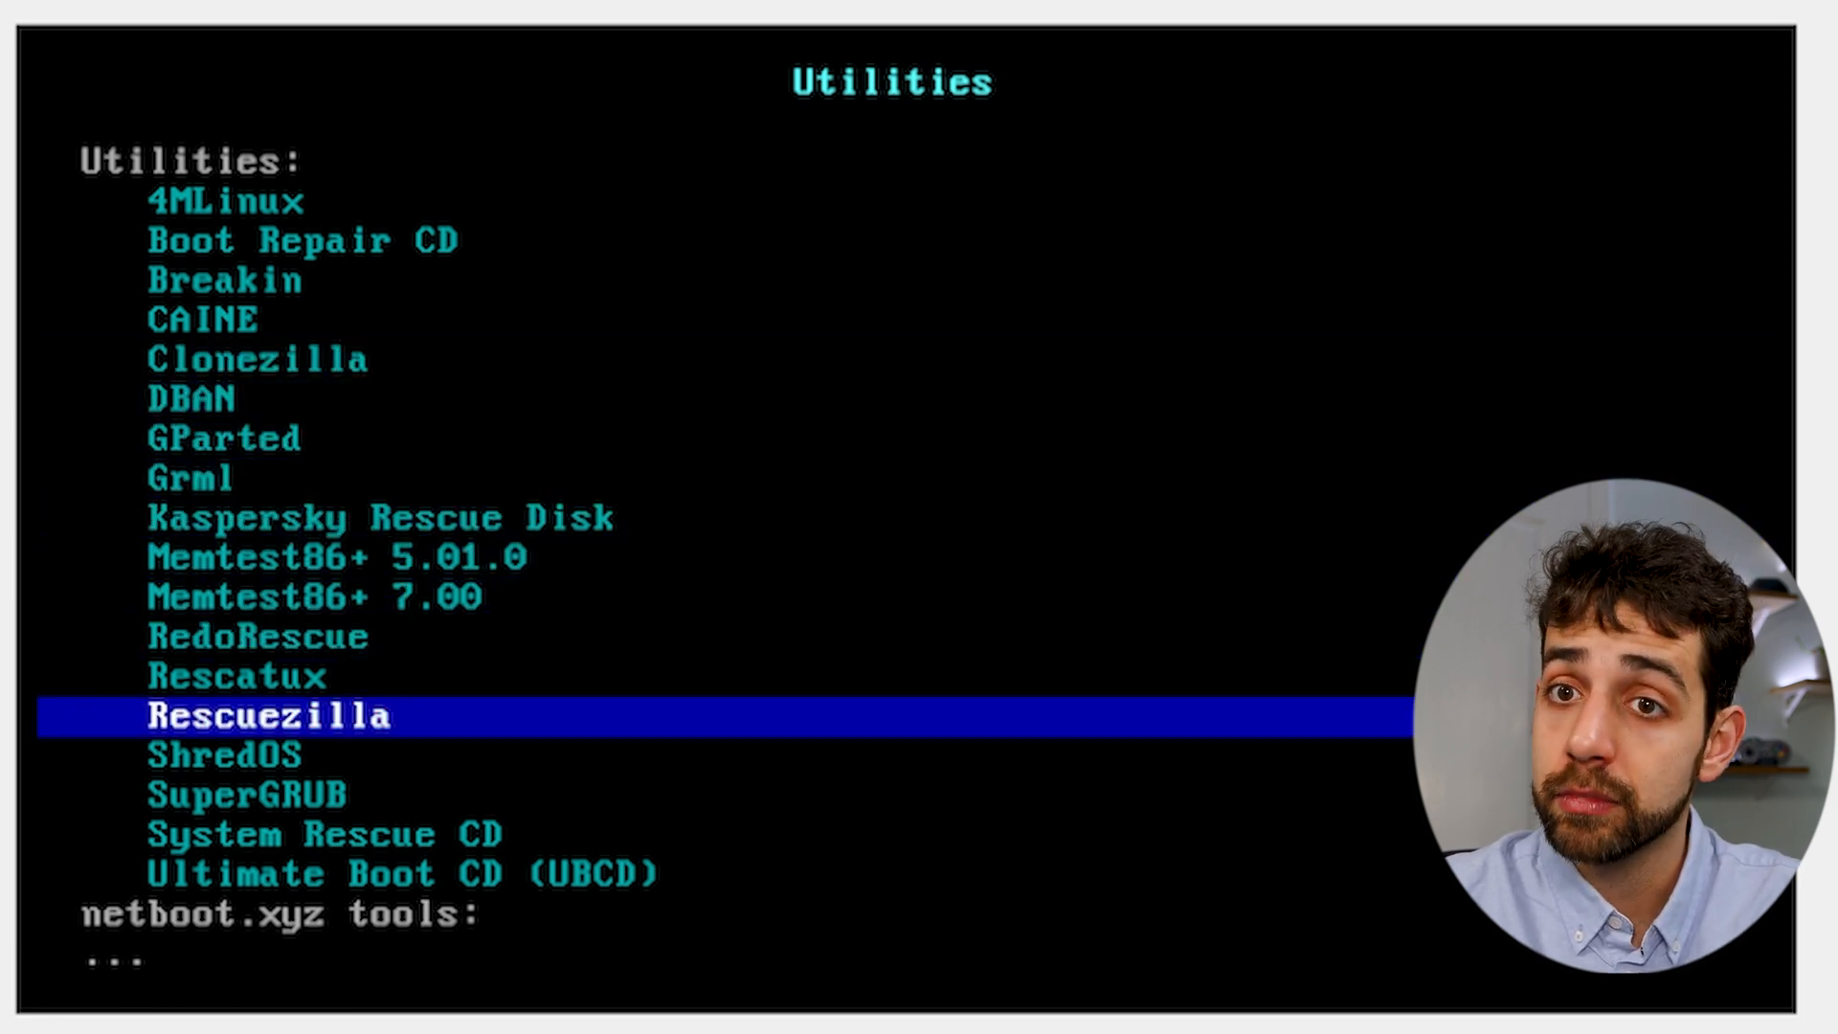
key("Down")
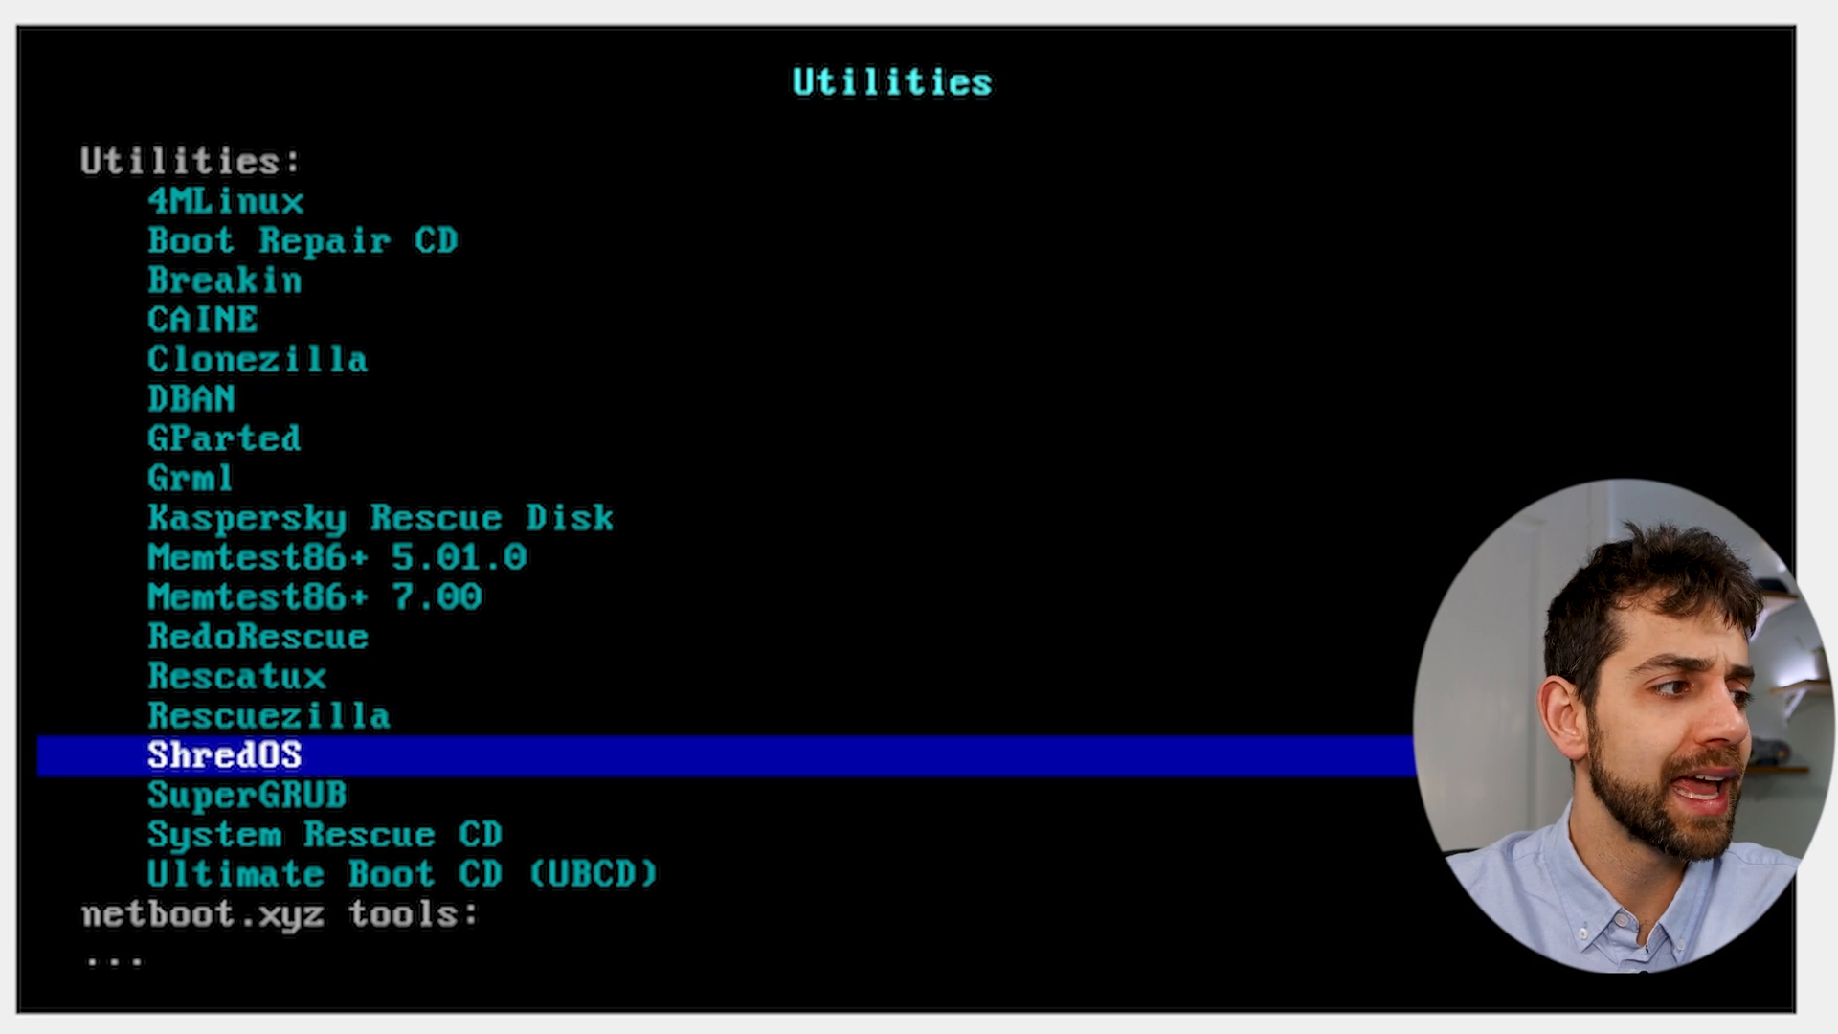
key("Down")
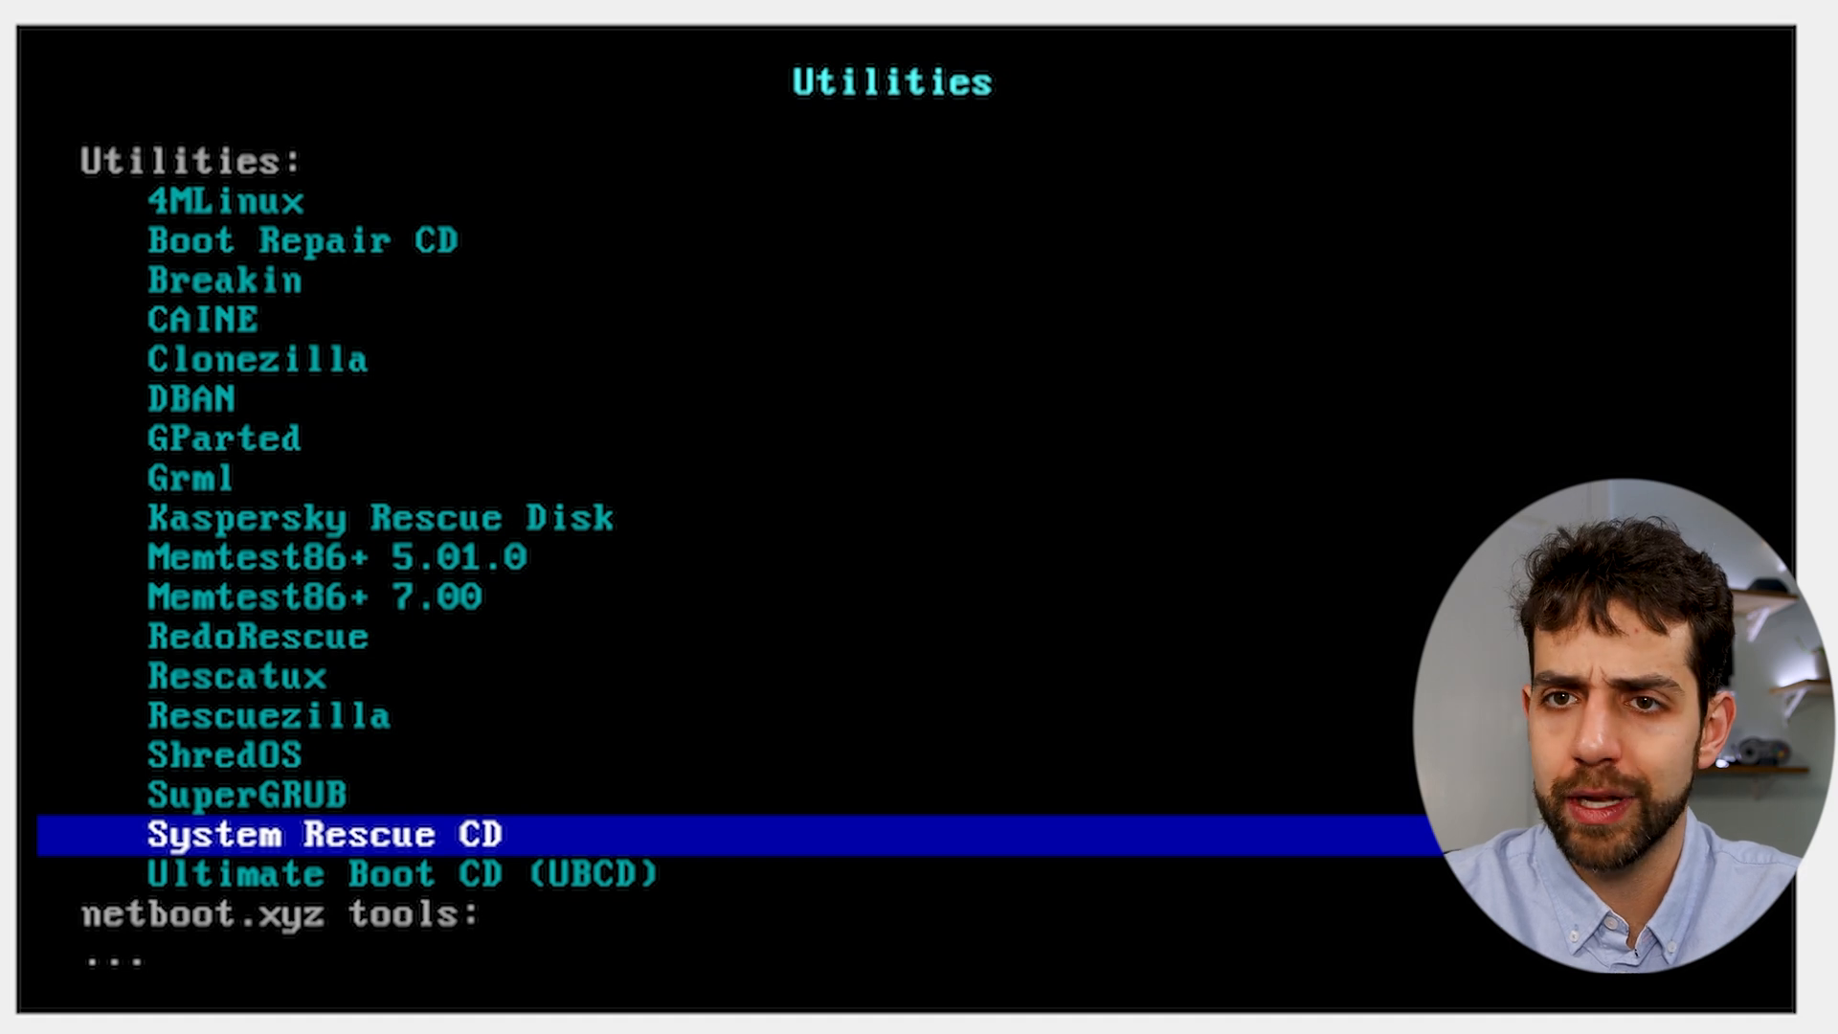
key("up")
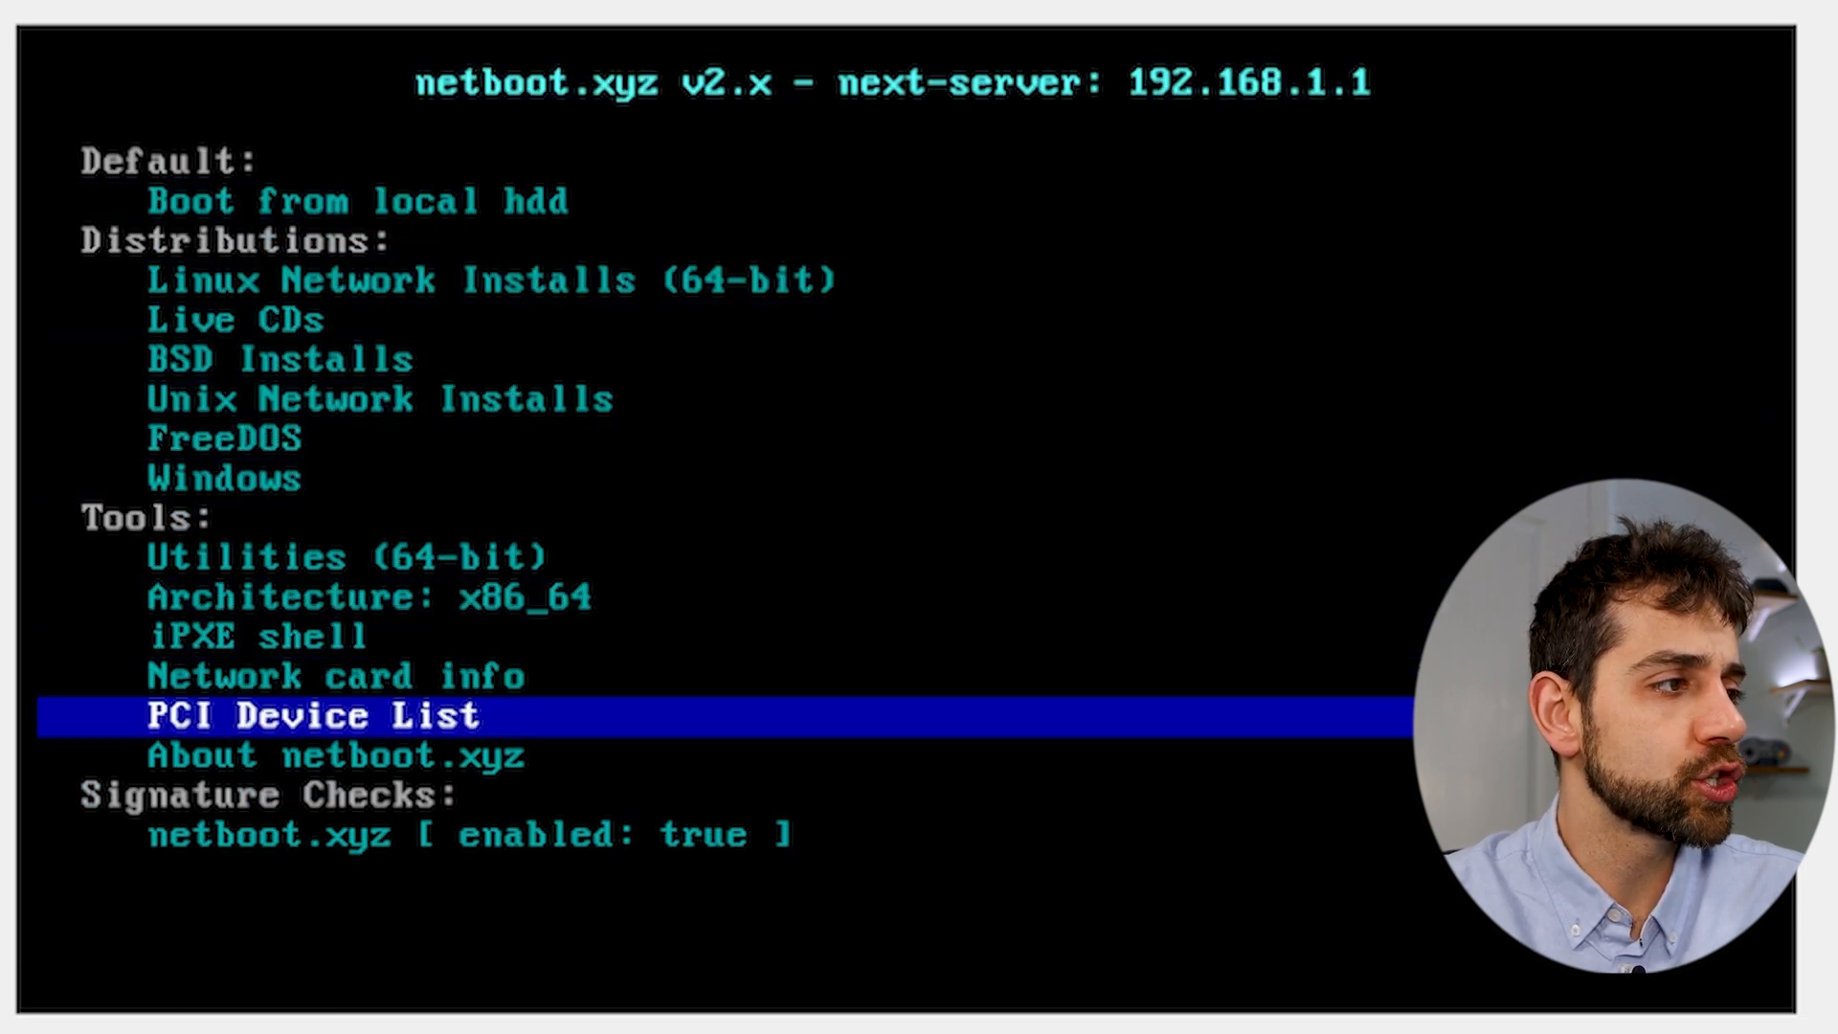
Switch Architecture from x86_64 to i386, then browse BSD Installs, PCI Device List and signature checks.
key("Up")
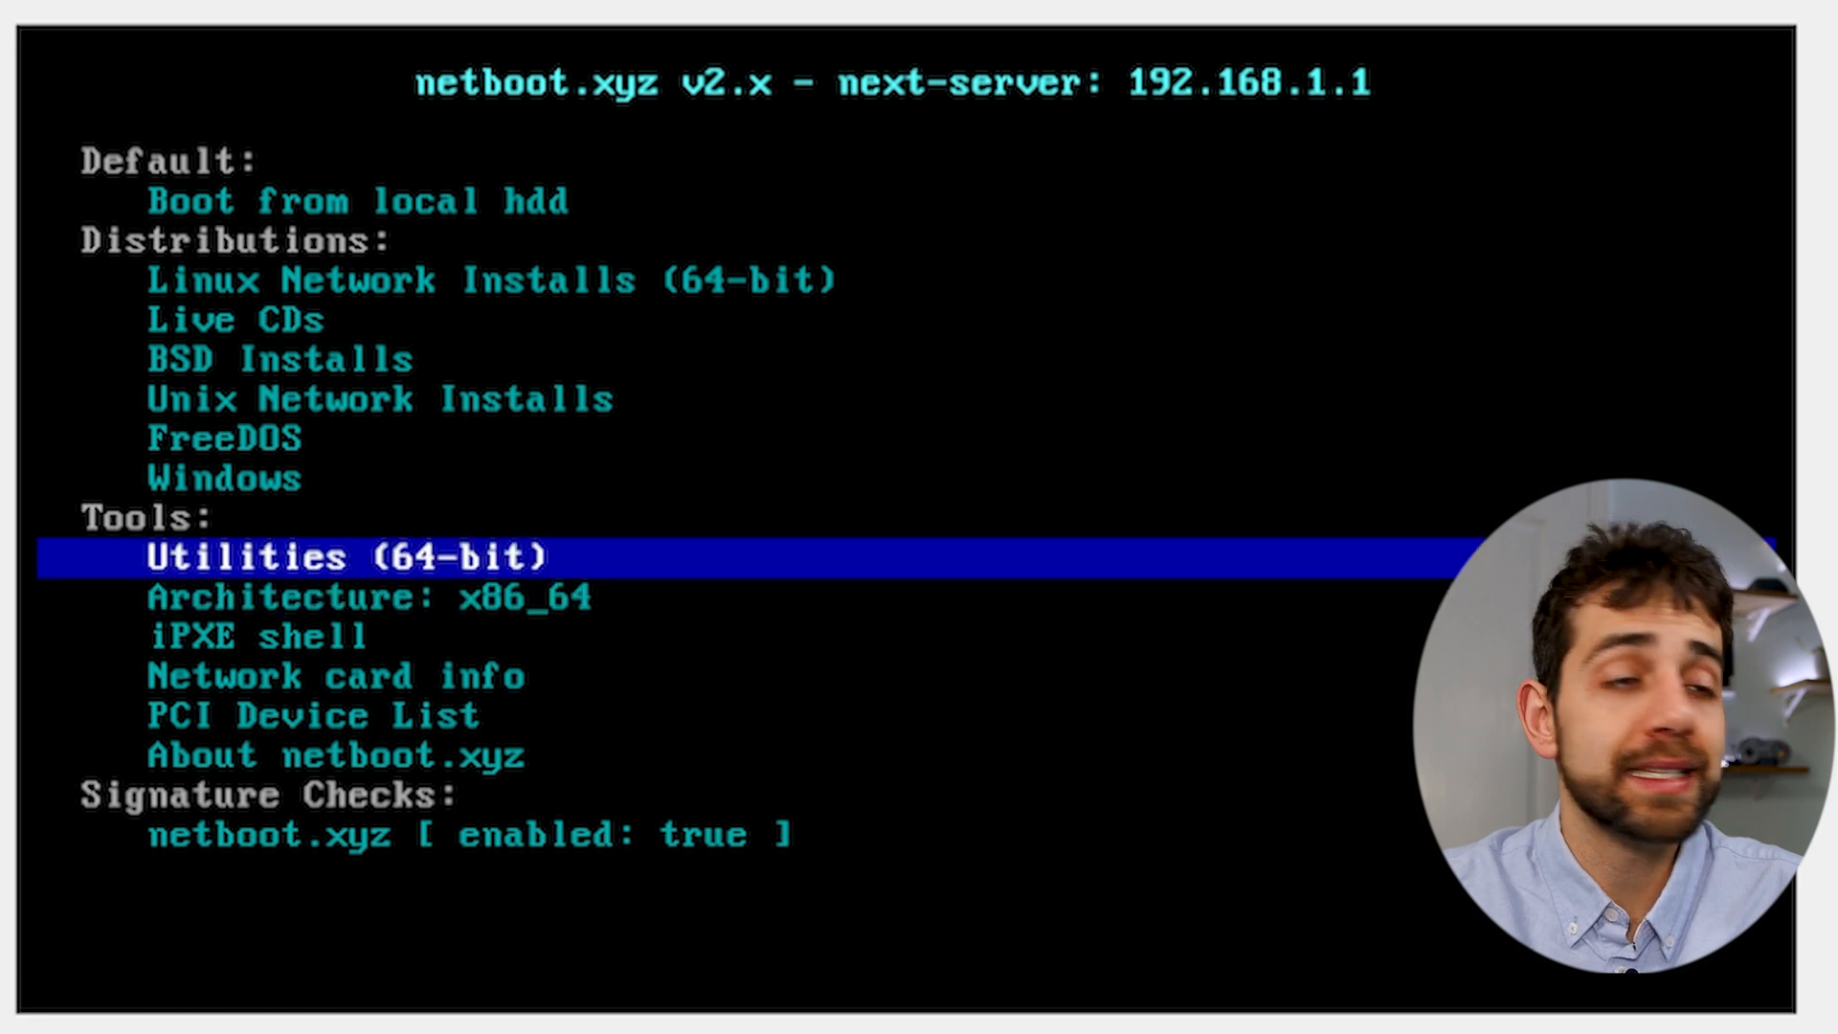
key("Down")
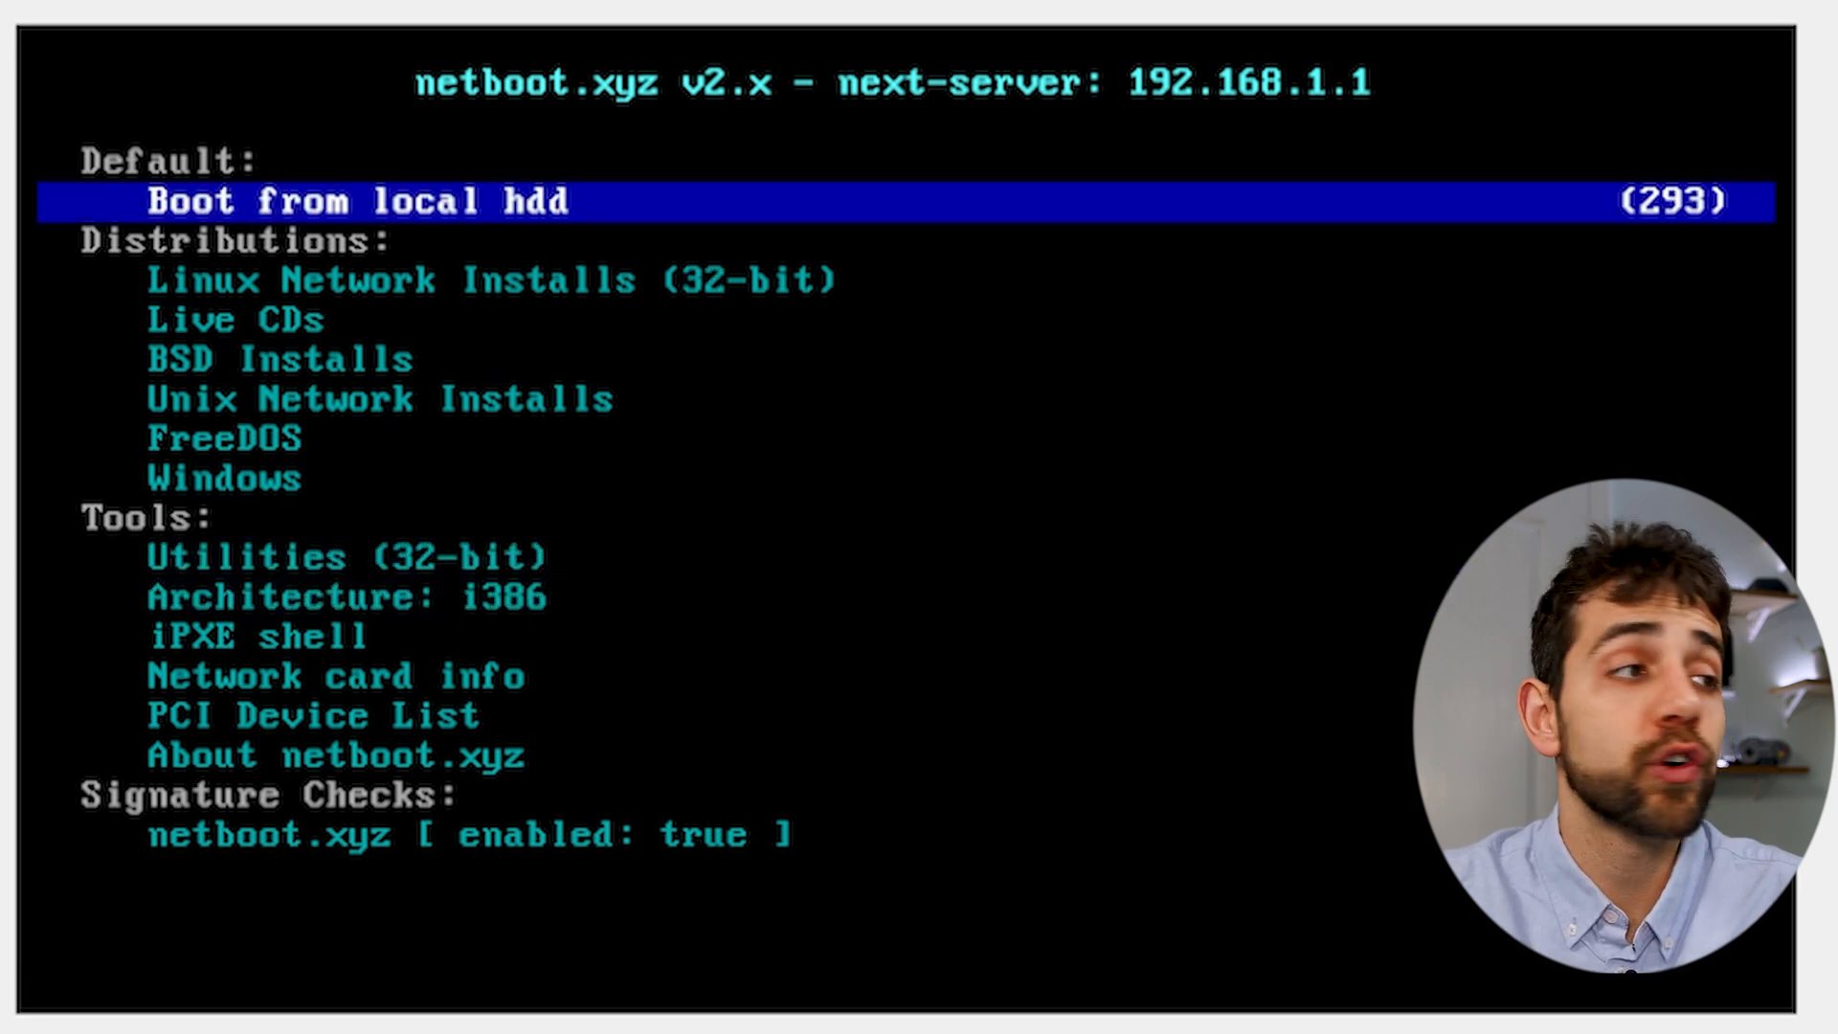
key("Down")
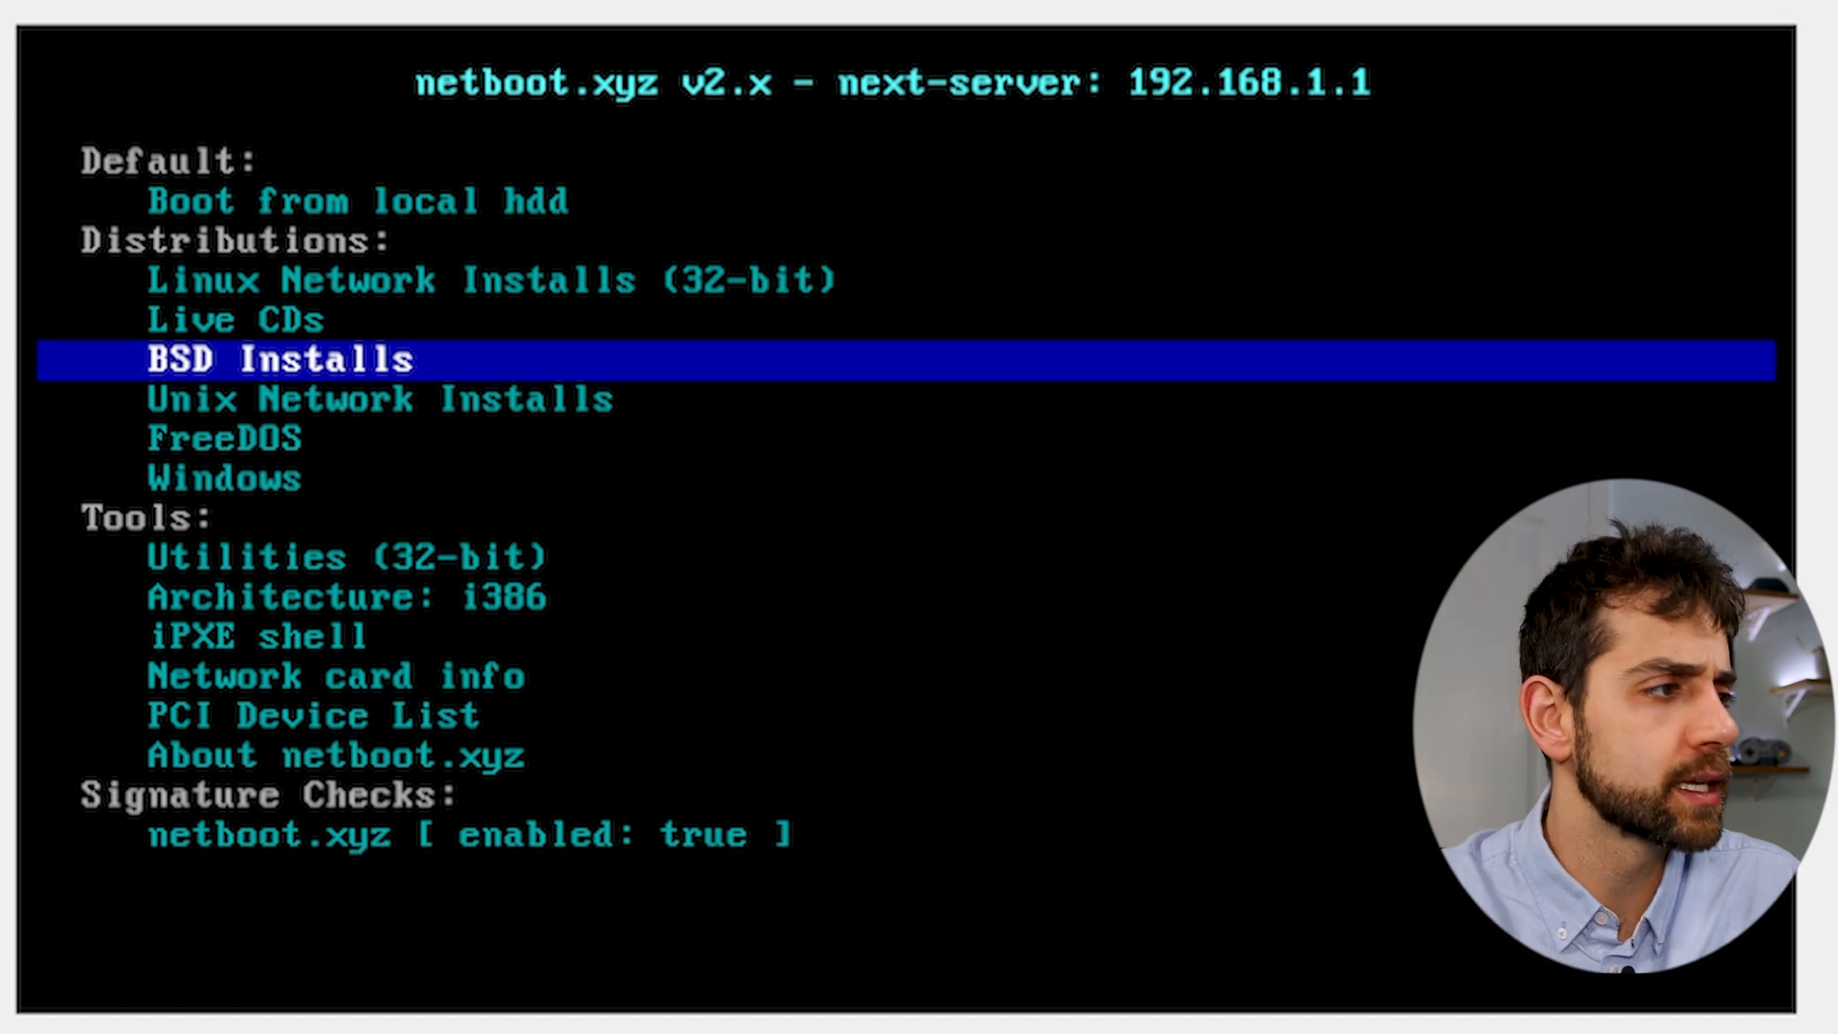
key("Down")
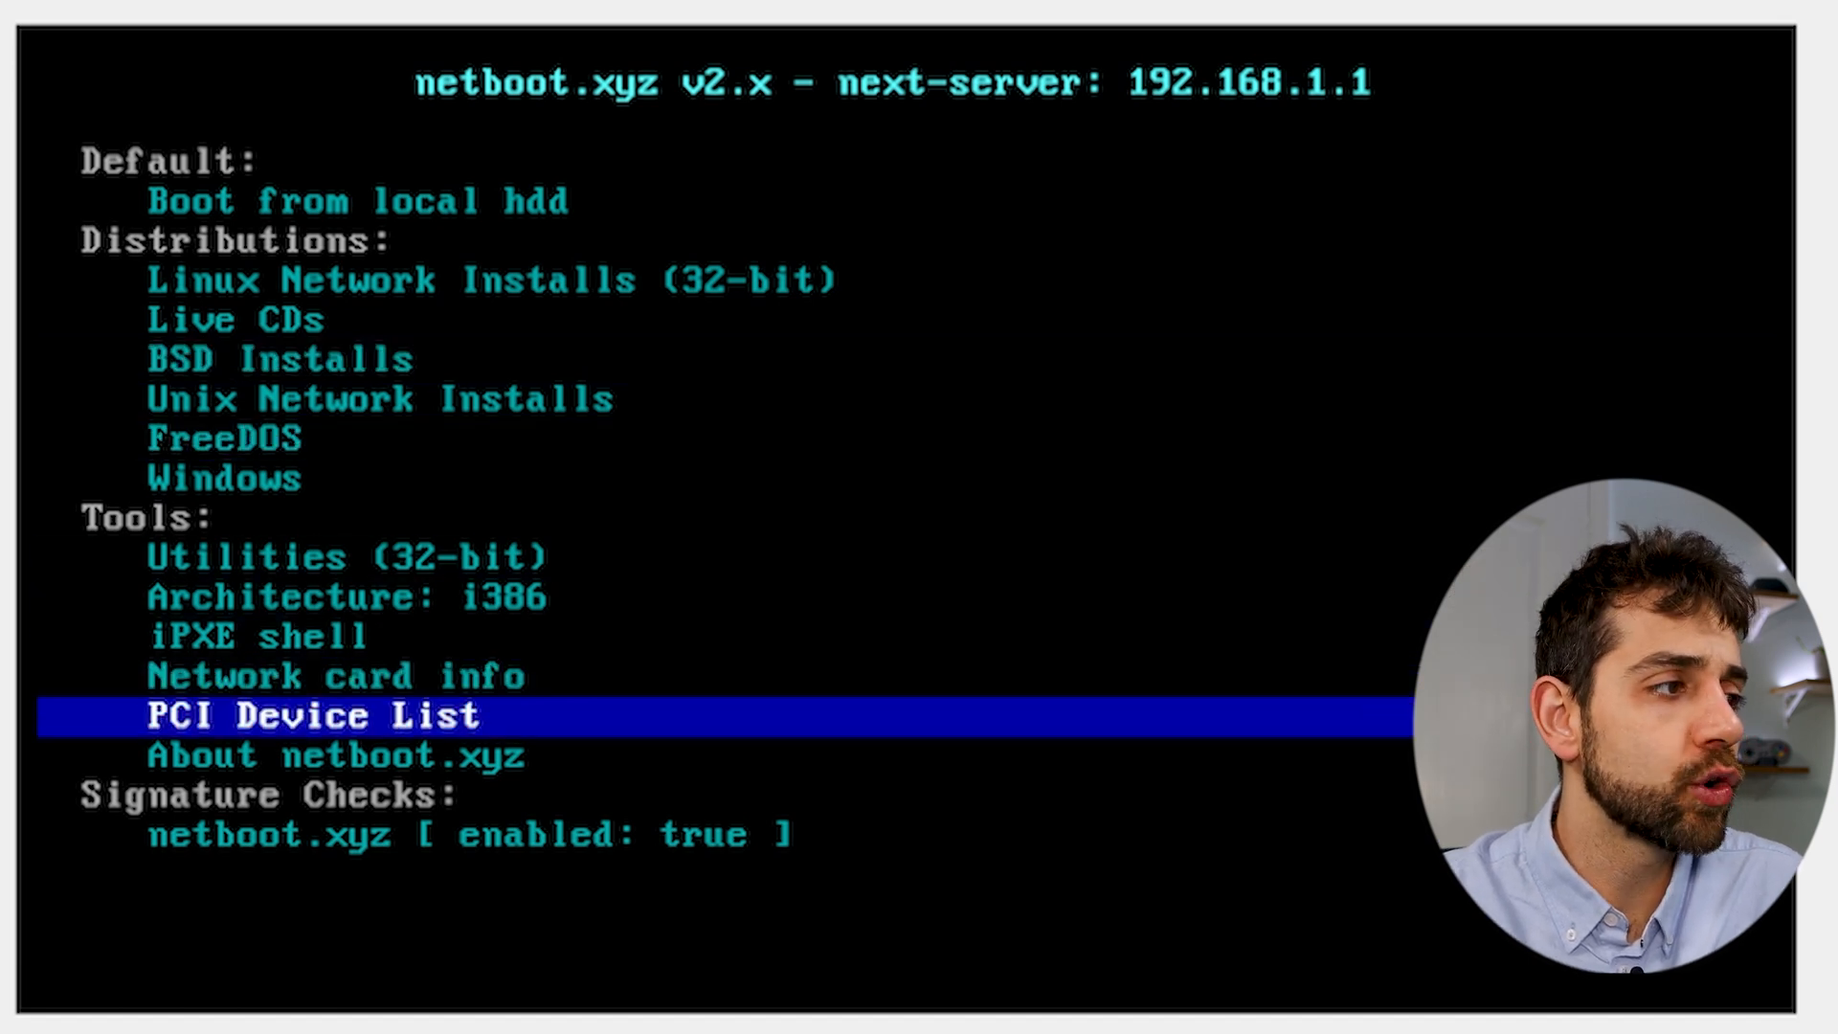
key("Down")
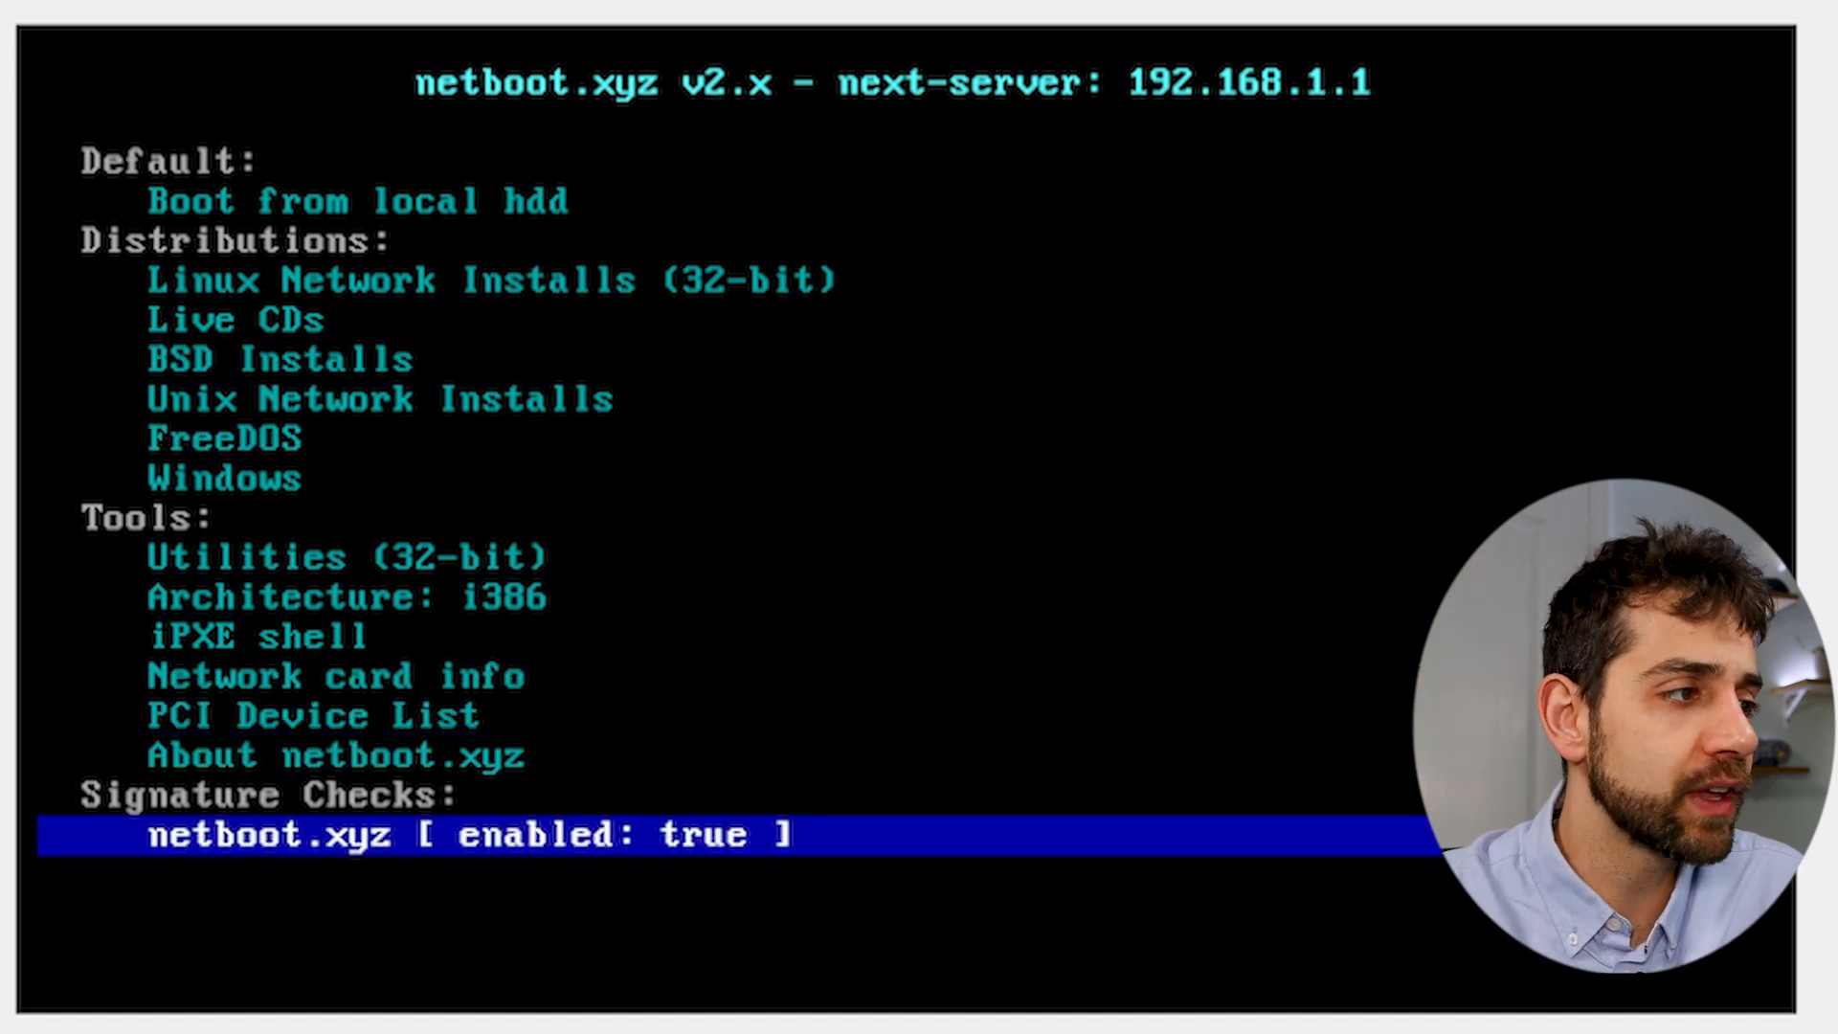
key("Up")
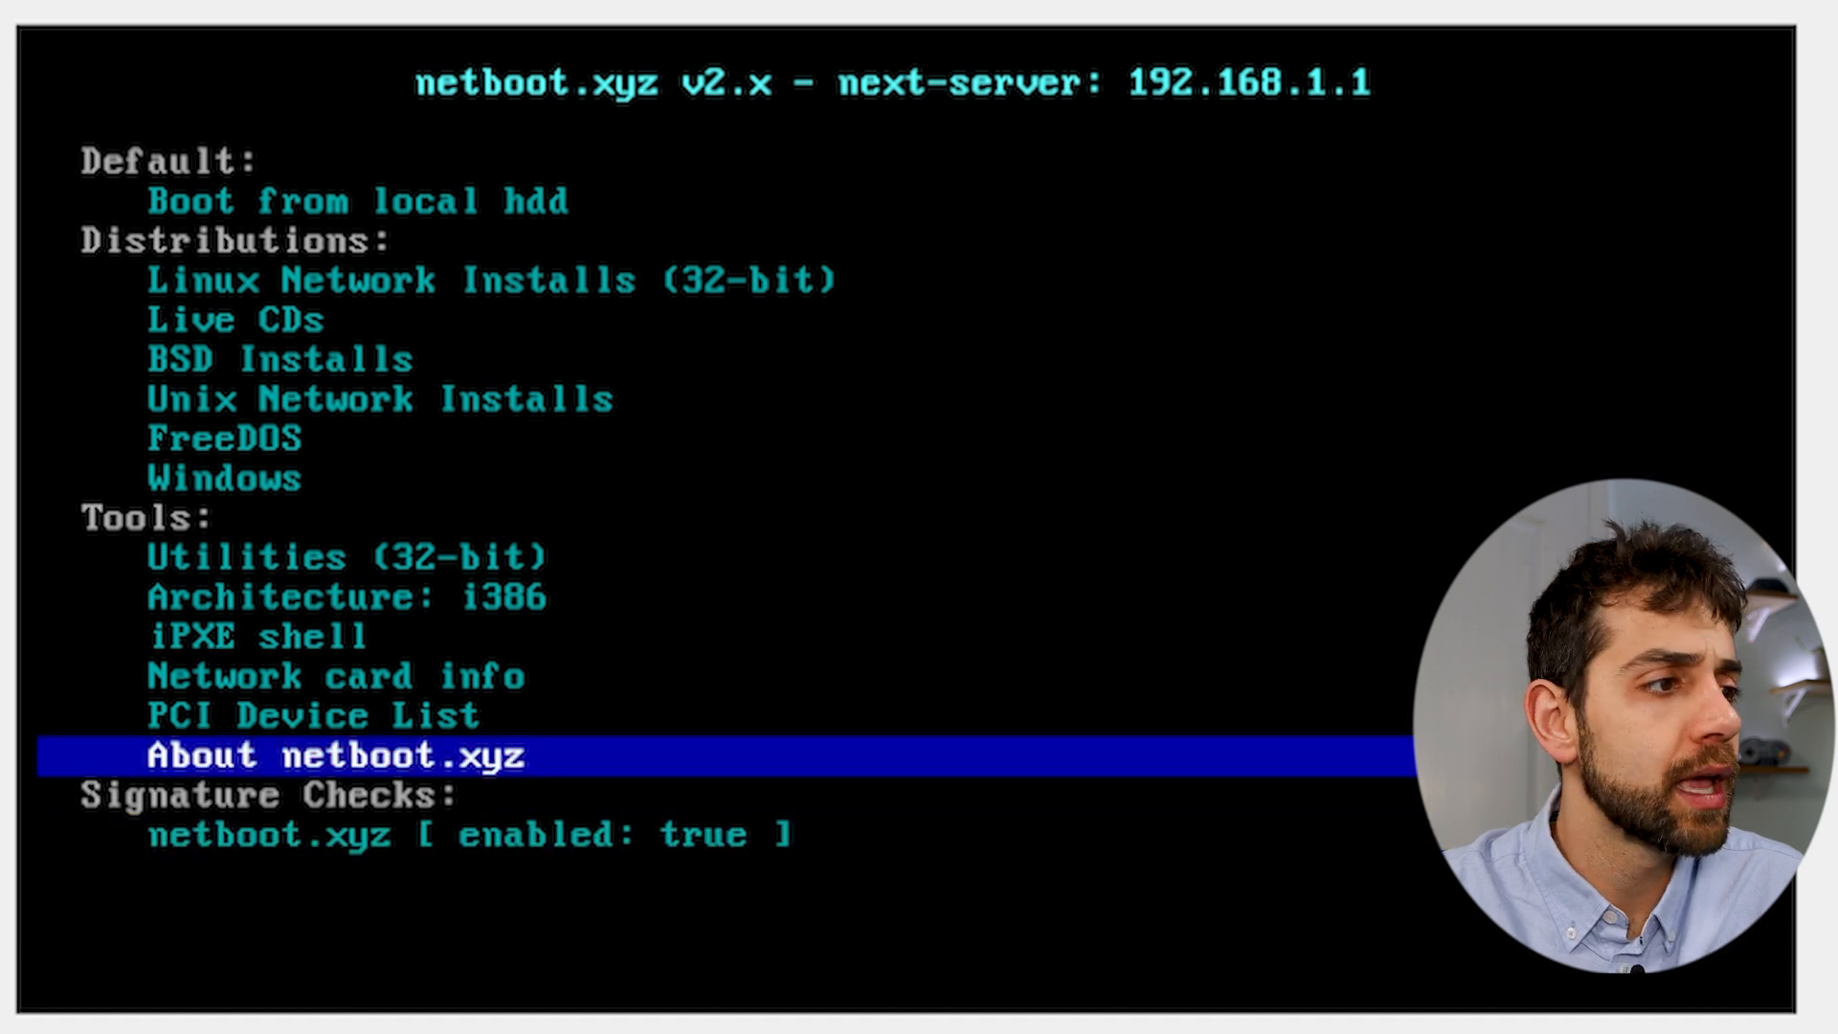
key("Up")
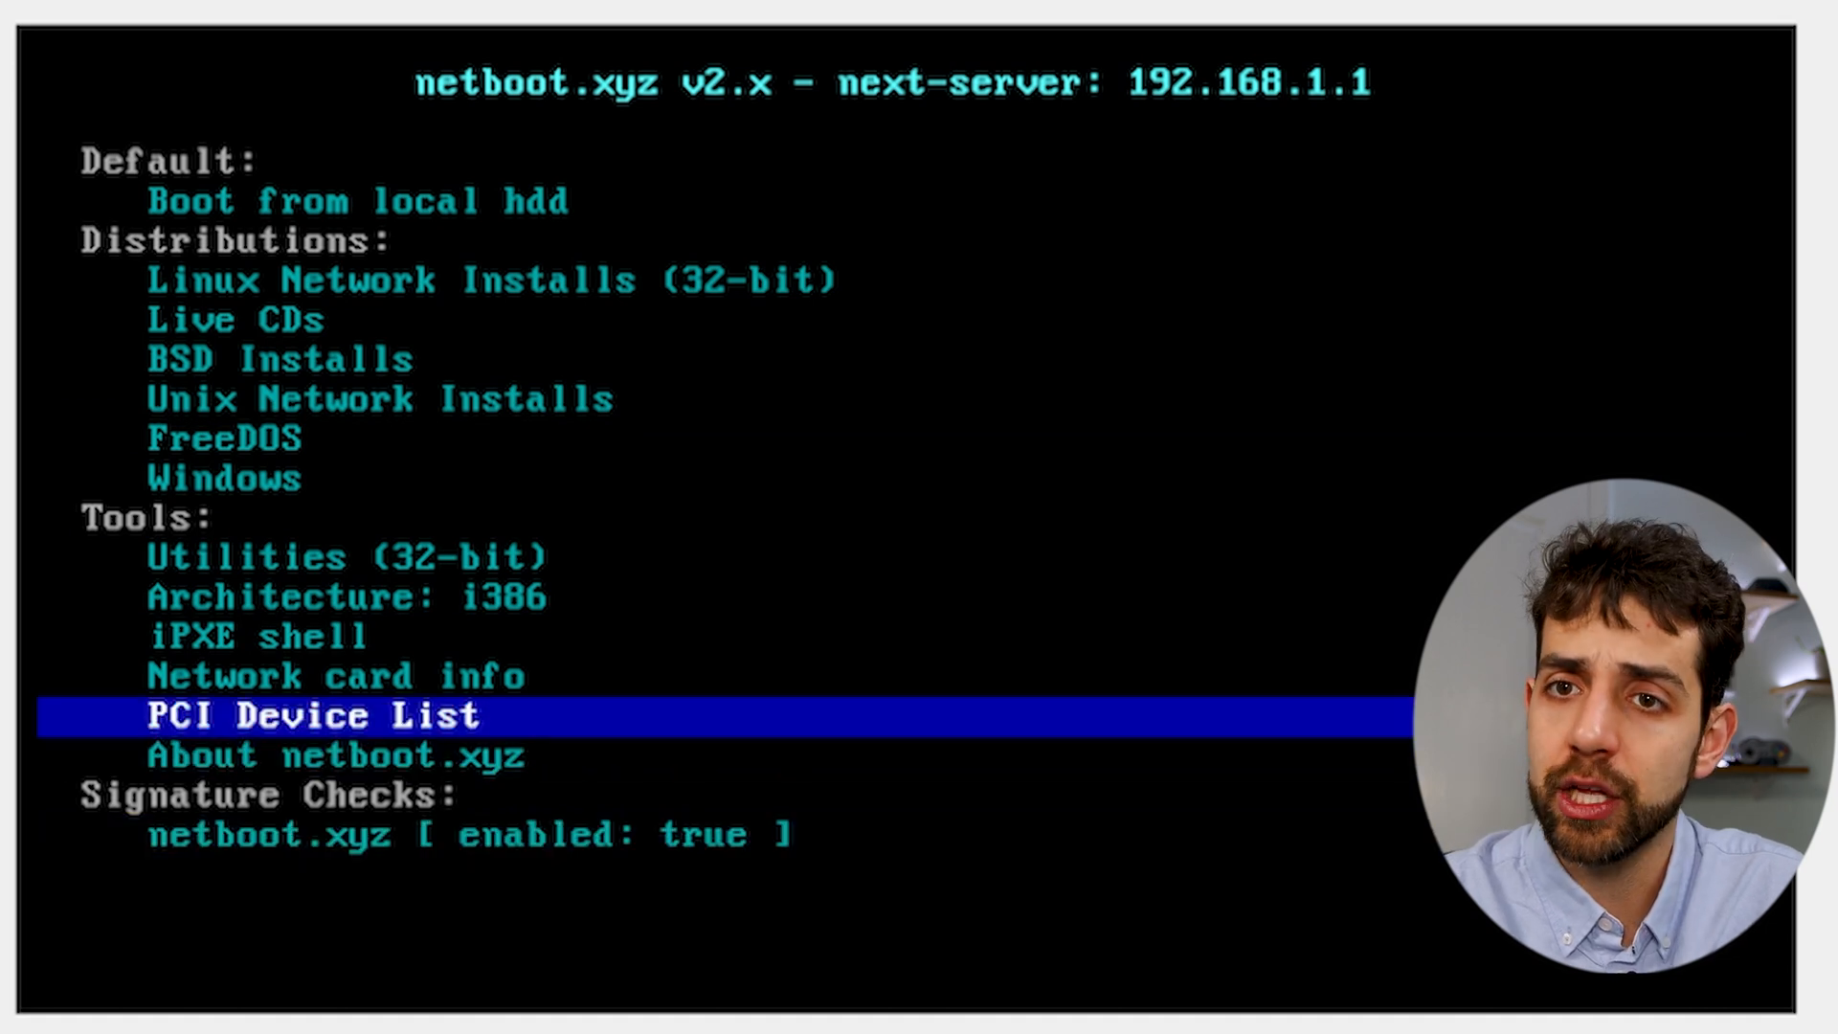